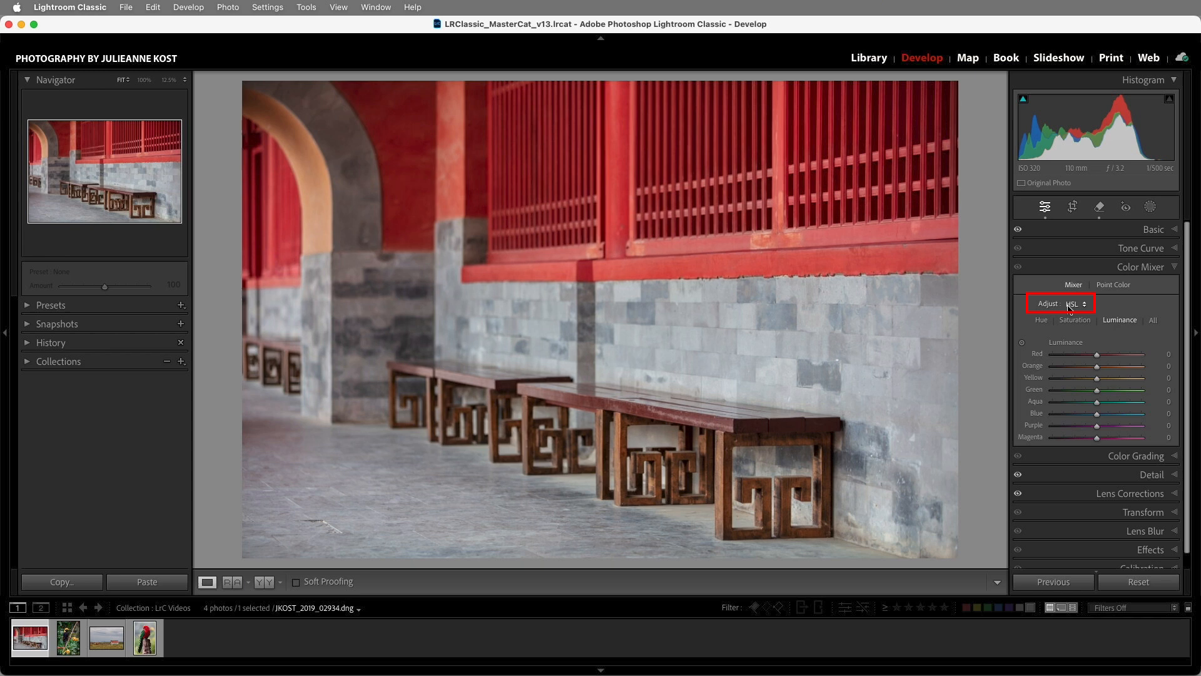
Desaturate all HSL colours, then restore Red and Orange saturation so the red walls and benches stay coloured
left_click(1074, 320)
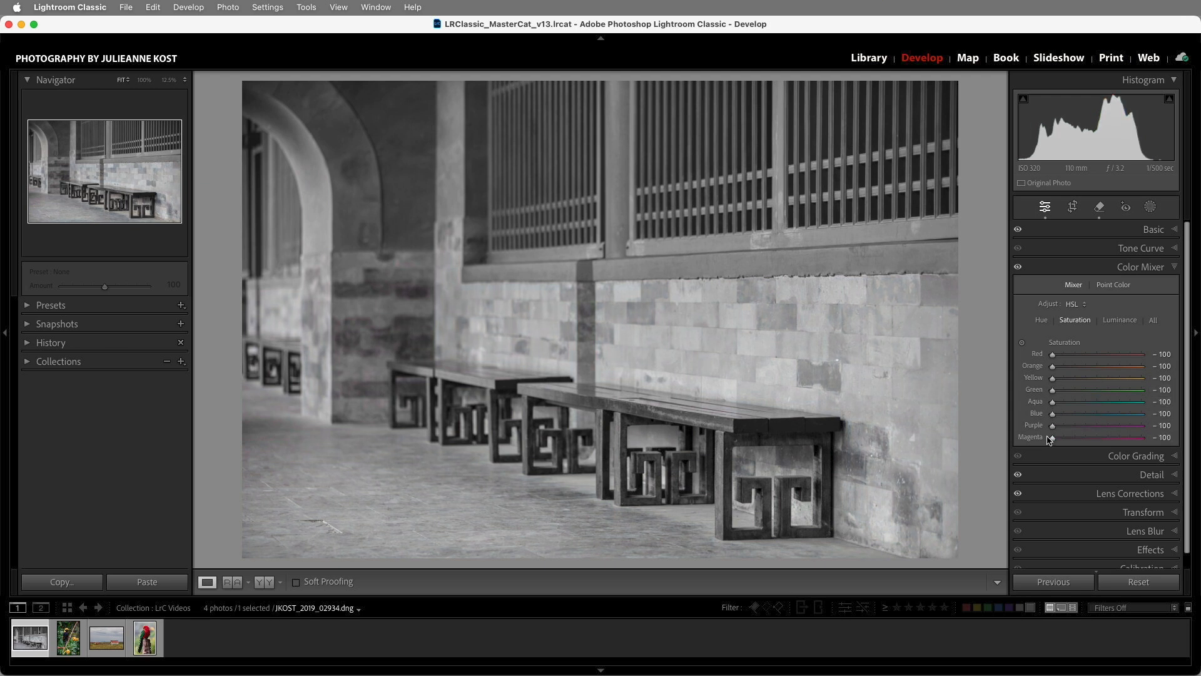
left_click(1119, 319)
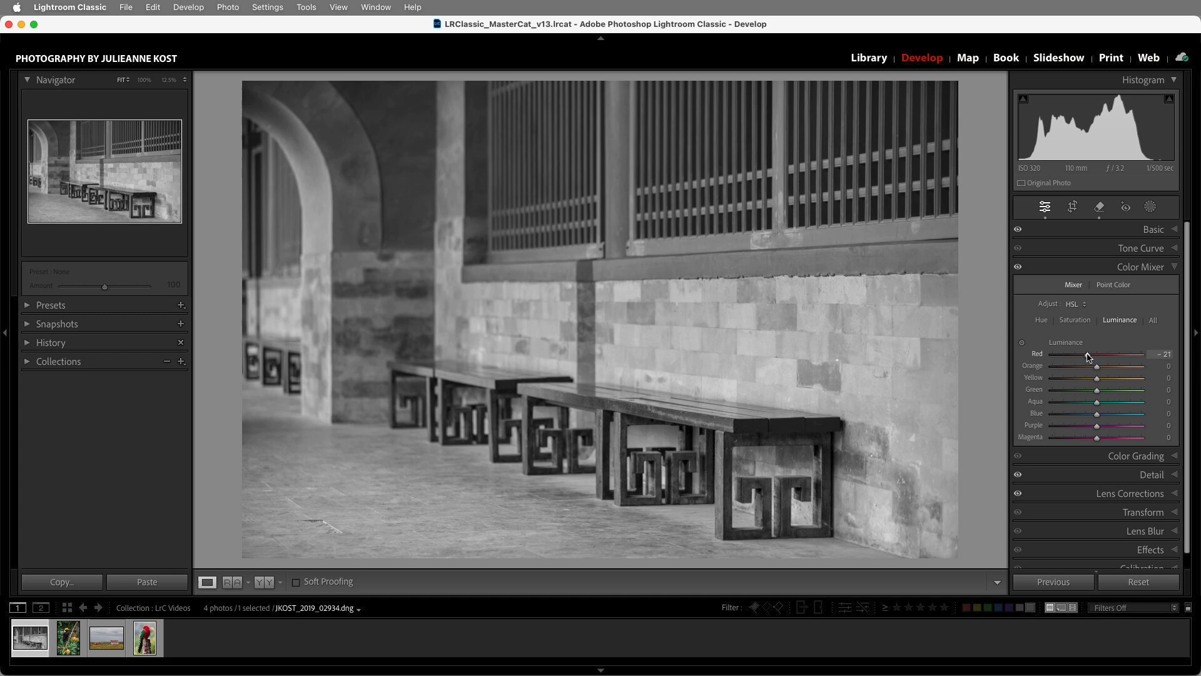
left_click(1074, 319)
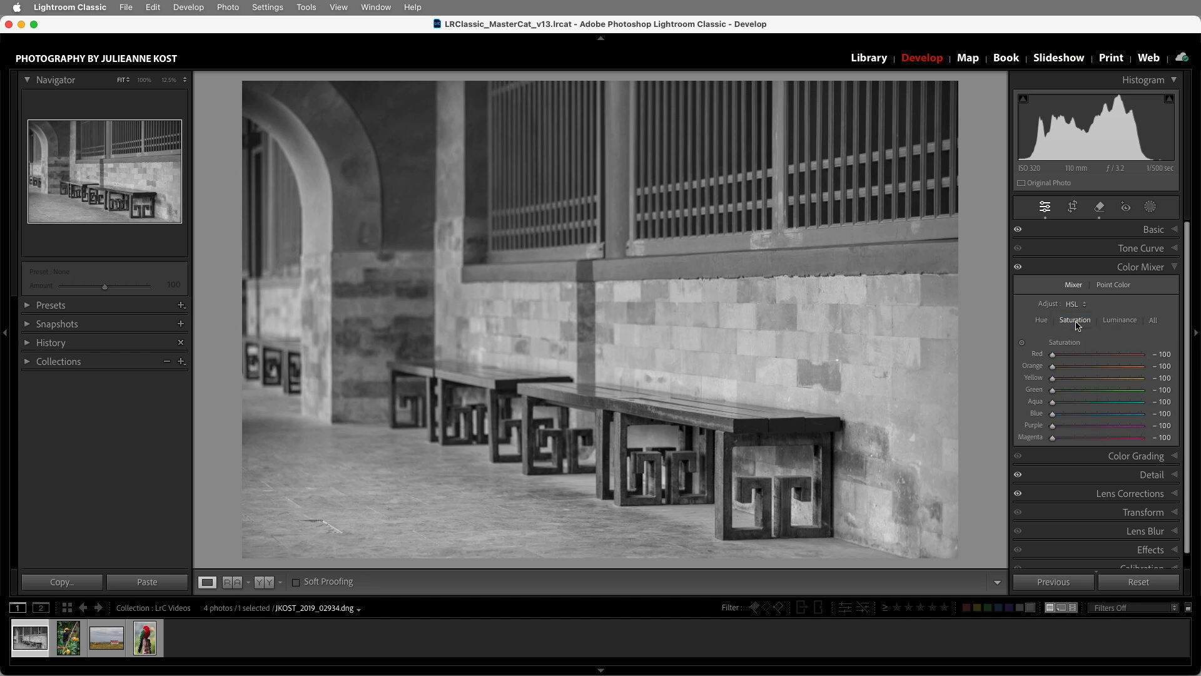
left_click(1023, 342)
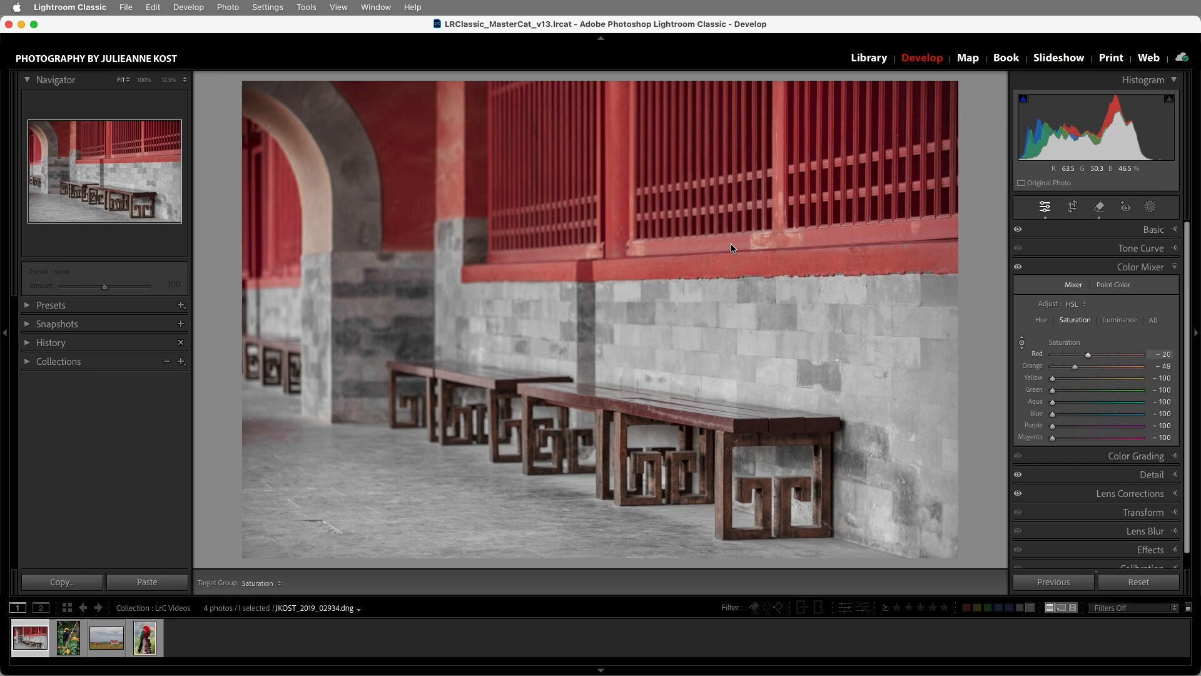
mouse_move(932, 238)
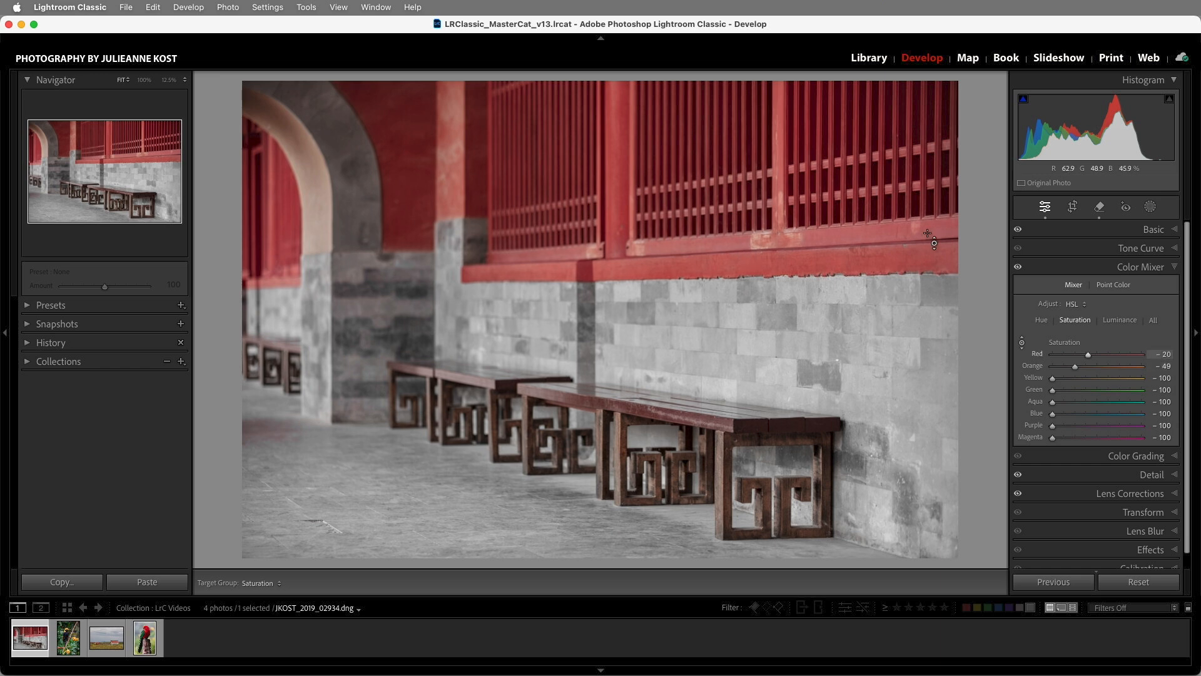
Paint a brush mask over the left archway and drop its Saturation to -98
left_click(1125, 207)
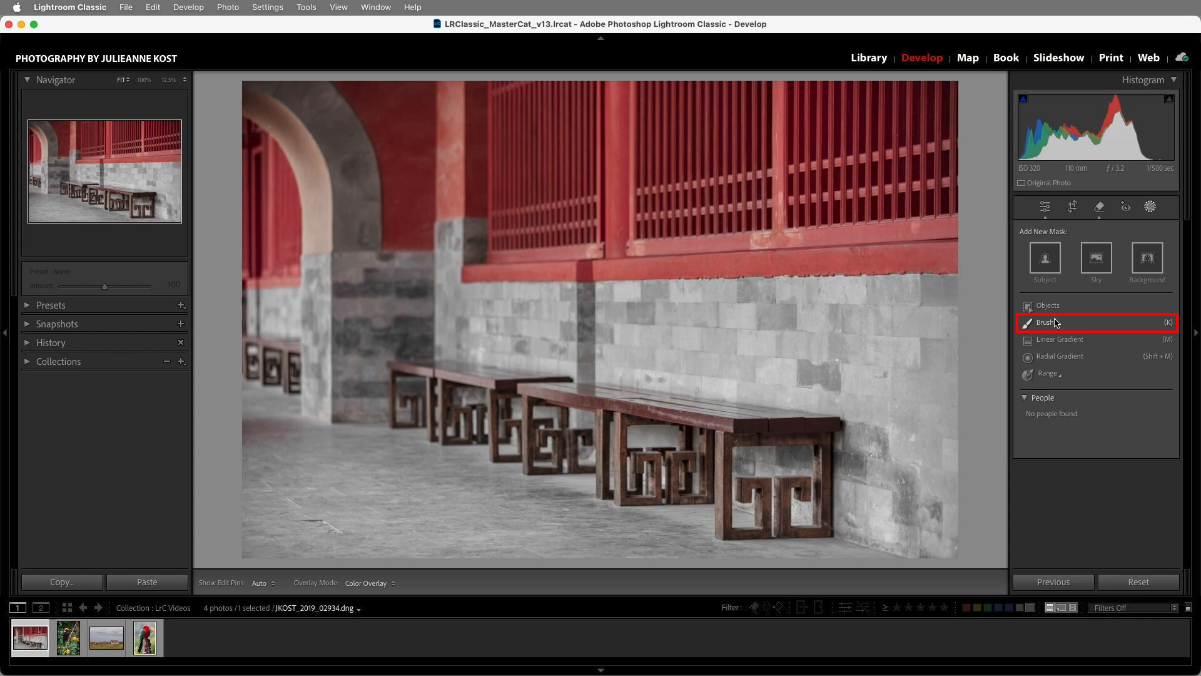
left_click(1047, 321)
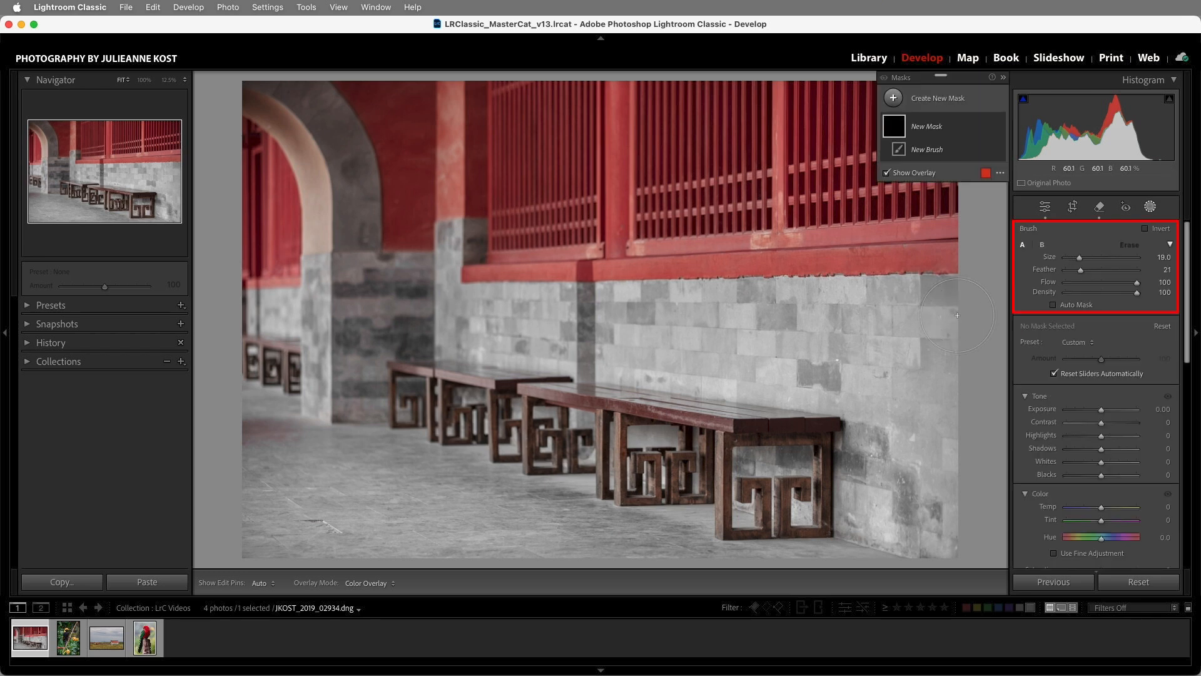
mouse_move(1068, 278)
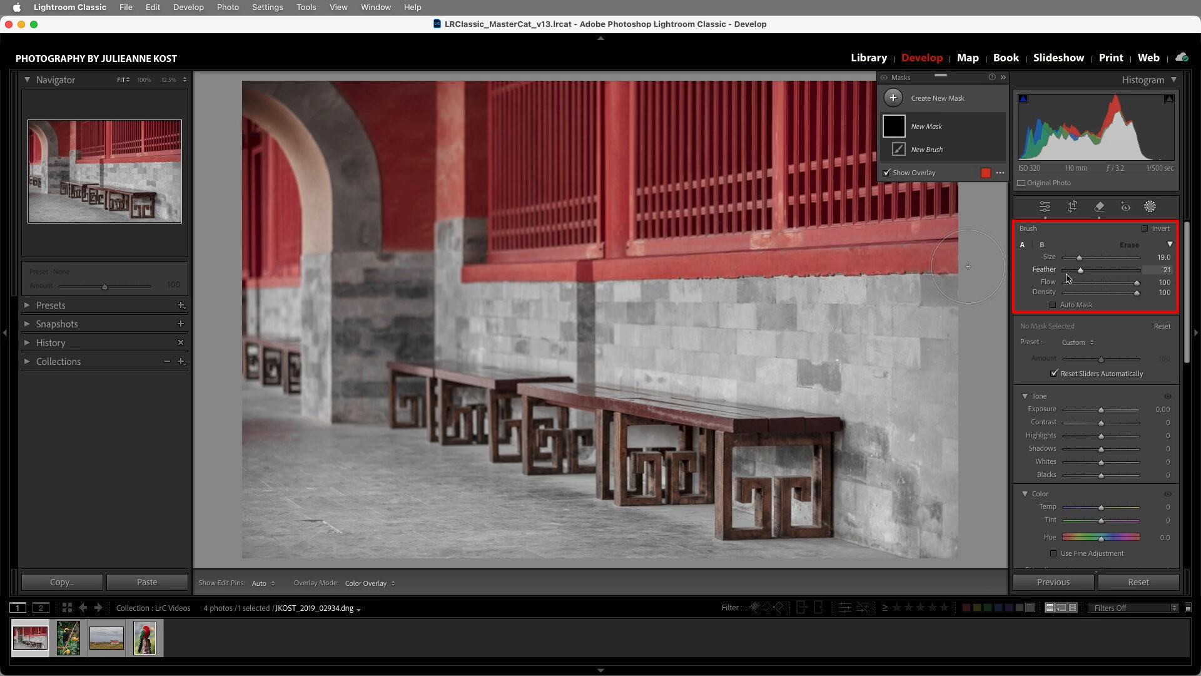
mouse_move(1060, 286)
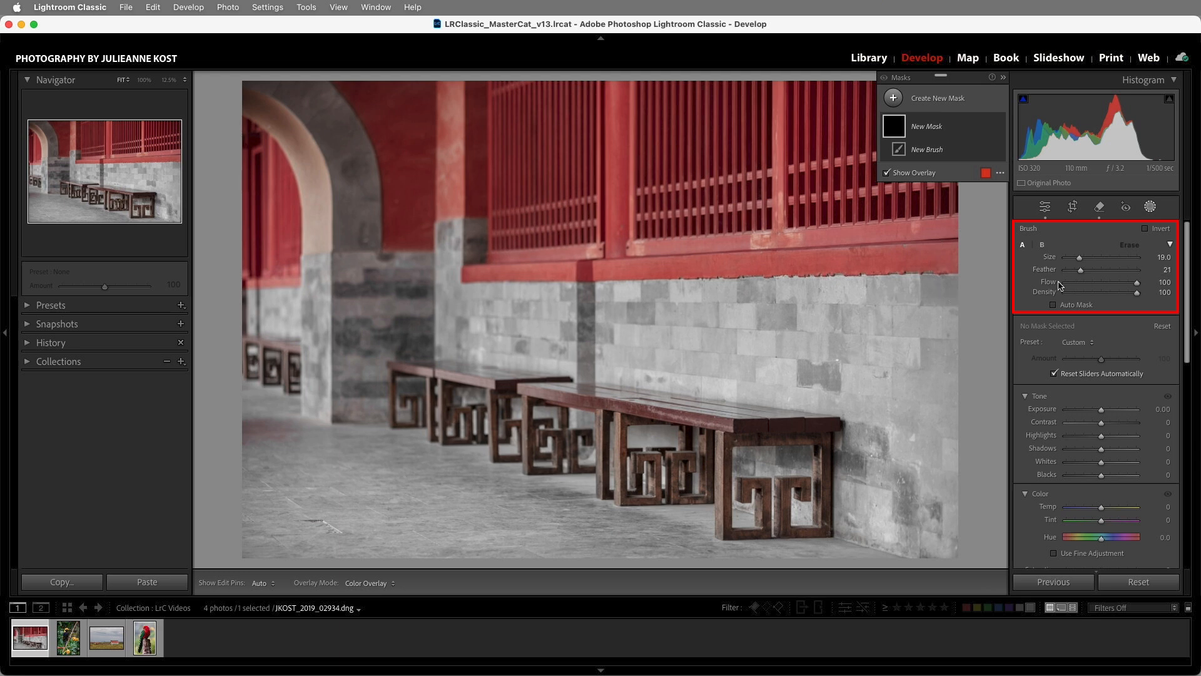
mouse_move(601, 255)
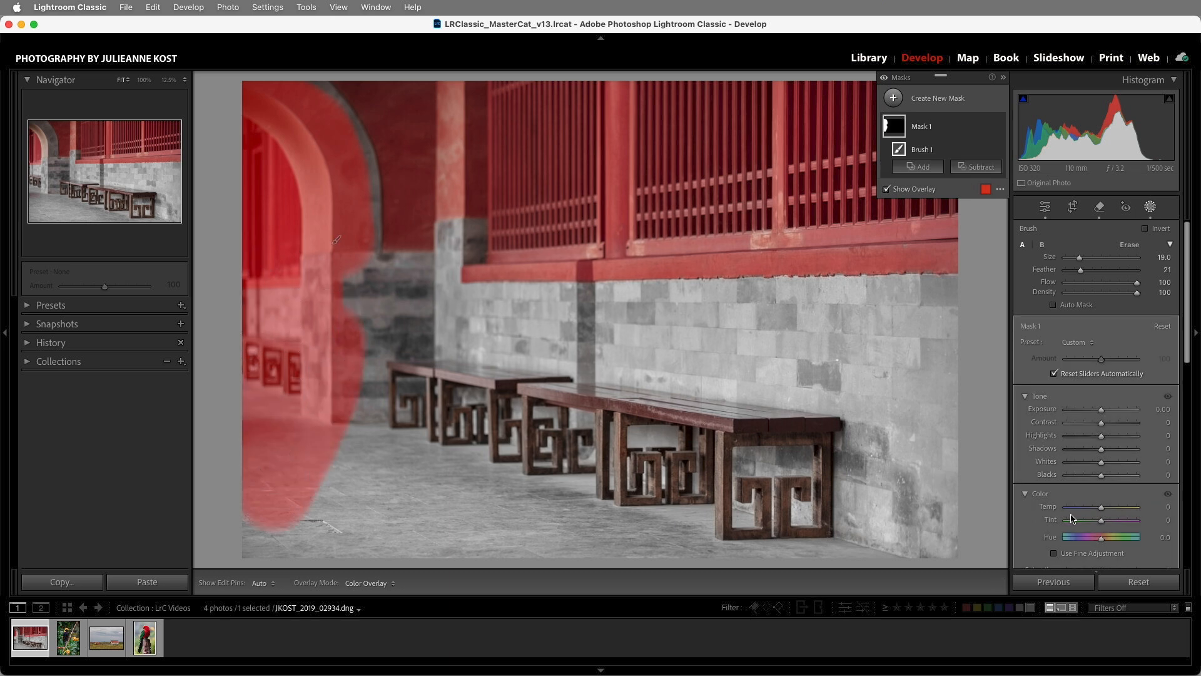
scroll("down", 3)
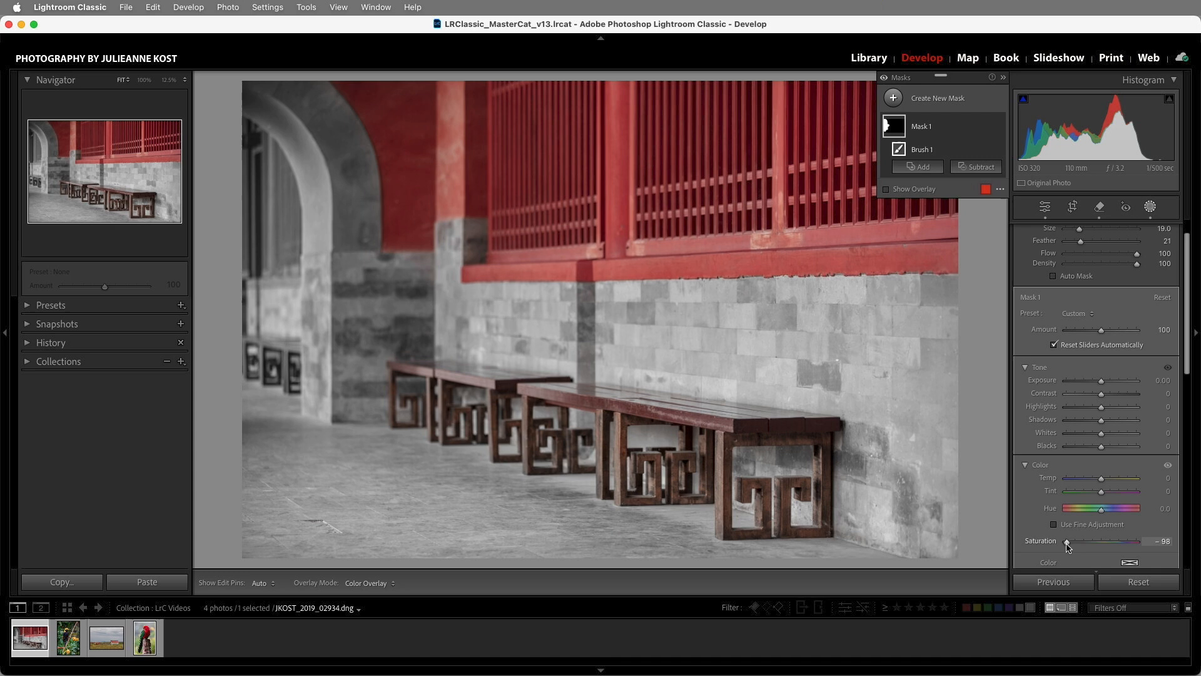
left_click(68, 636)
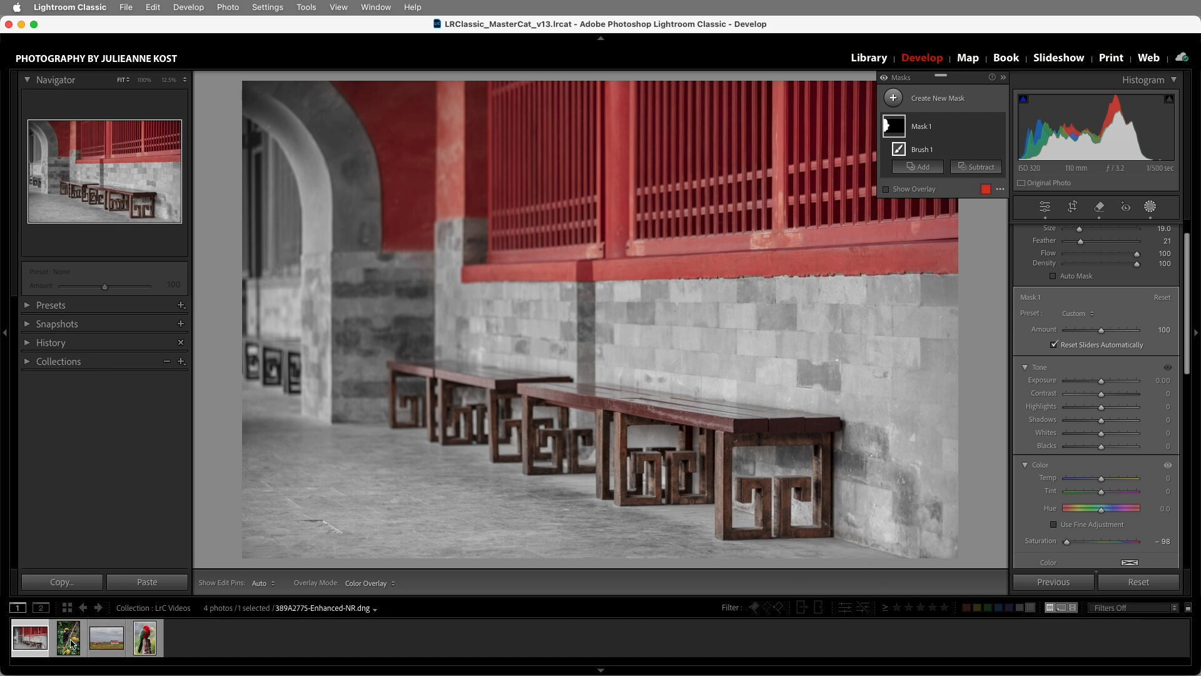
Try a Select Background mask on the bird photo, then discard it
left_click(68, 637)
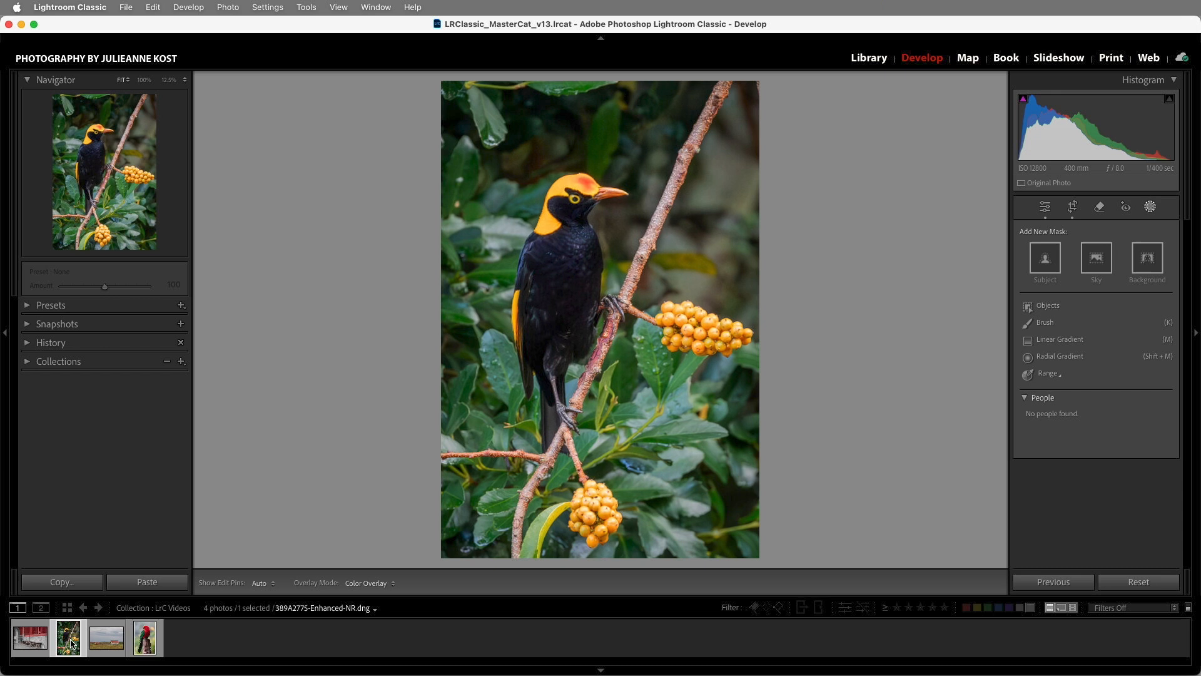
mouse_move(591, 515)
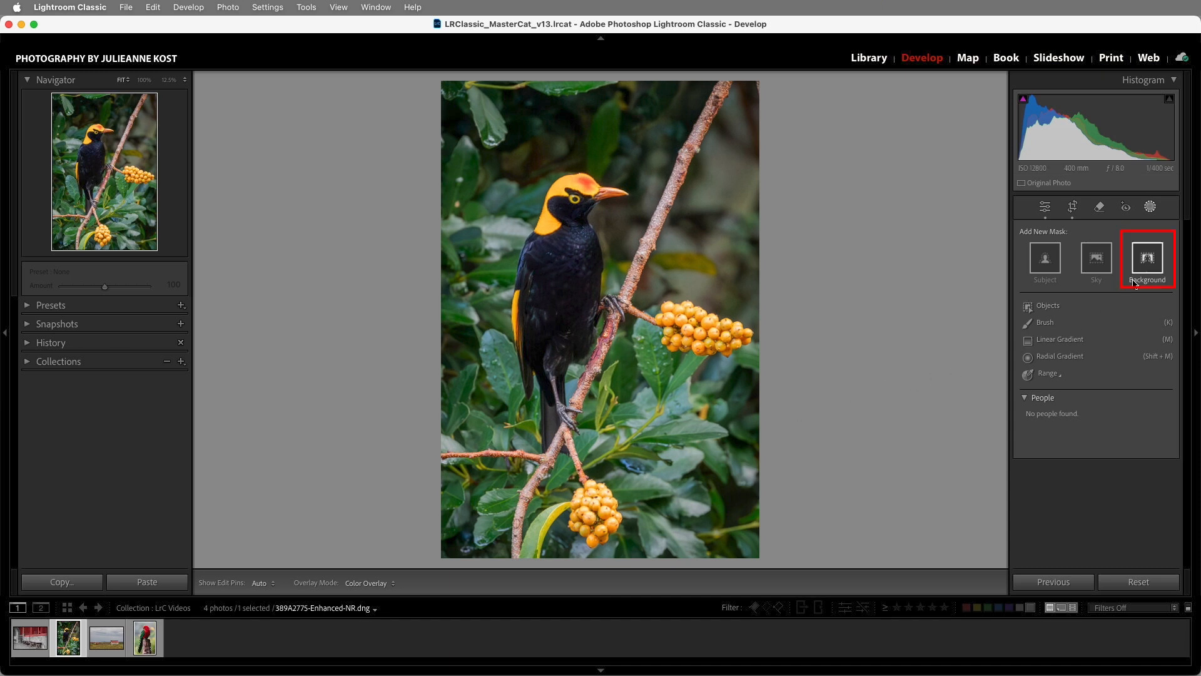
left_click(1147, 259)
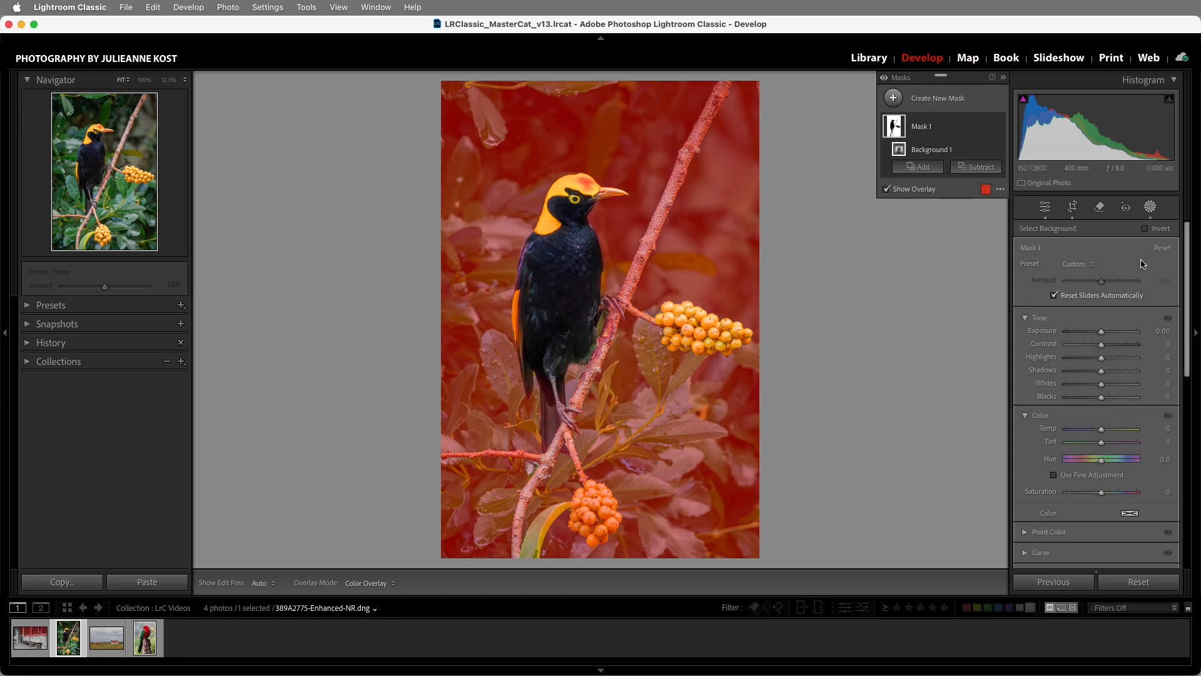
mouse_move(603, 511)
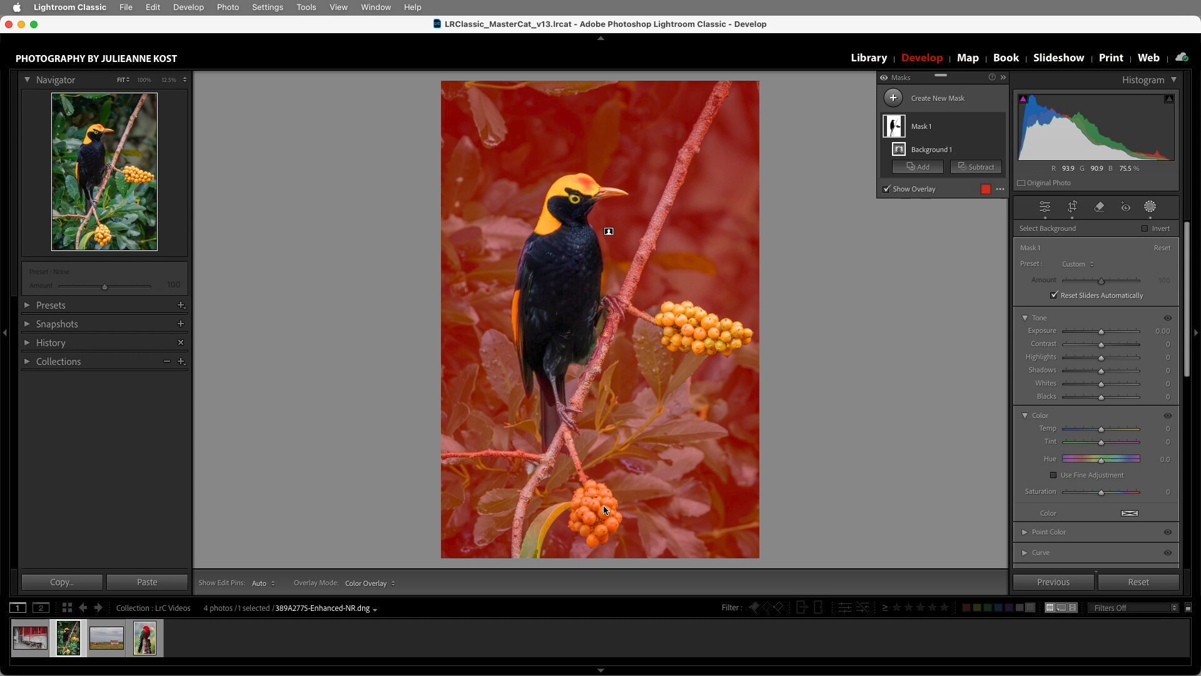
mouse_move(645, 264)
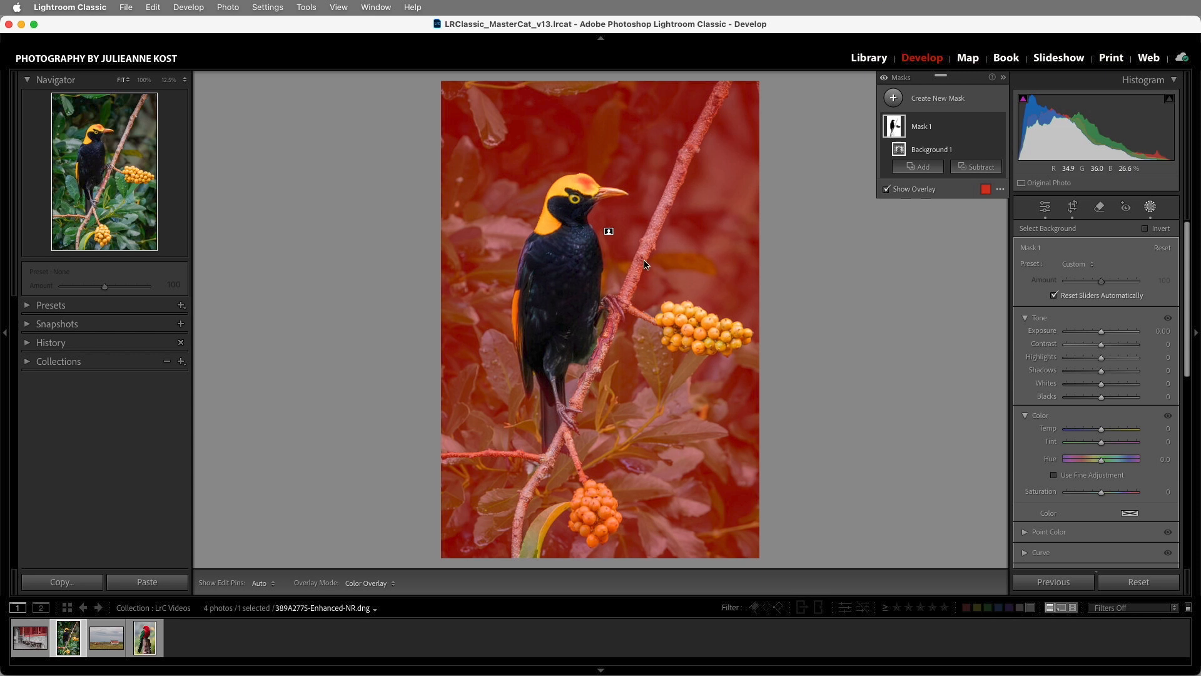
mouse_move(791, 263)
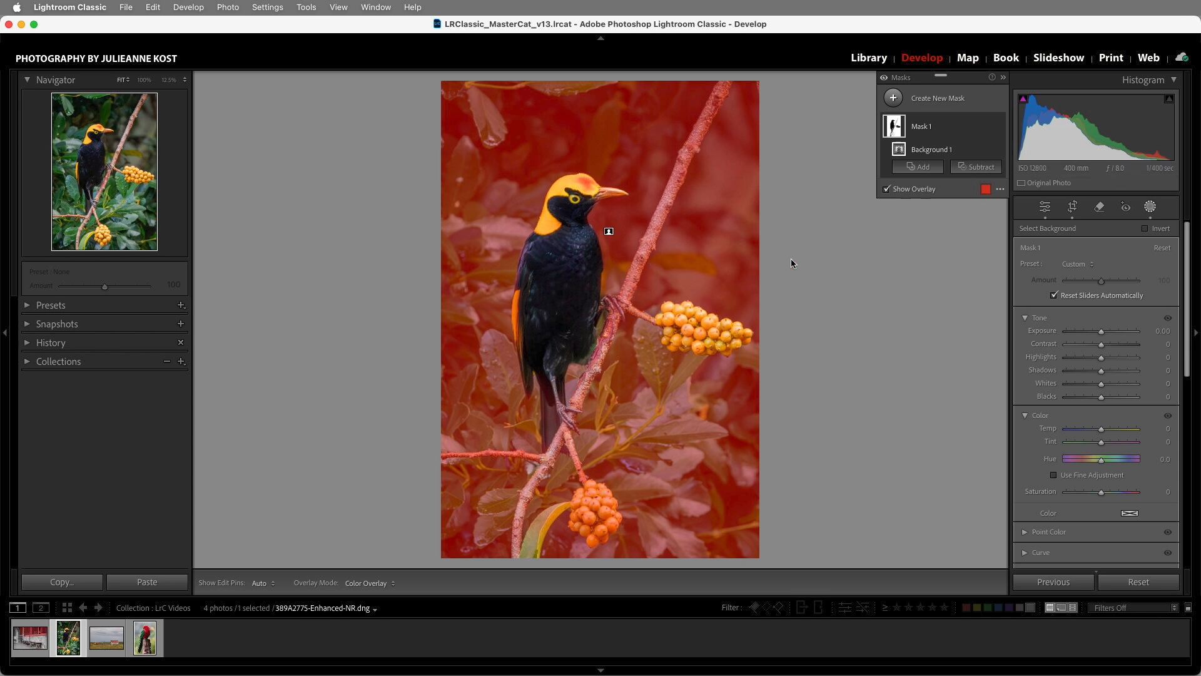
key("cmd+z")
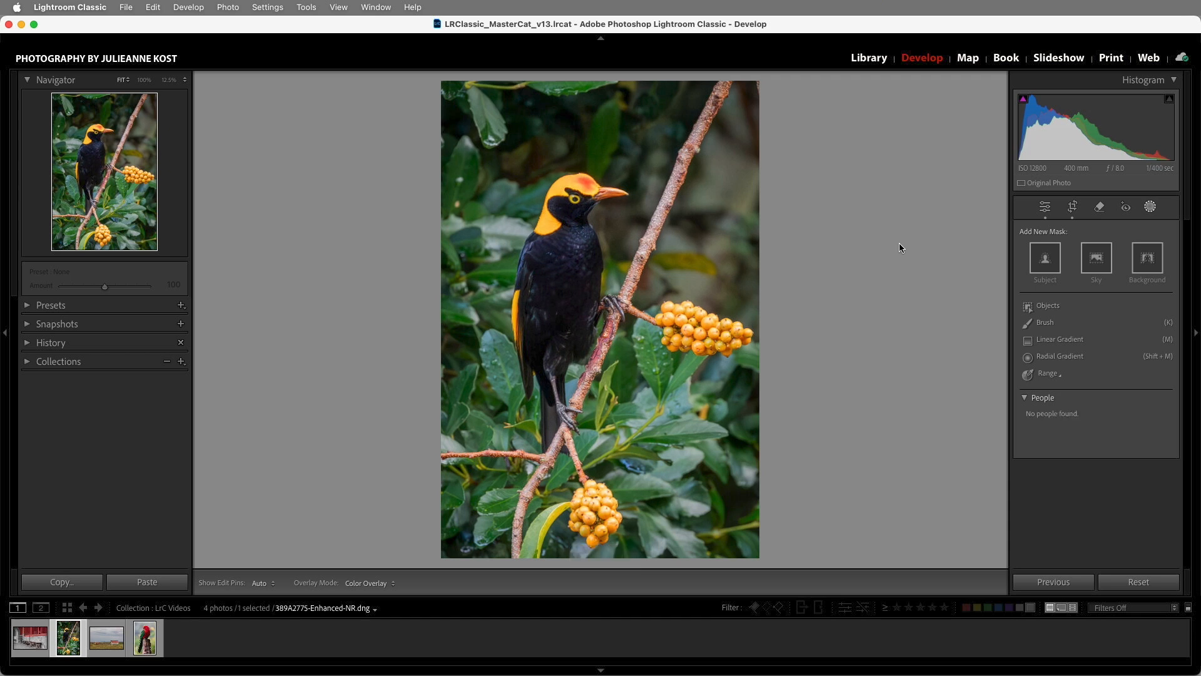
mouse_move(1010, 367)
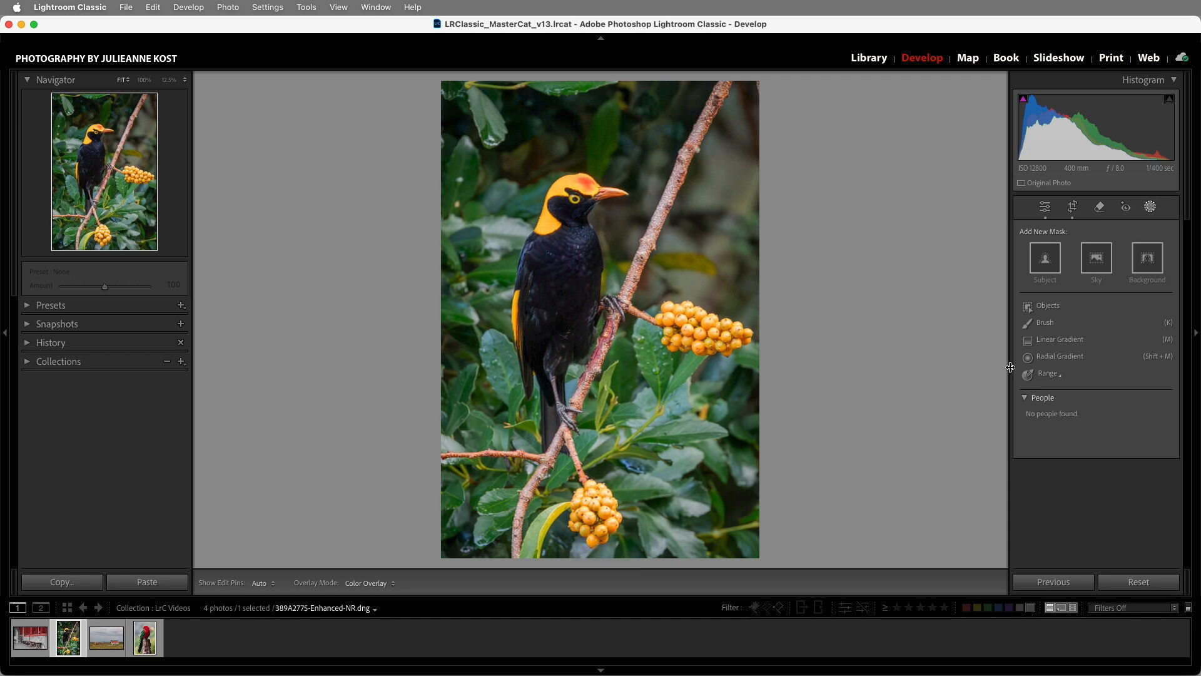
left_click(1048, 373)
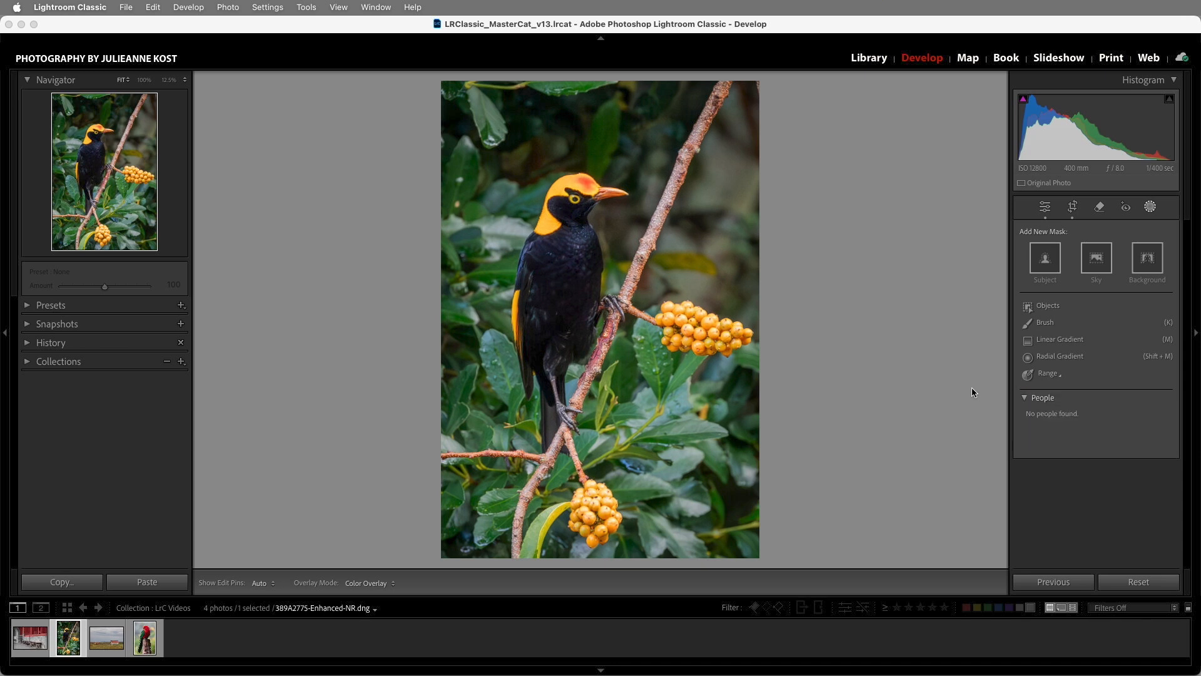
mouse_move(653, 409)
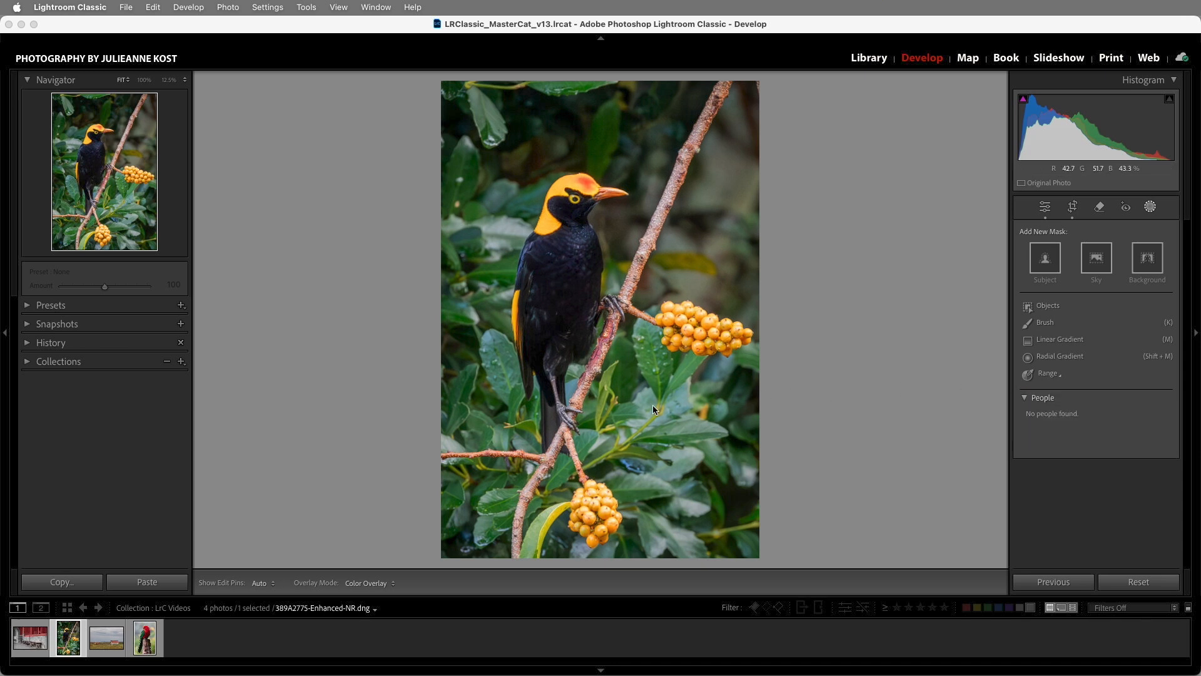
mouse_move(726, 406)
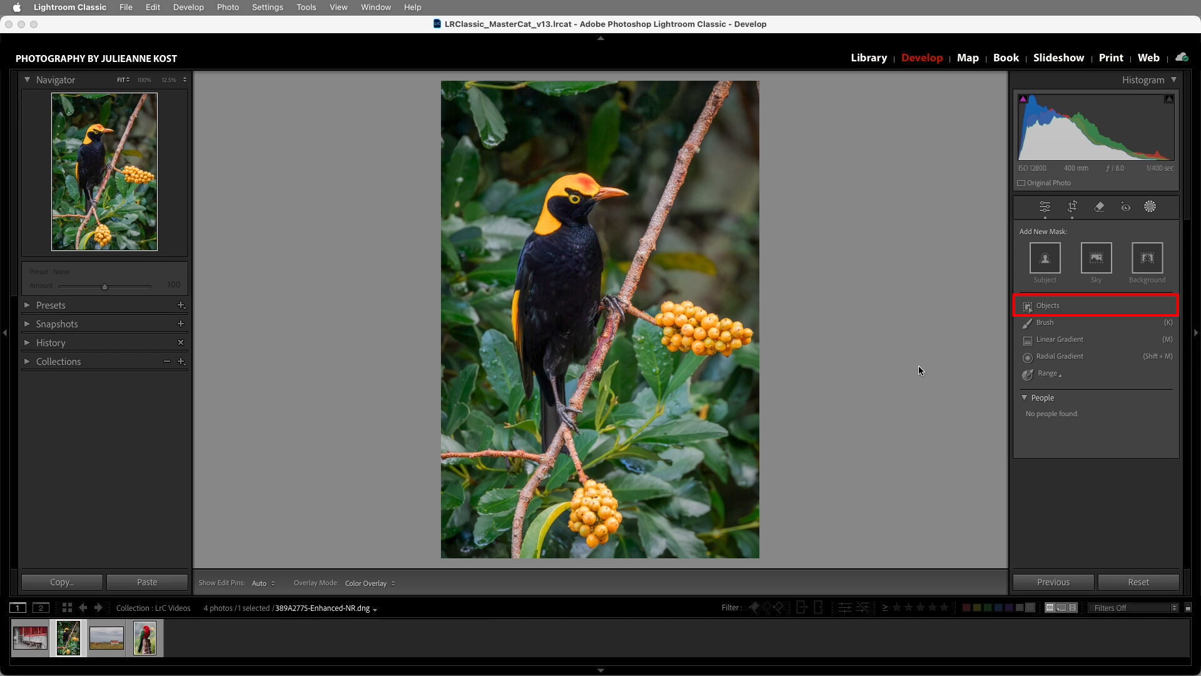
Combine Objects 1–4 (bird's head and both berry clusters) into one mask at Saturation -100
left_click(1047, 305)
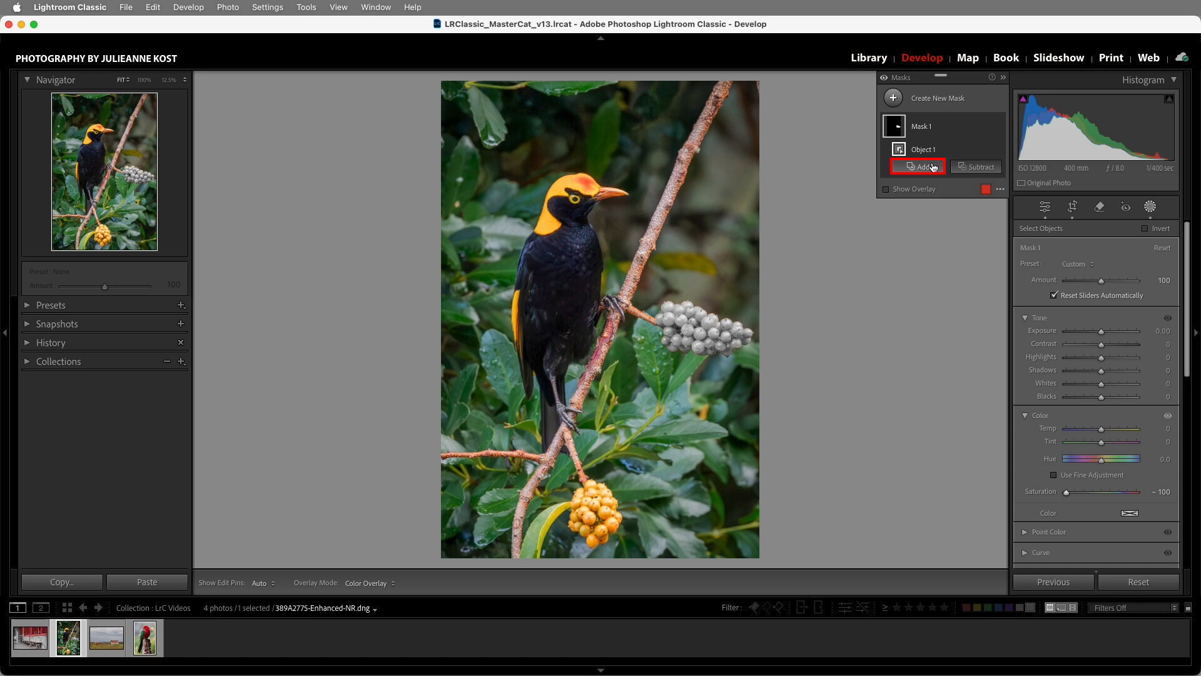
left_click(917, 166)
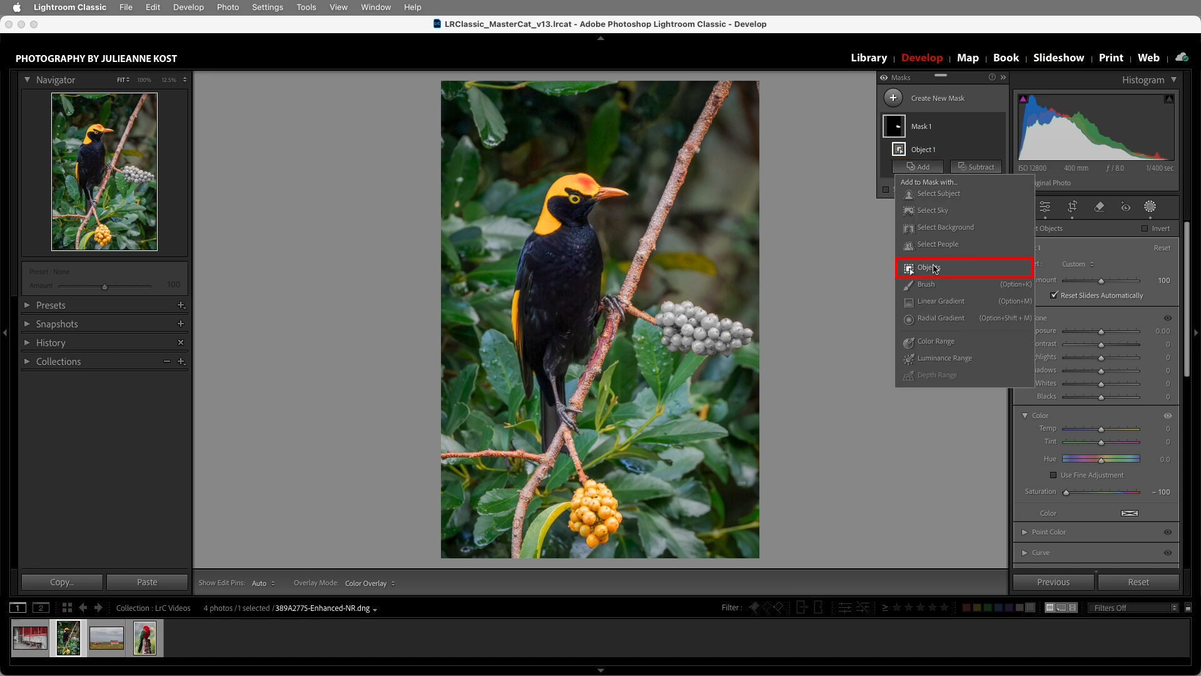
left_click(929, 267)
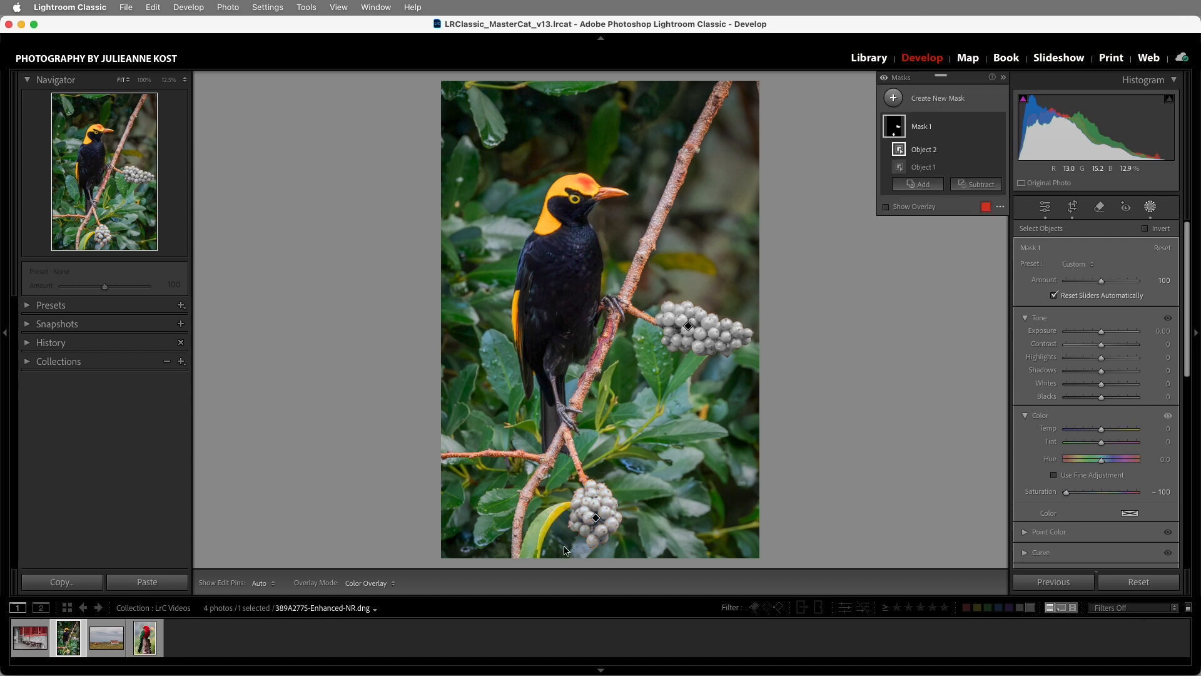
left_click(917, 184)
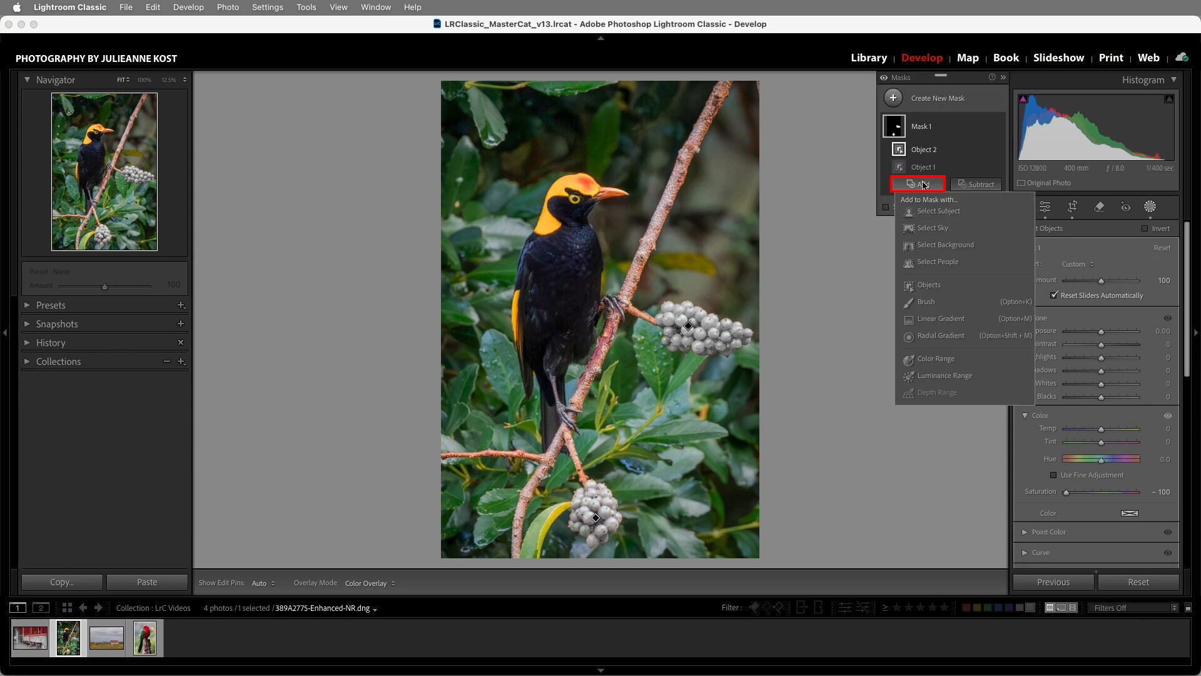
left_click(929, 284)
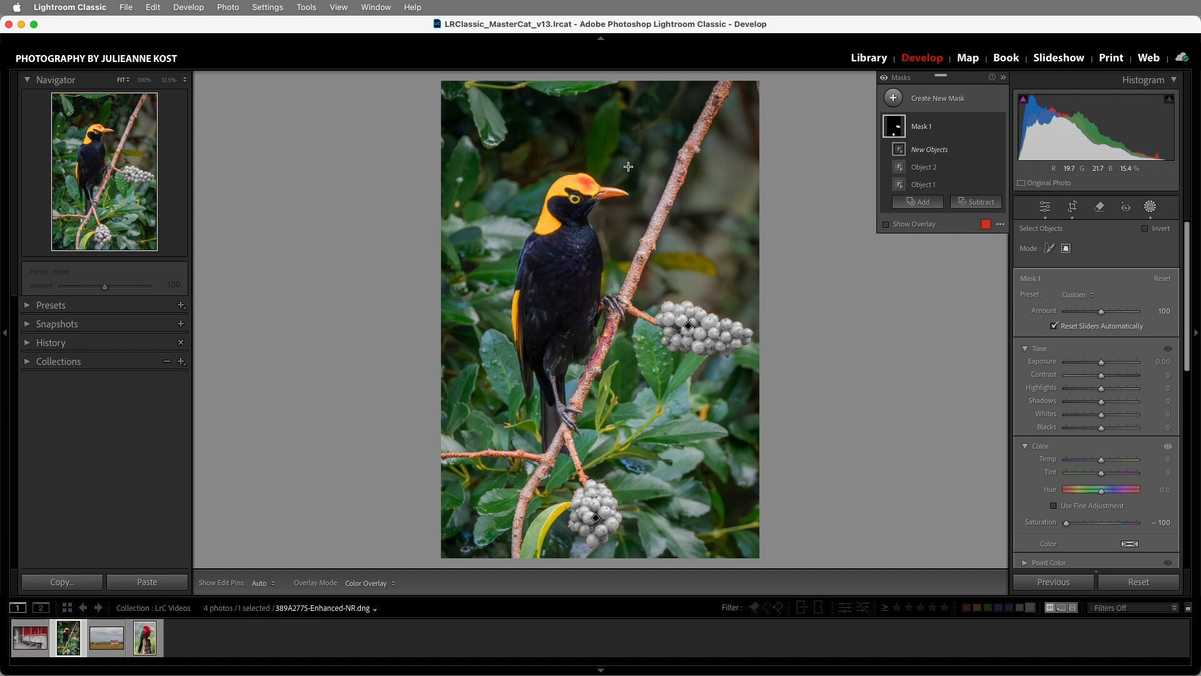
left_click(929, 149)
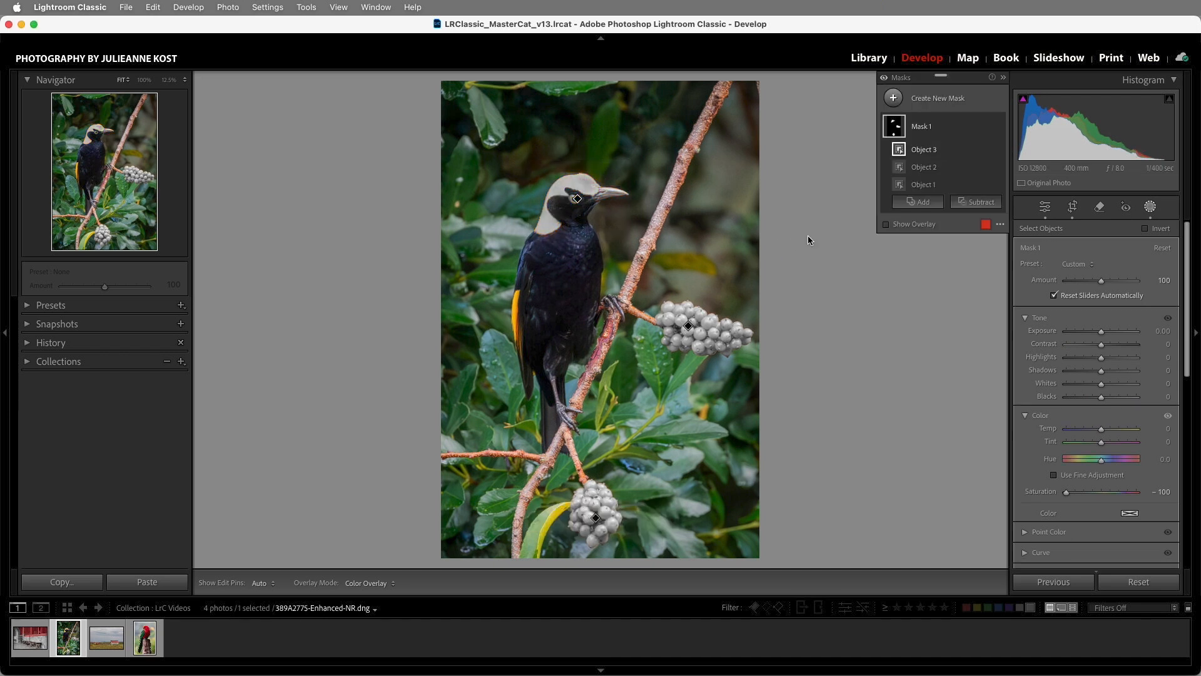
left_click(917, 200)
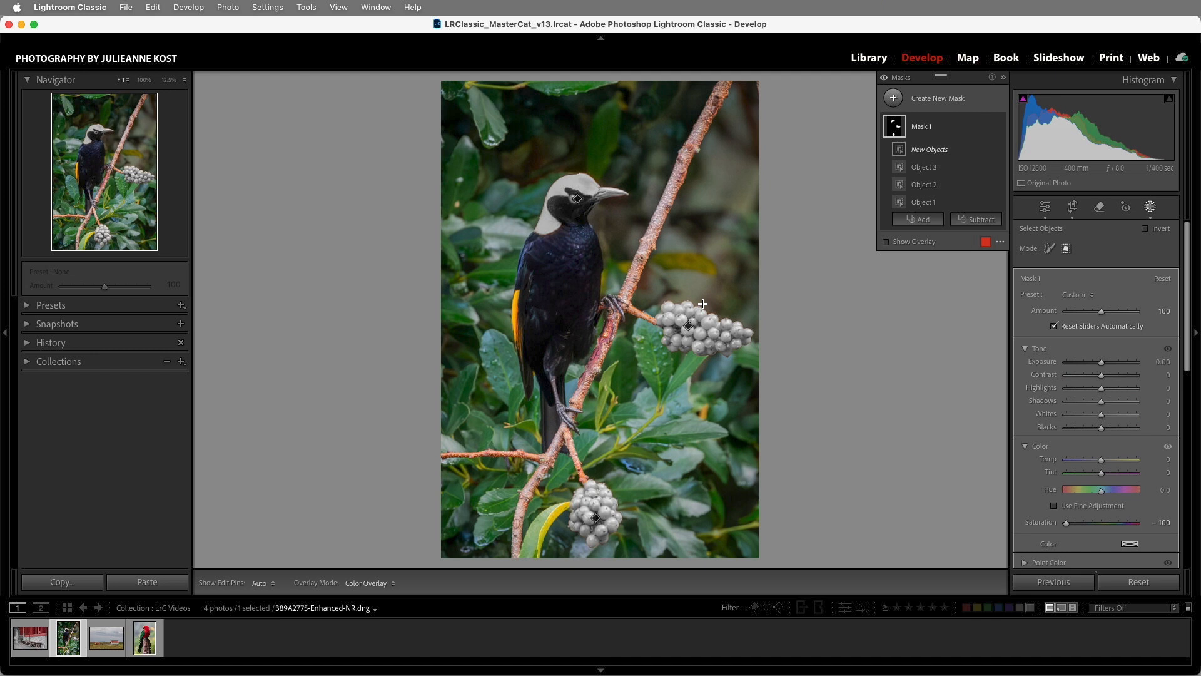
mouse_move(523, 285)
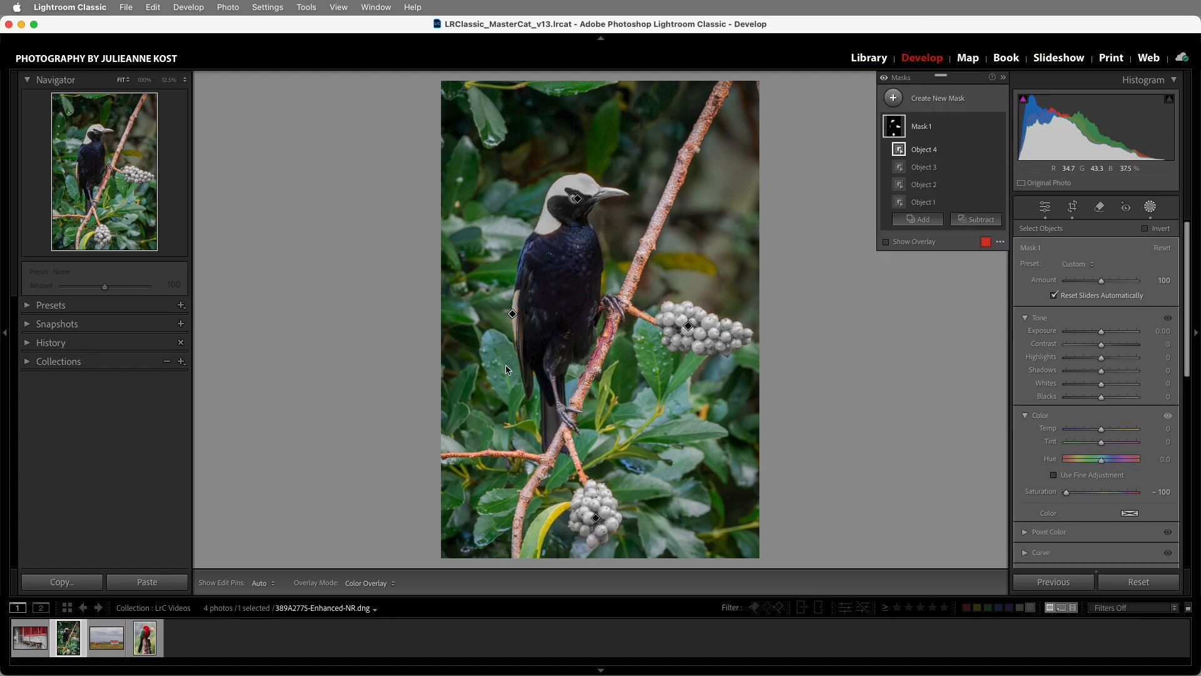
mouse_move(565, 215)
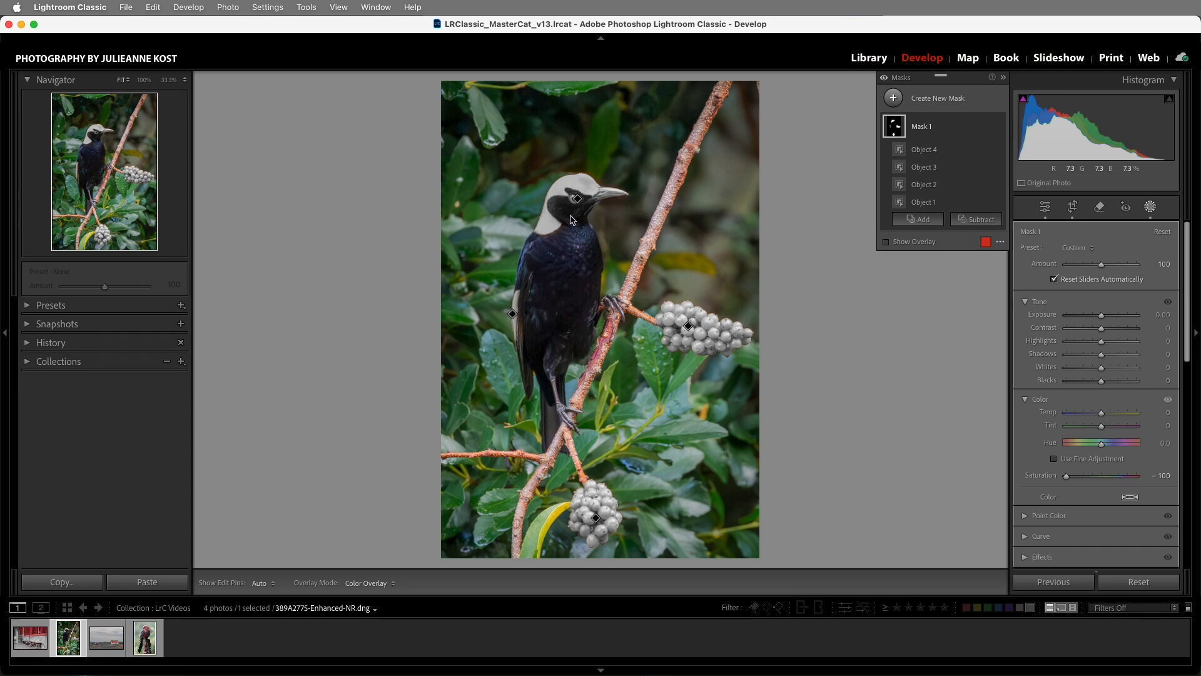
Erase part of Mask 1 with a subtract brush, invert it, and set Saturation -58
left_click(979, 219)
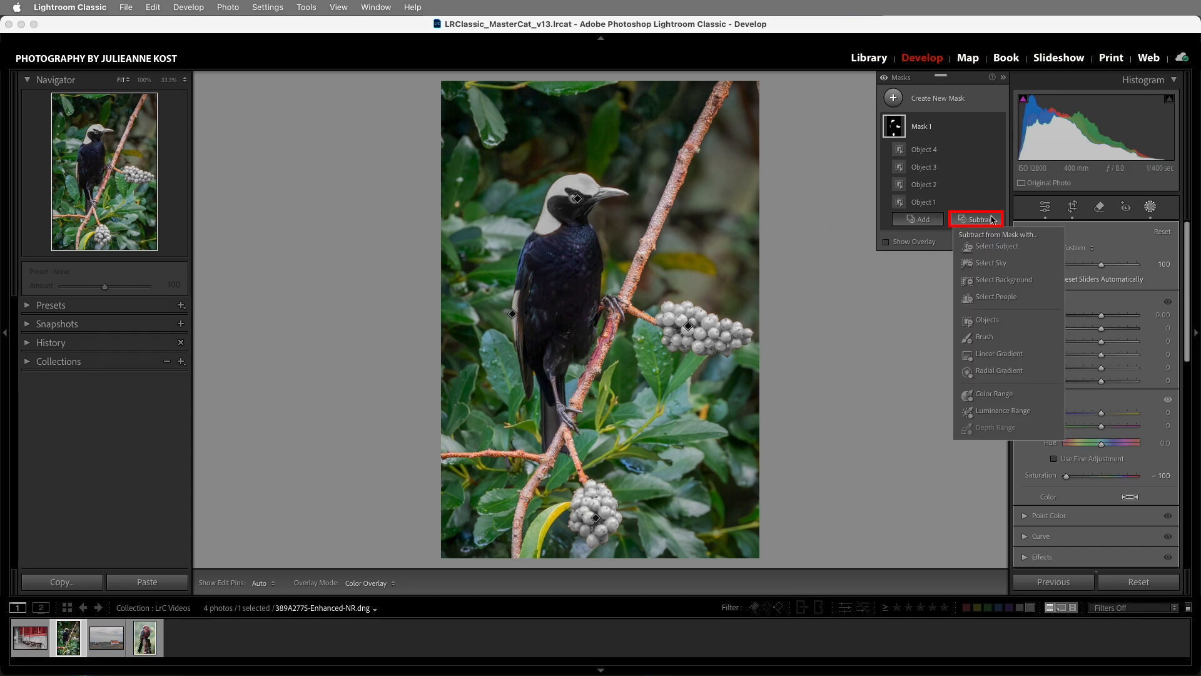
mouse_move(984, 337)
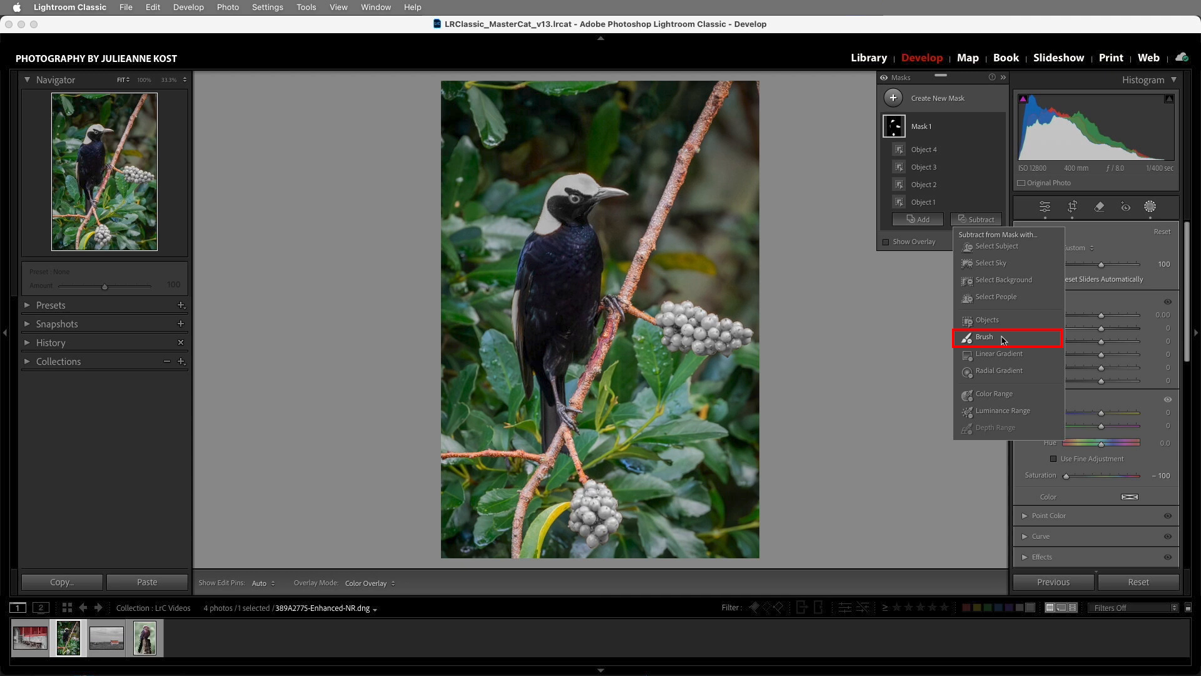
left_click(983, 337)
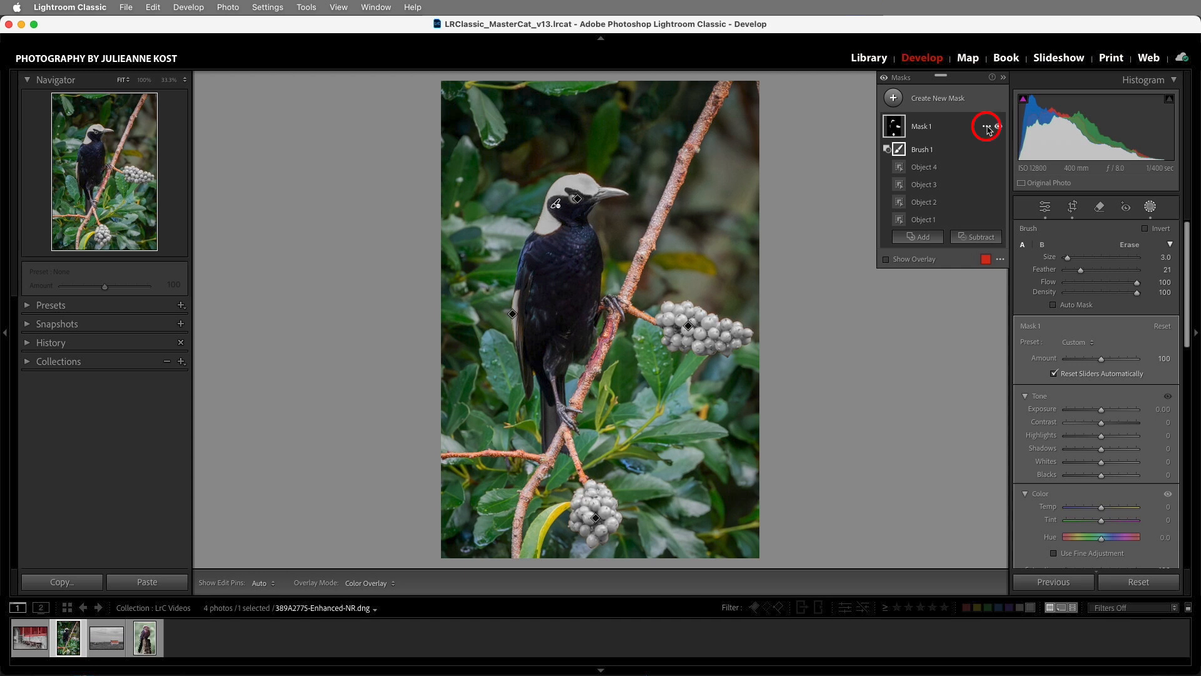
left_click(987, 126)
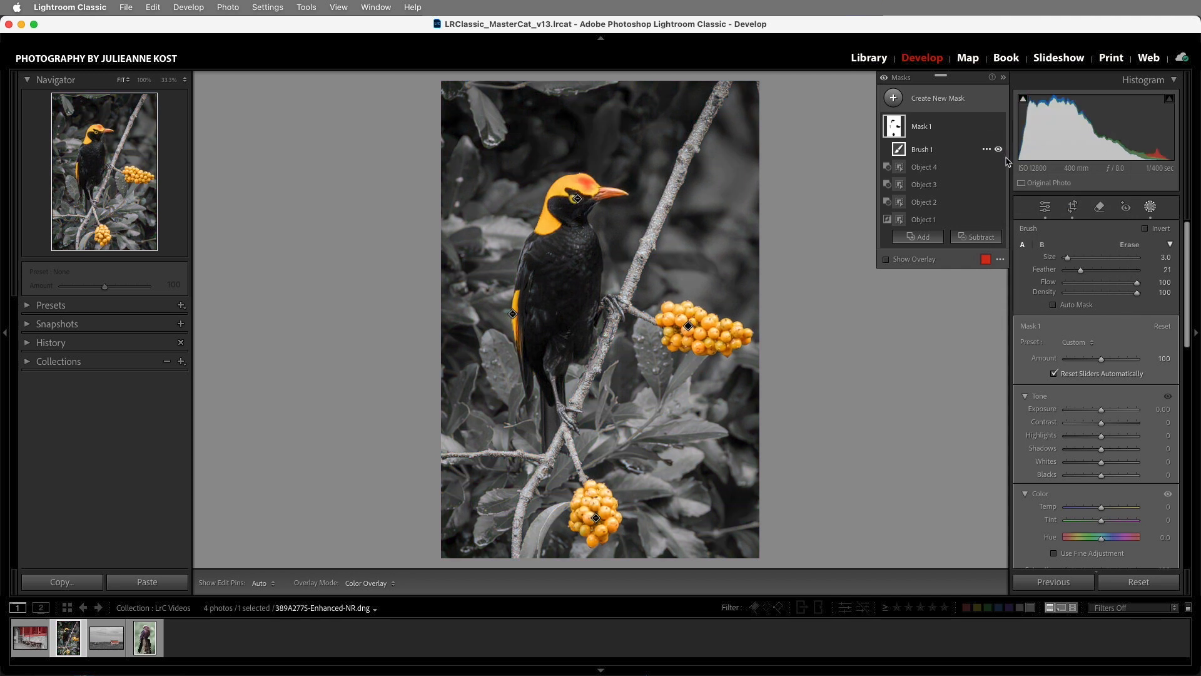
scroll("down", 3)
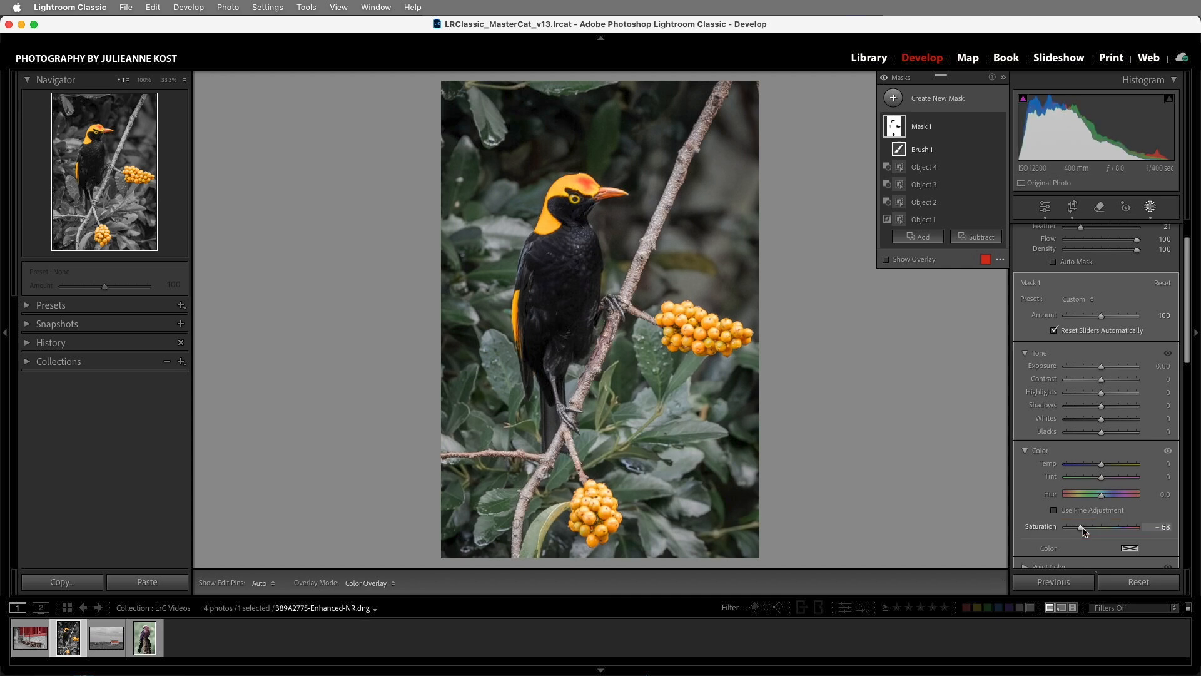
left_click(106, 637)
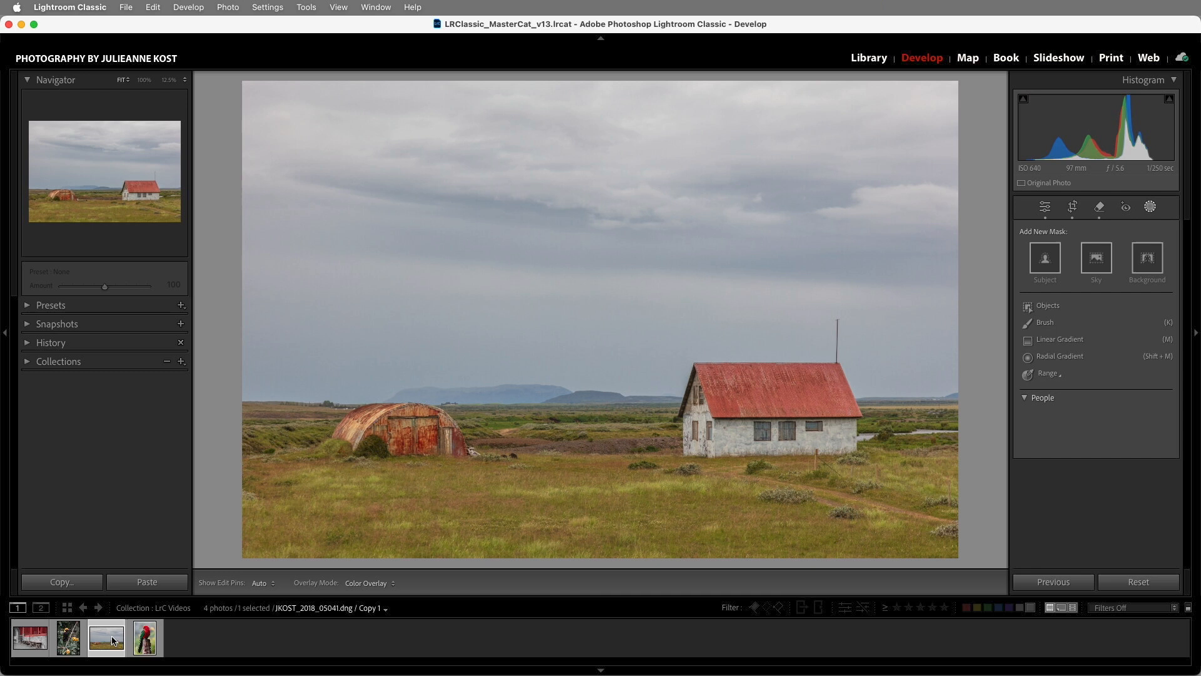
mouse_move(563, 470)
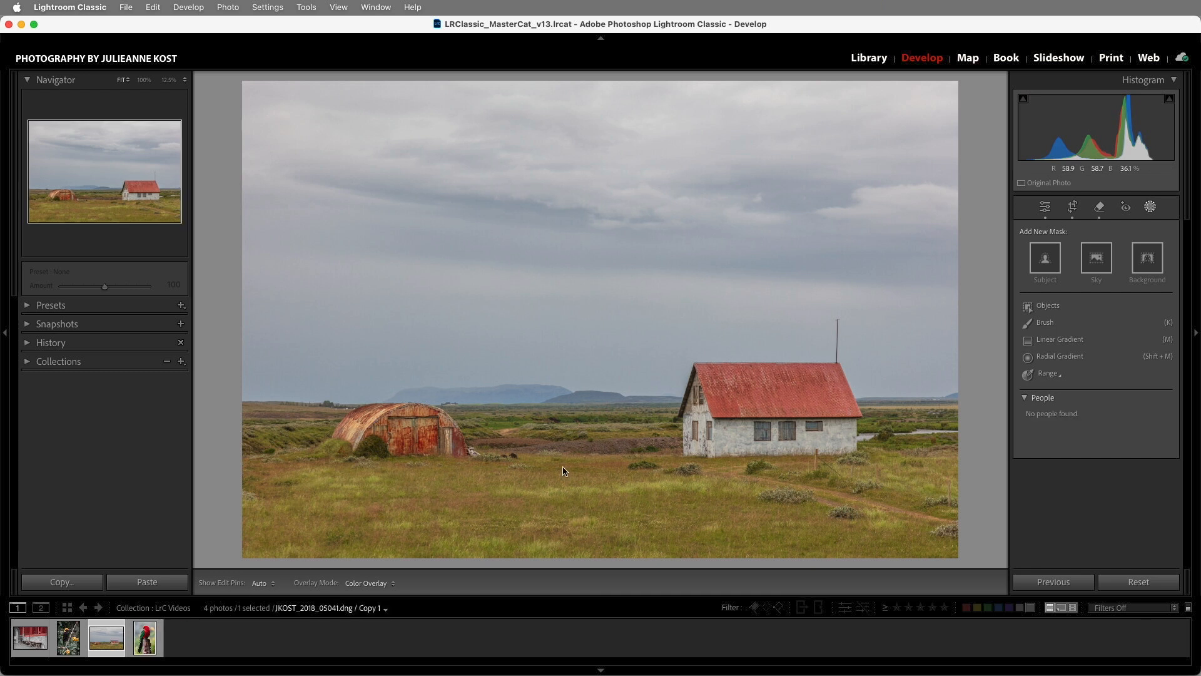
mouse_move(728, 390)
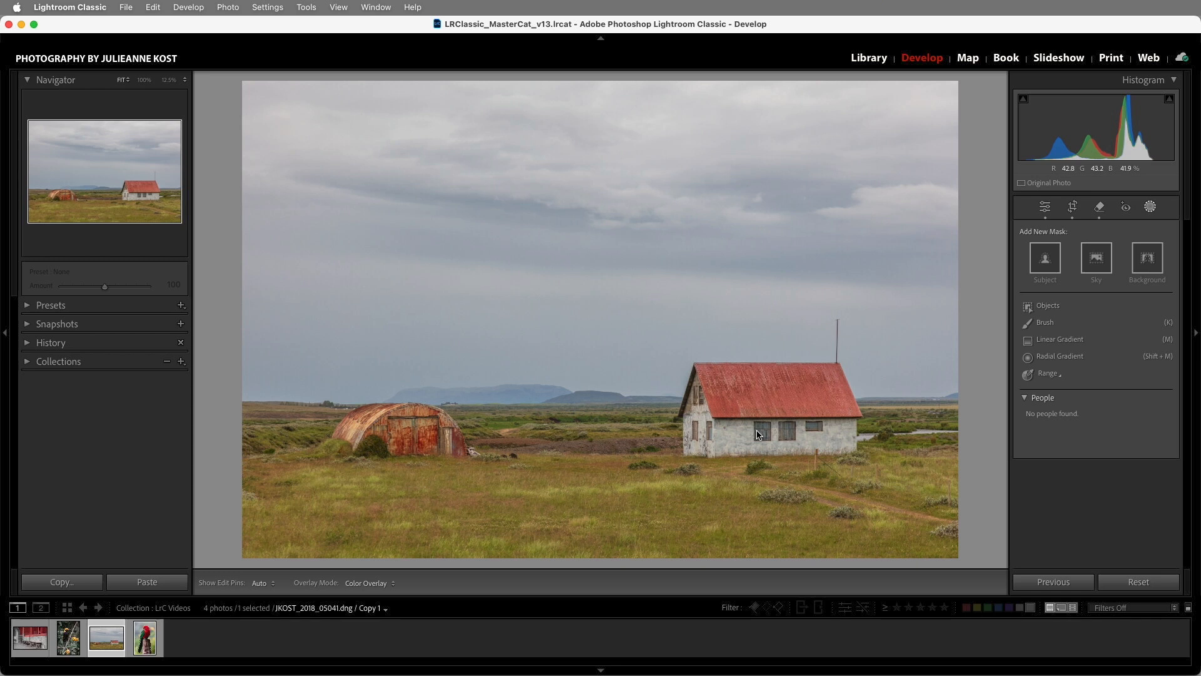
Sample the red roof in an inverted Color Range mask with Saturation -100
left_click(1047, 373)
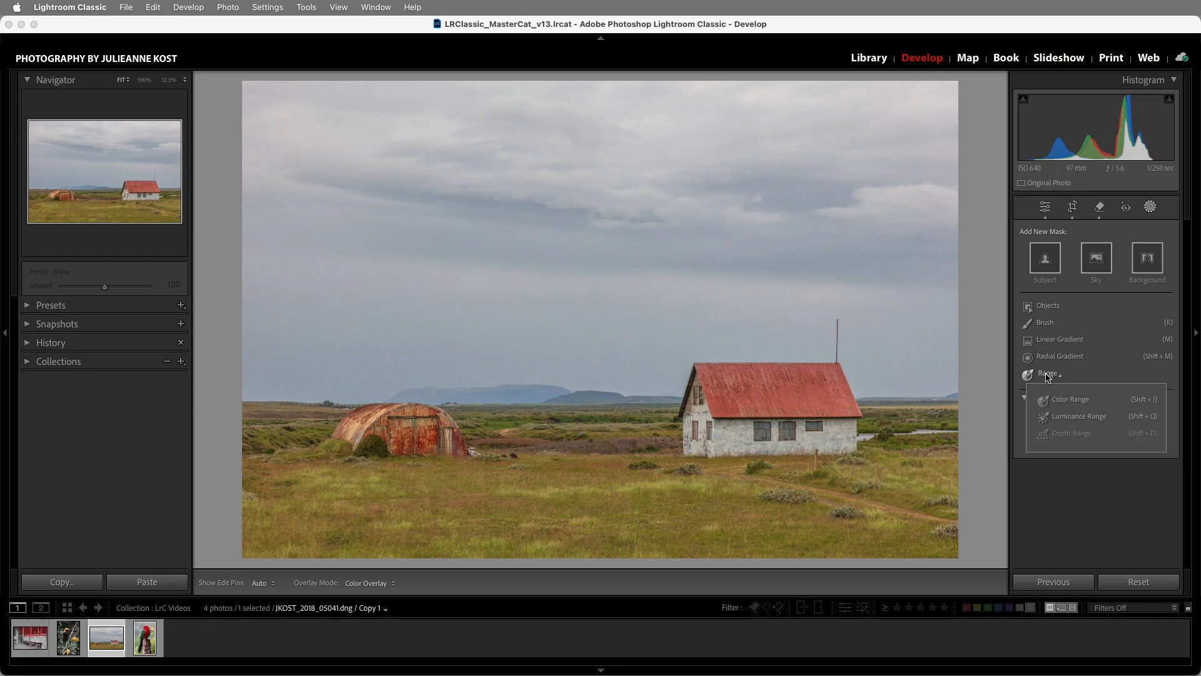
left_click(1069, 399)
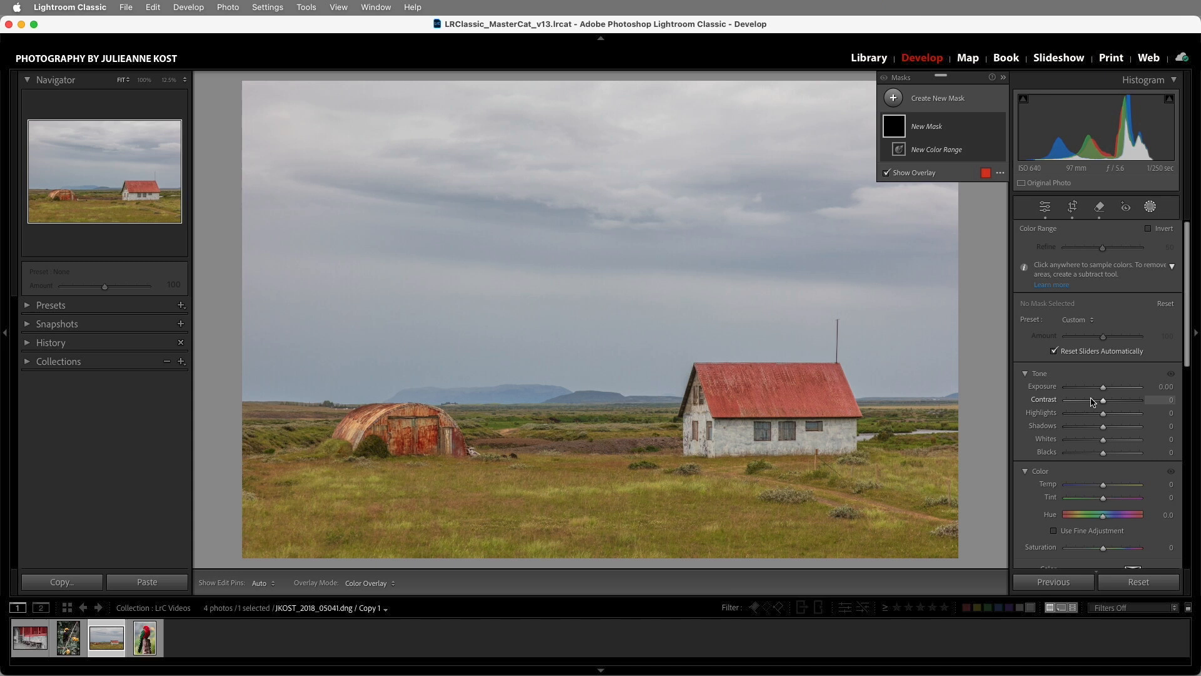
mouse_move(809, 381)
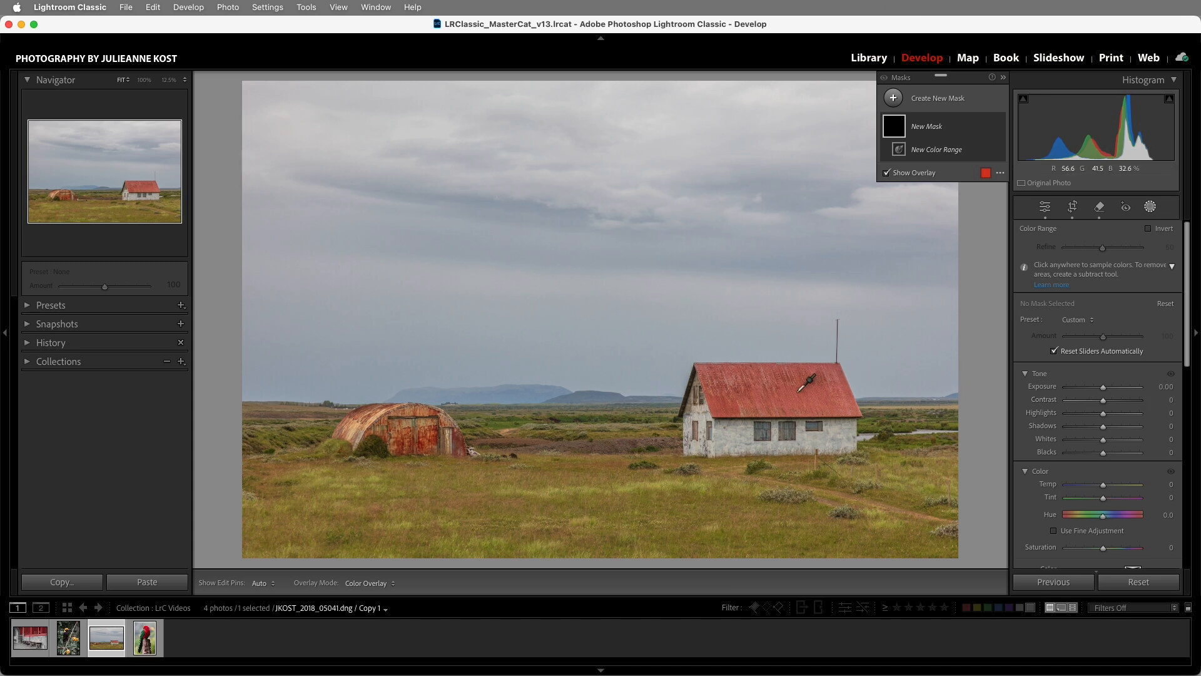
left_click(803, 382)
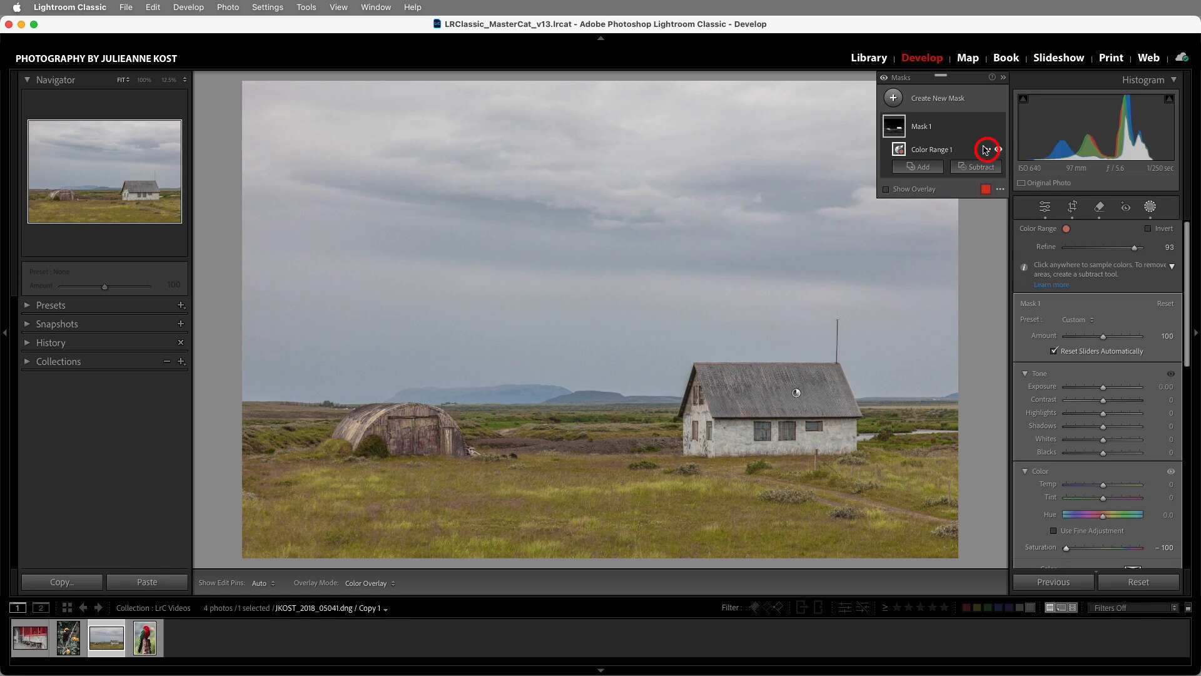
left_click(986, 150)
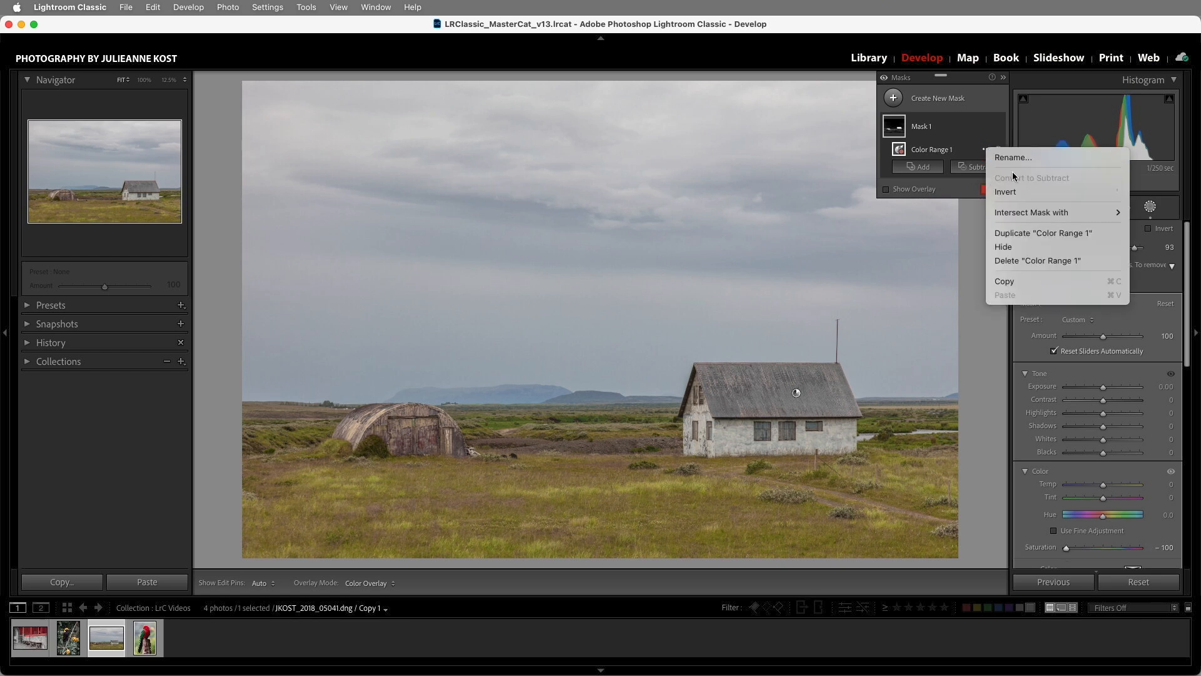
left_click(1006, 192)
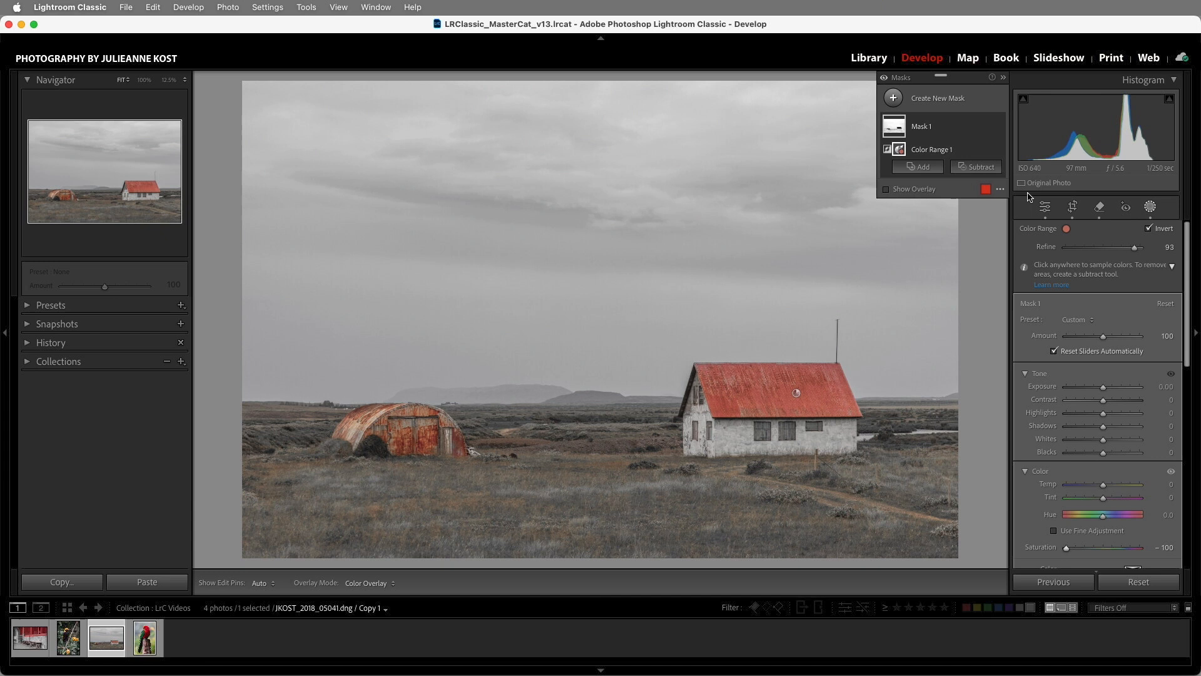
mouse_move(796, 471)
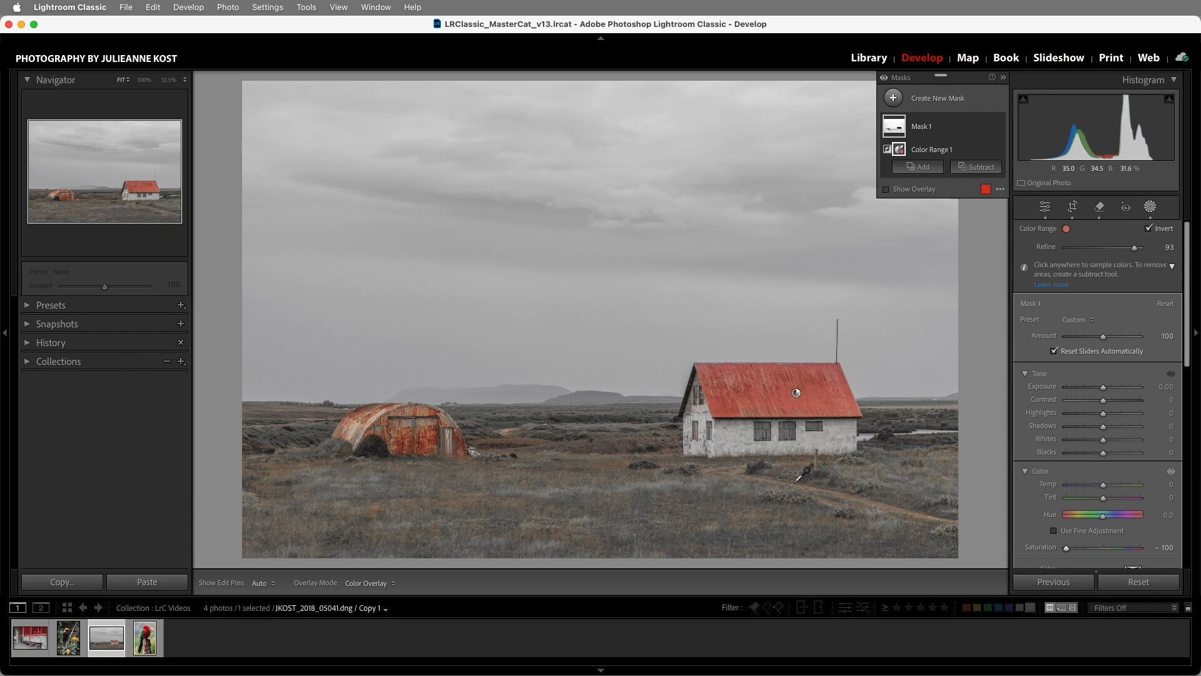
mouse_move(801, 474)
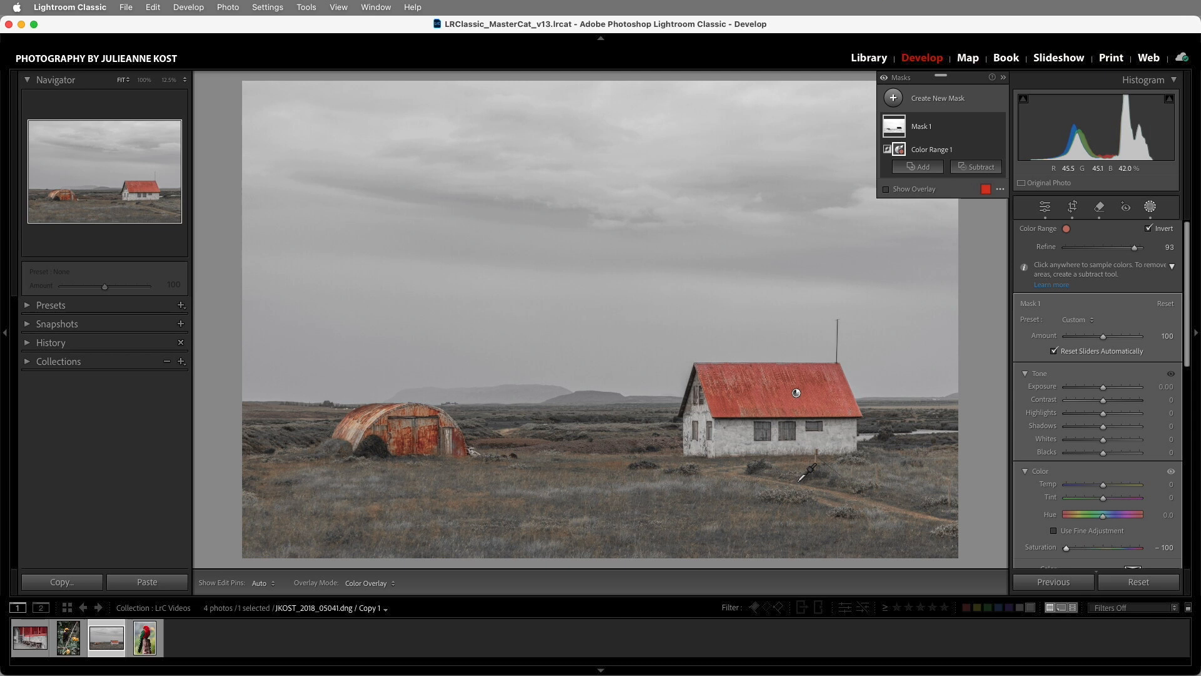
mouse_move(449, 429)
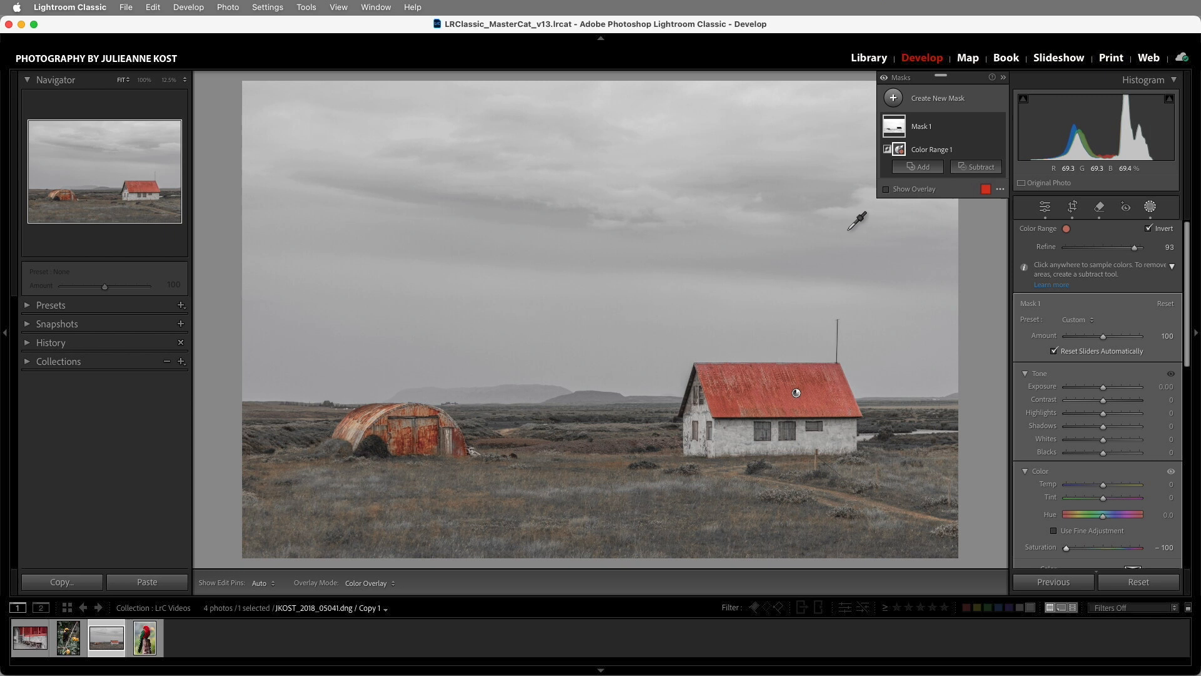
Add brush strokes to Mask 1 over the leftover coloured grass around the house
left_click(917, 167)
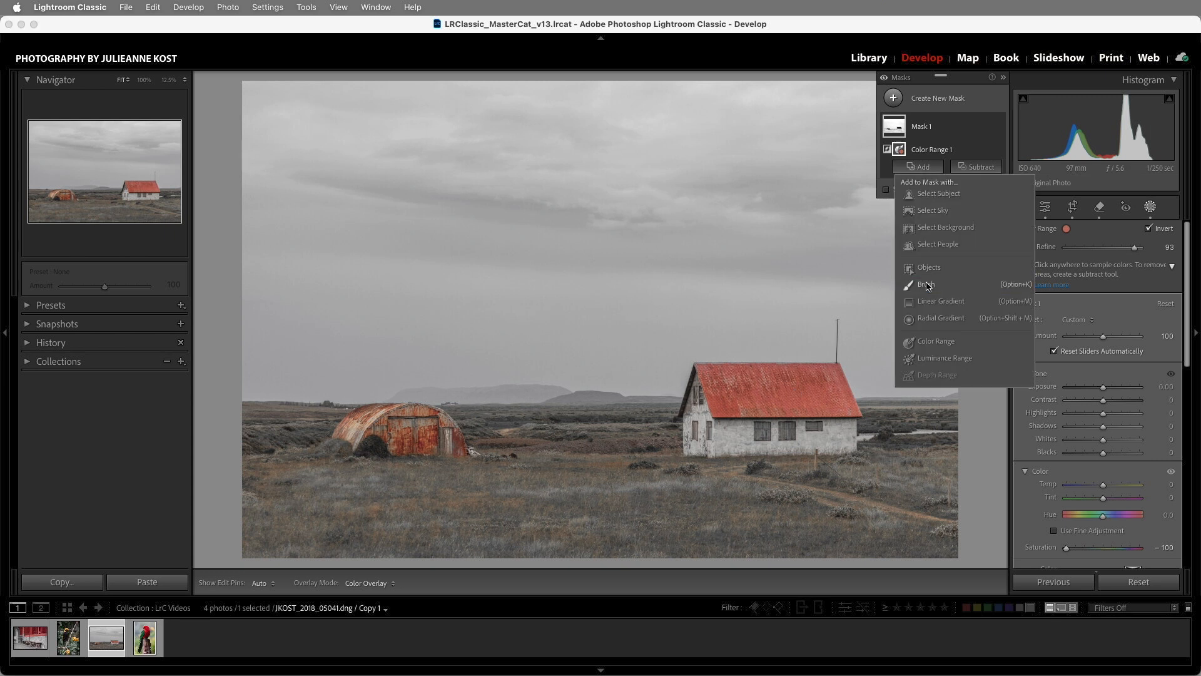
left_click(926, 284)
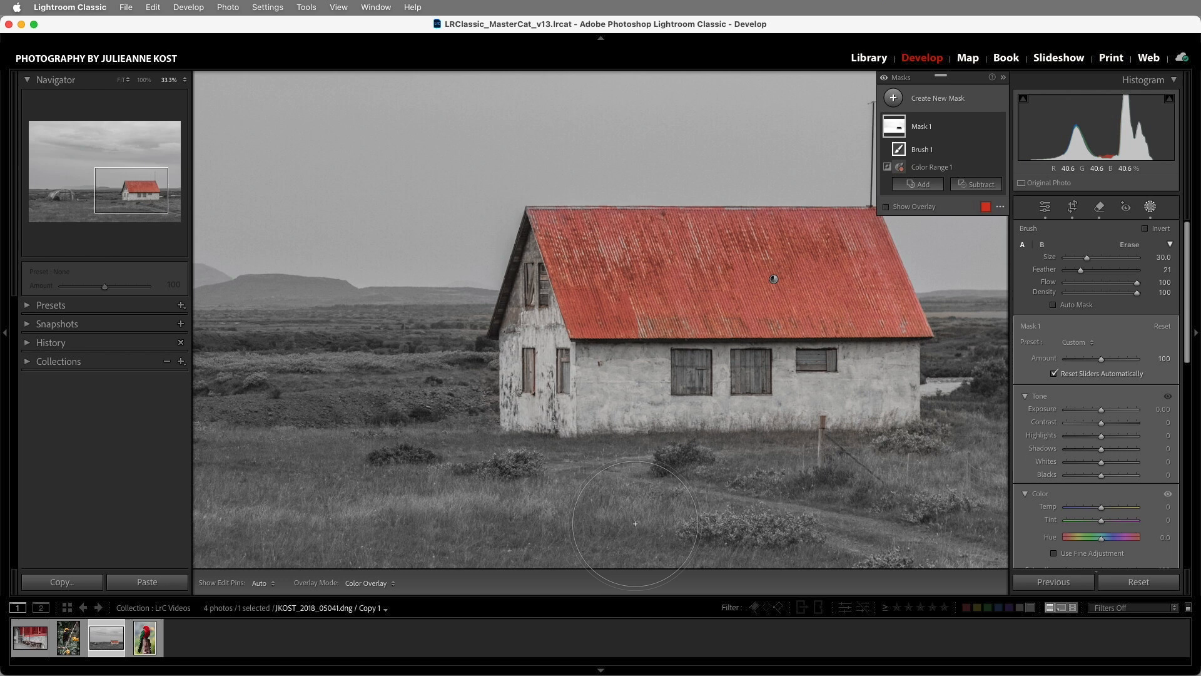
left_click(890, 97)
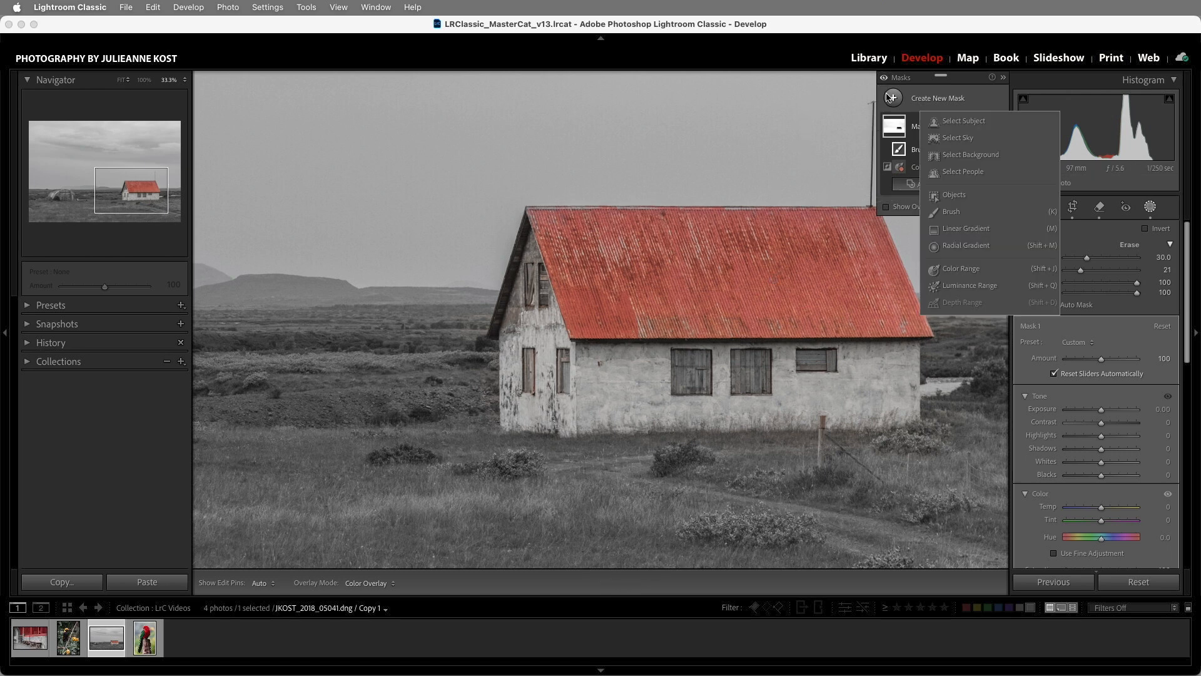
Mask the three front windows as objects, with Exposure -0.23 and a blue tint
left_click(953, 194)
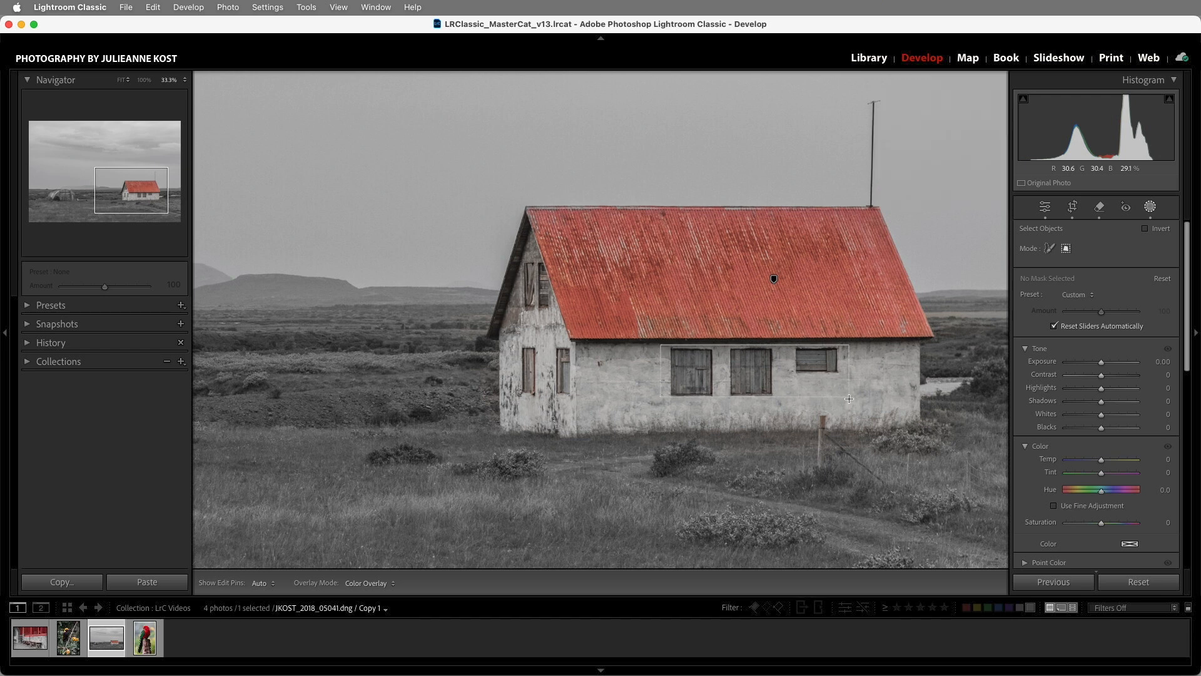
left_click(745, 372)
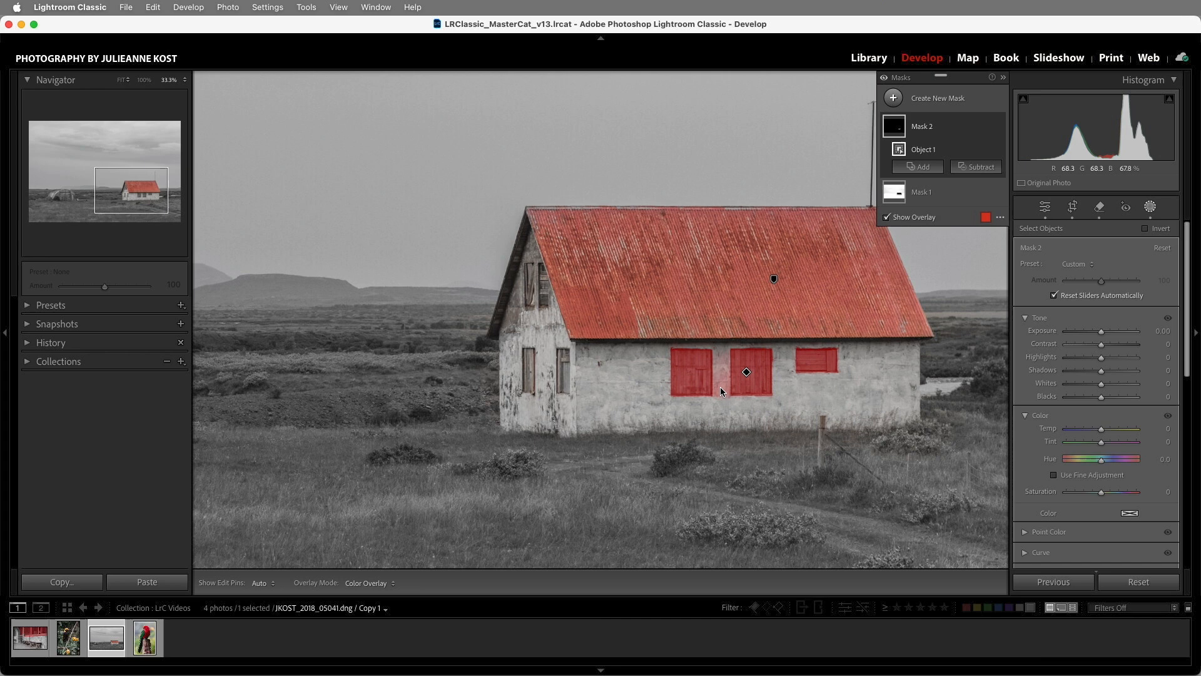
mouse_move(1049, 484)
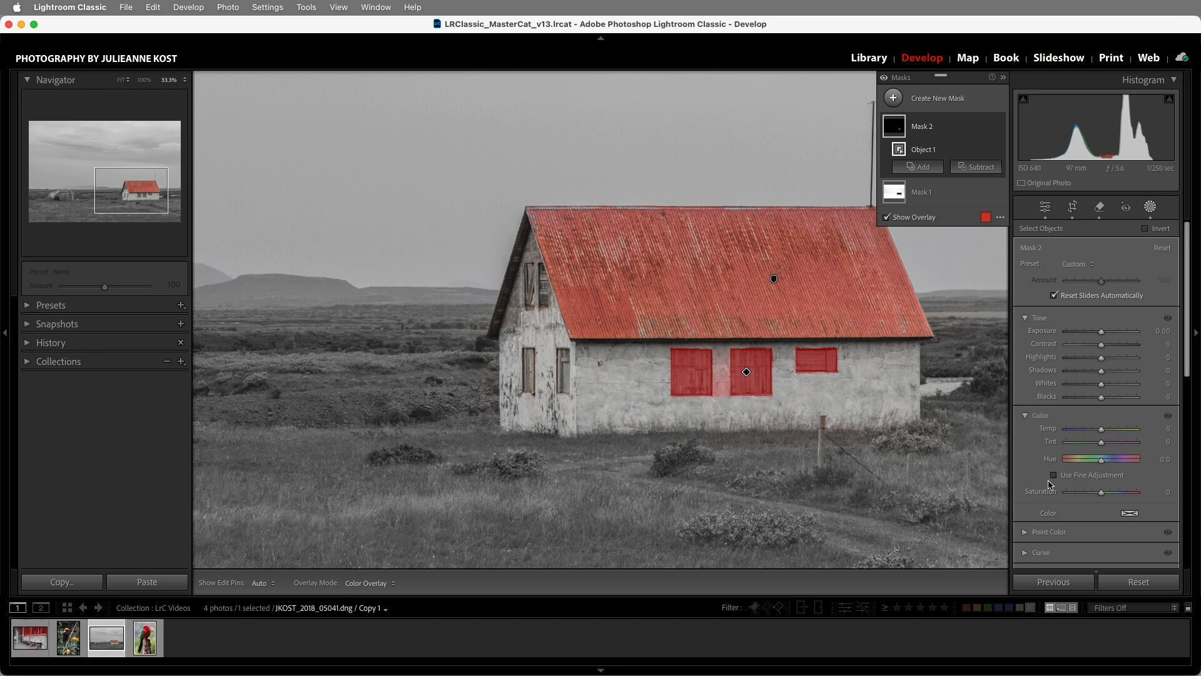
left_click(1127, 513)
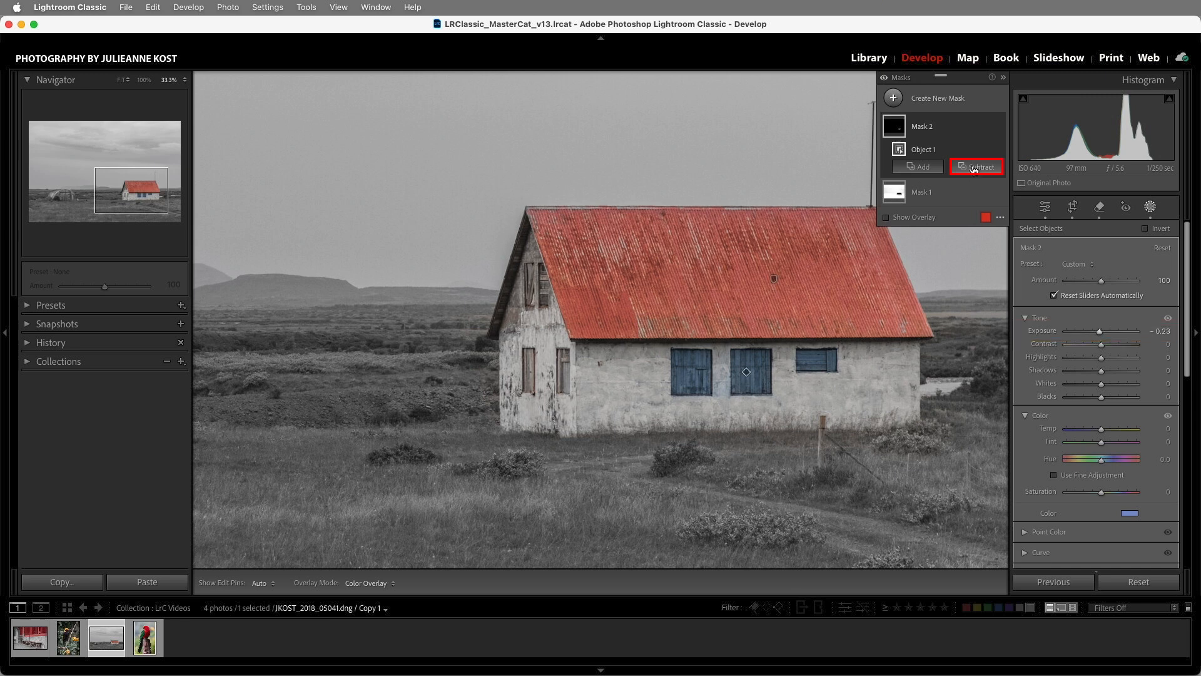
Trim Mask 2 with a subtract brush and add both side windows as objects
left_click(979, 166)
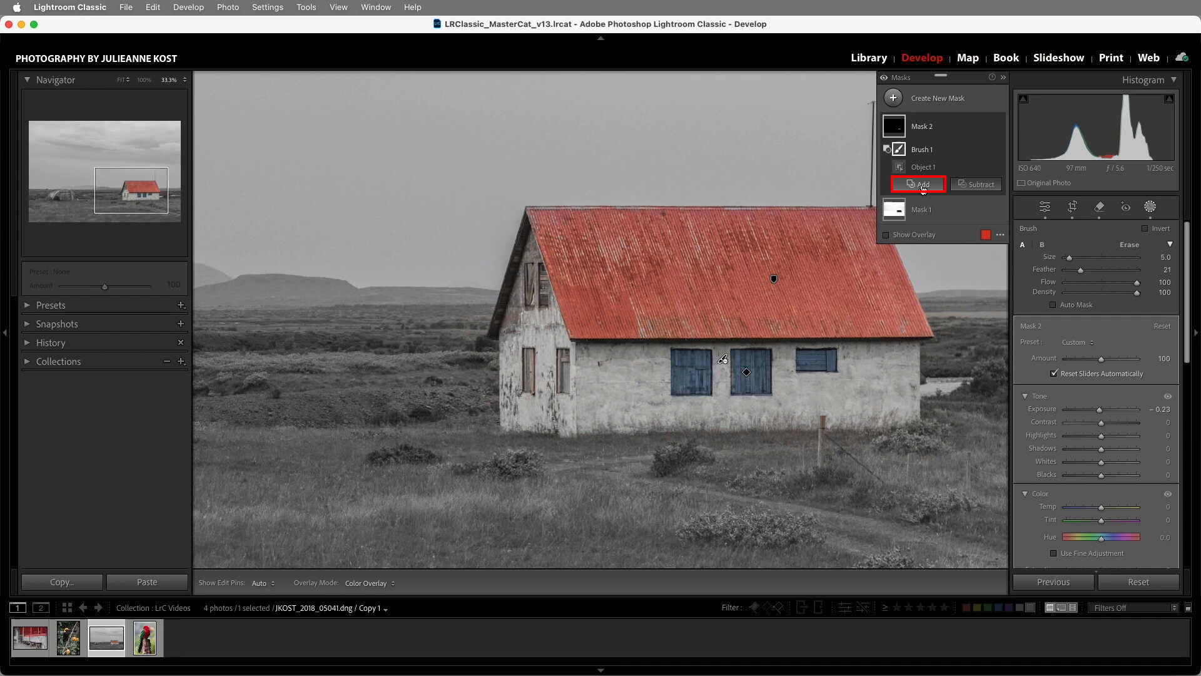
left_click(918, 184)
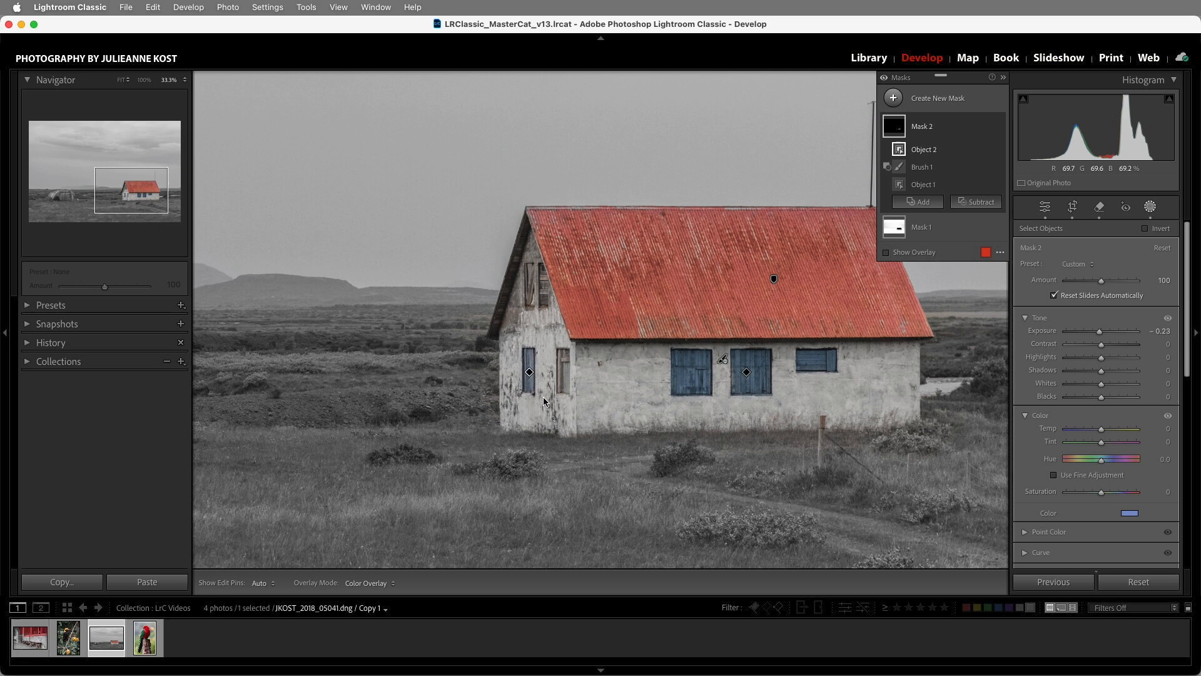
left_click(918, 202)
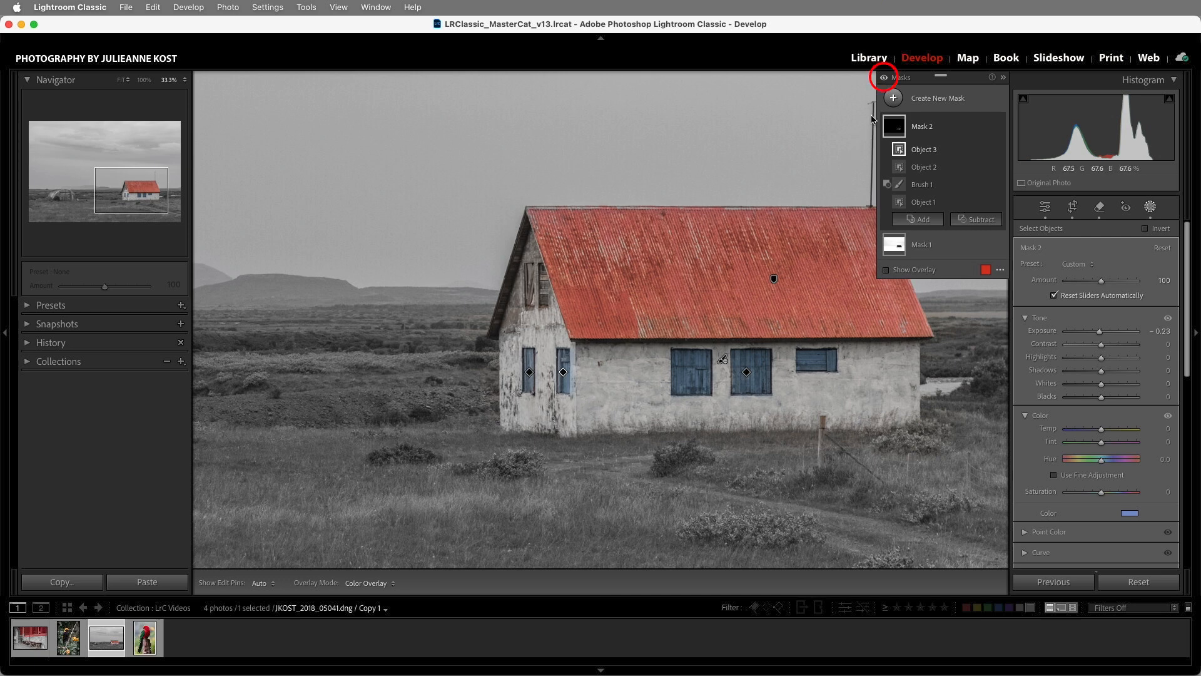
left_click(881, 78)
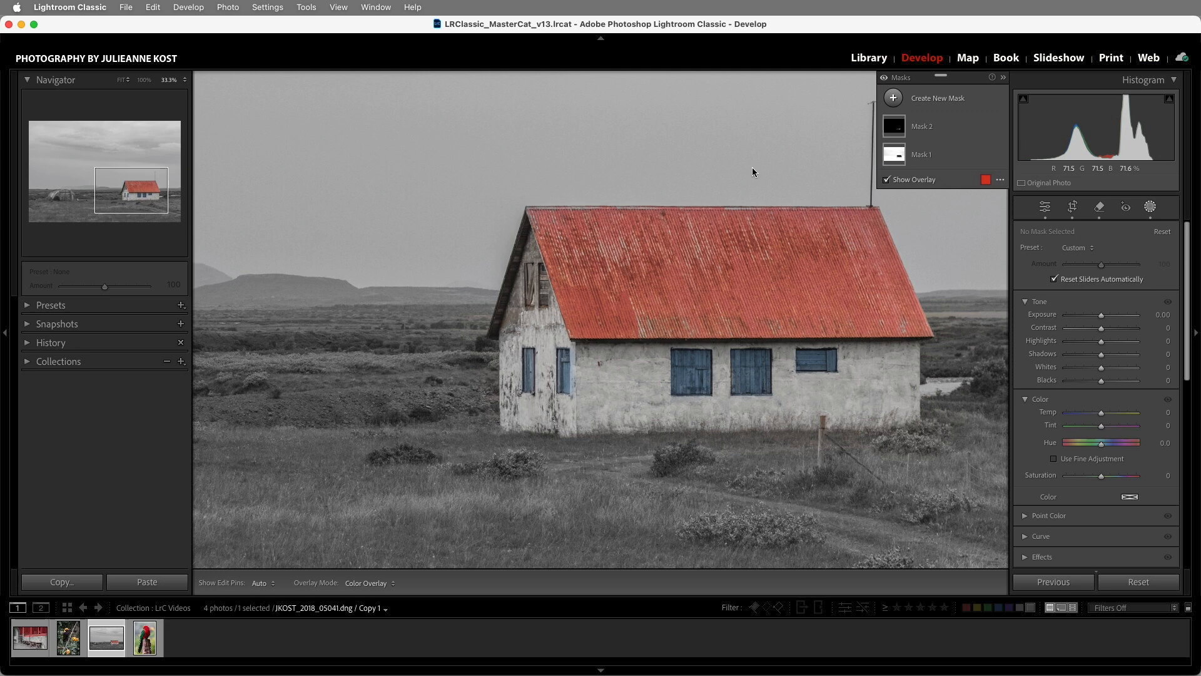
Convert the parrot photo to black and white
left_click(144, 637)
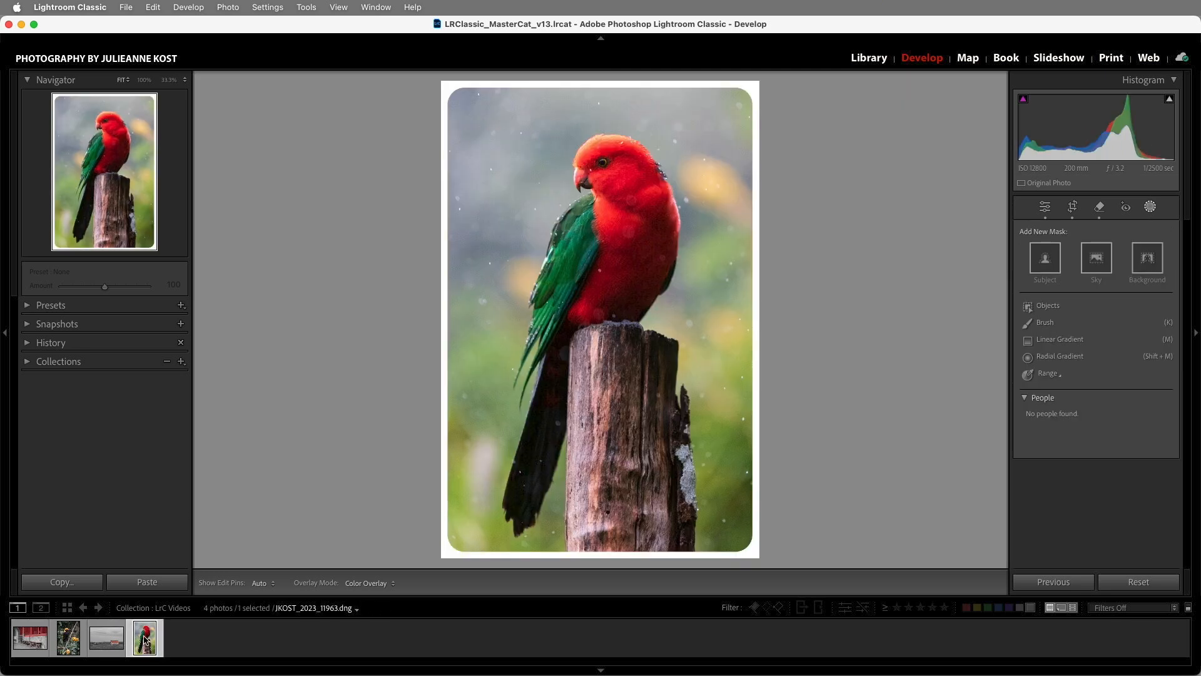
mouse_move(755, 355)
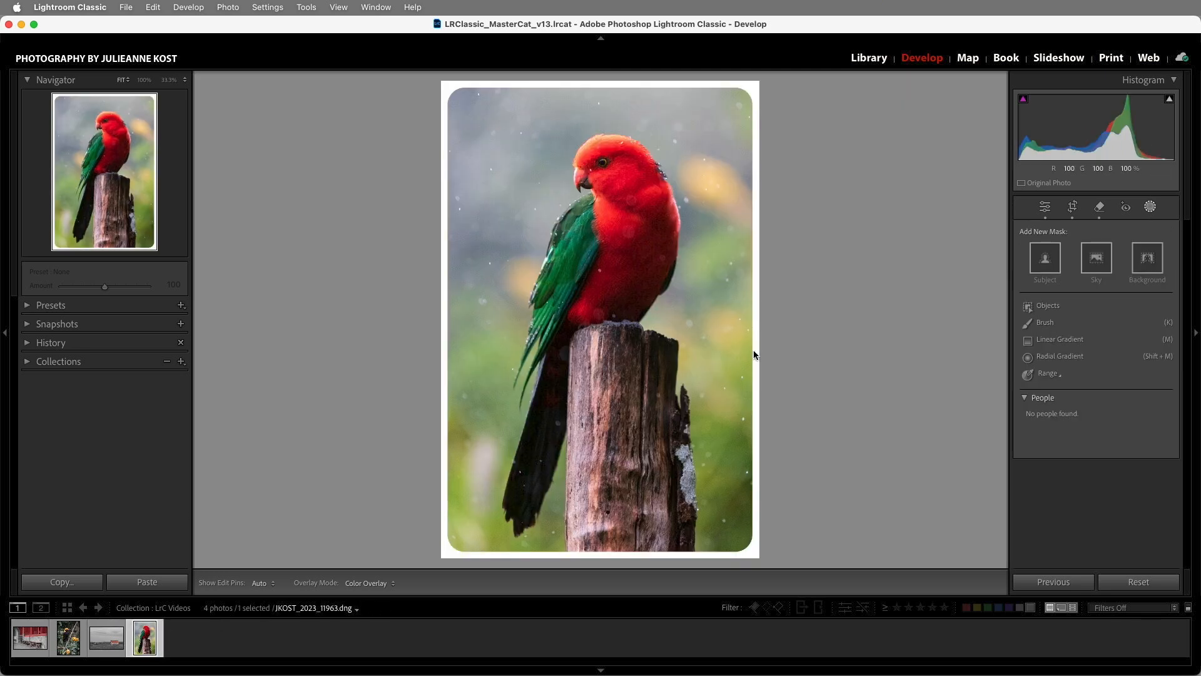
left_click(1044, 207)
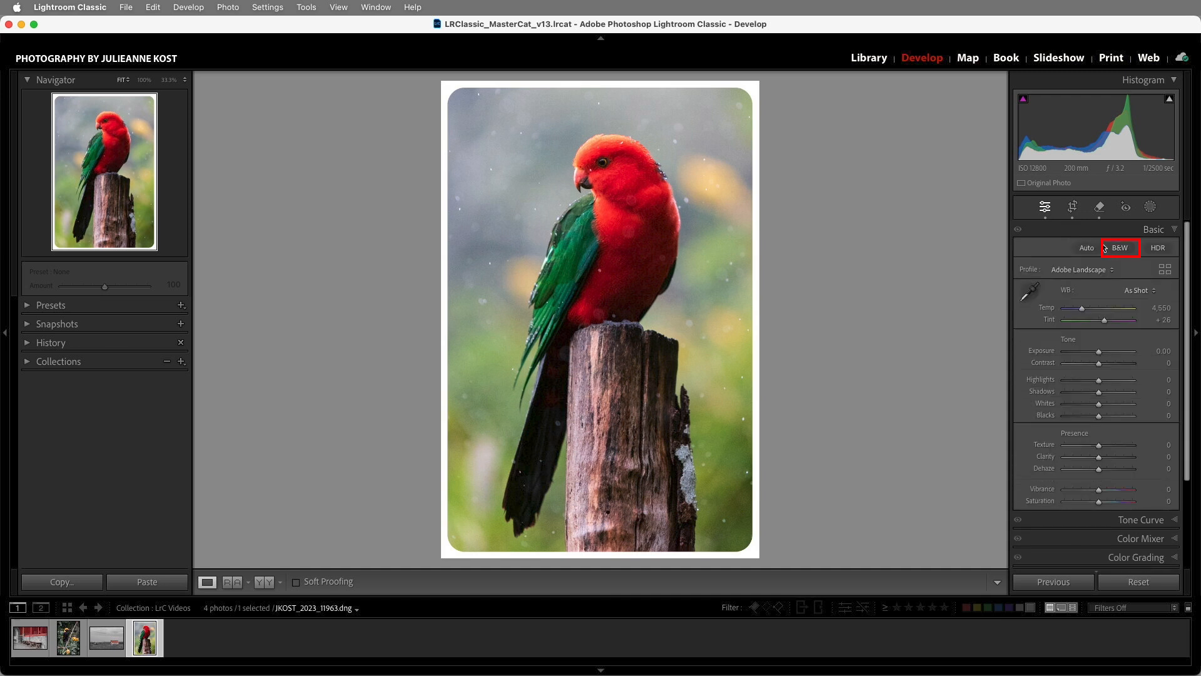
left_click(1119, 246)
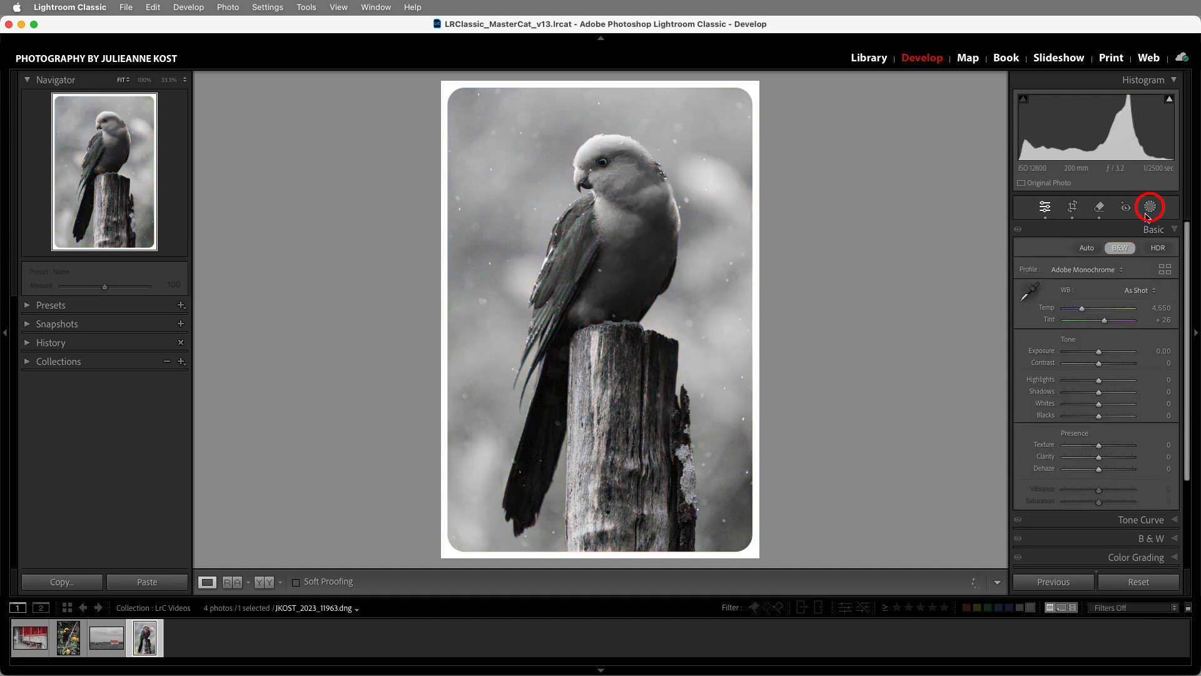
Mask the parrot's head and body as an object and tint it pink
left_click(1149, 207)
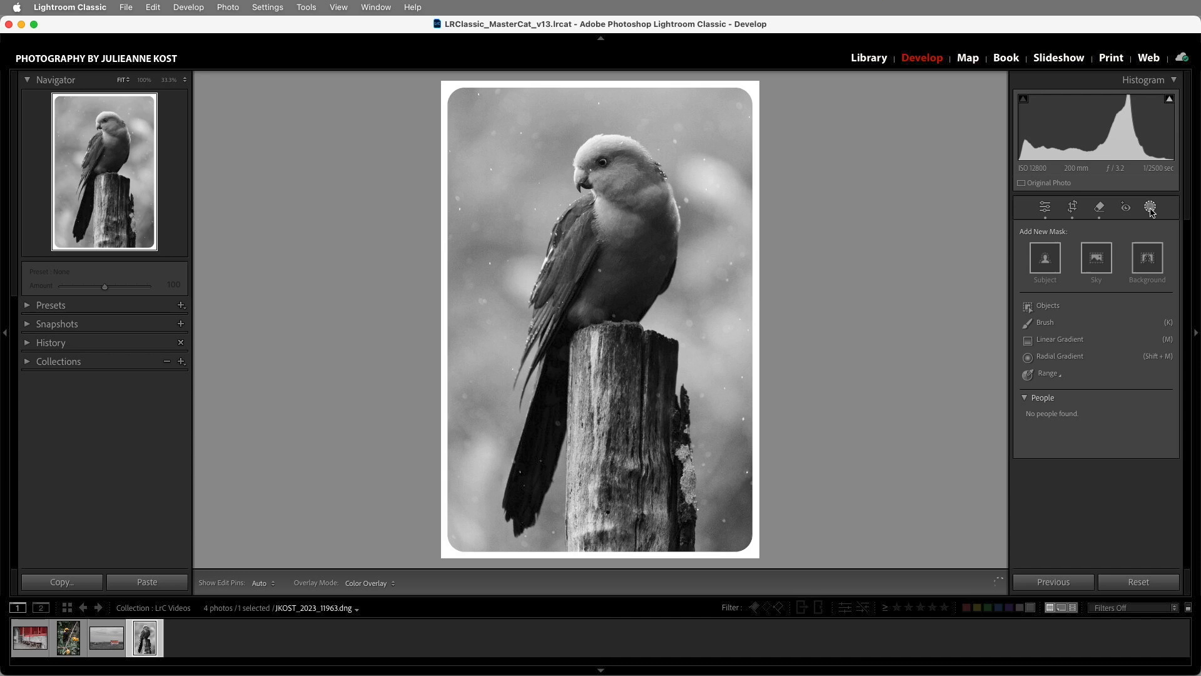
mouse_move(1139, 229)
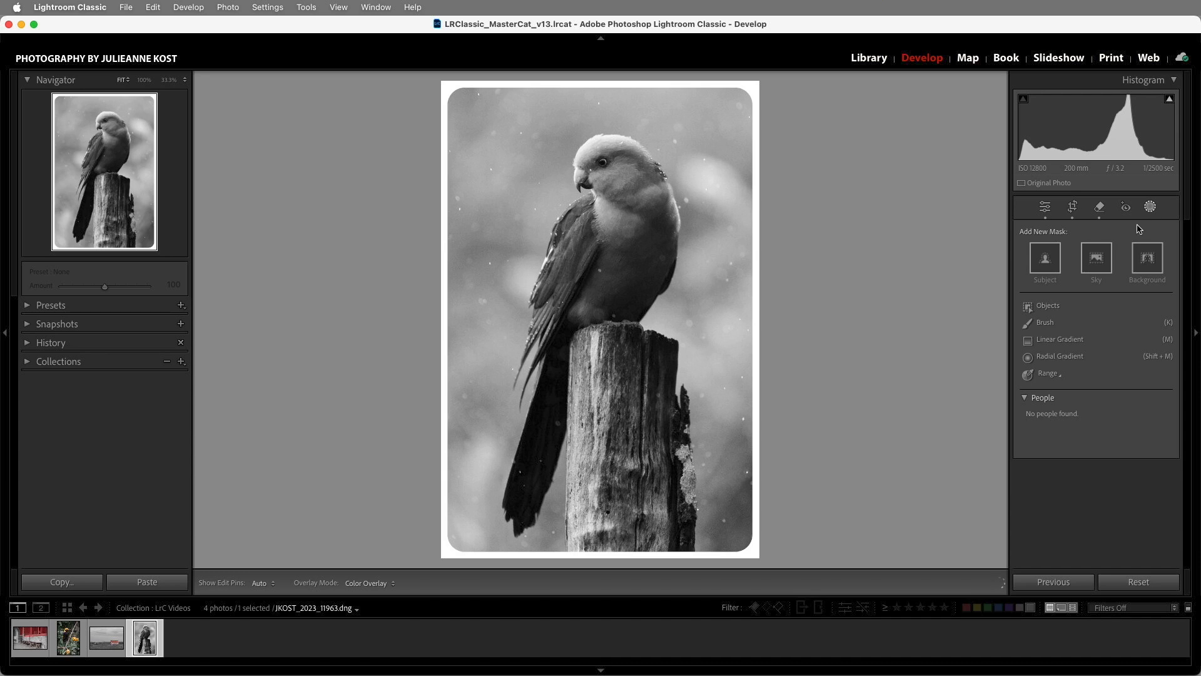
left_click(1047, 305)
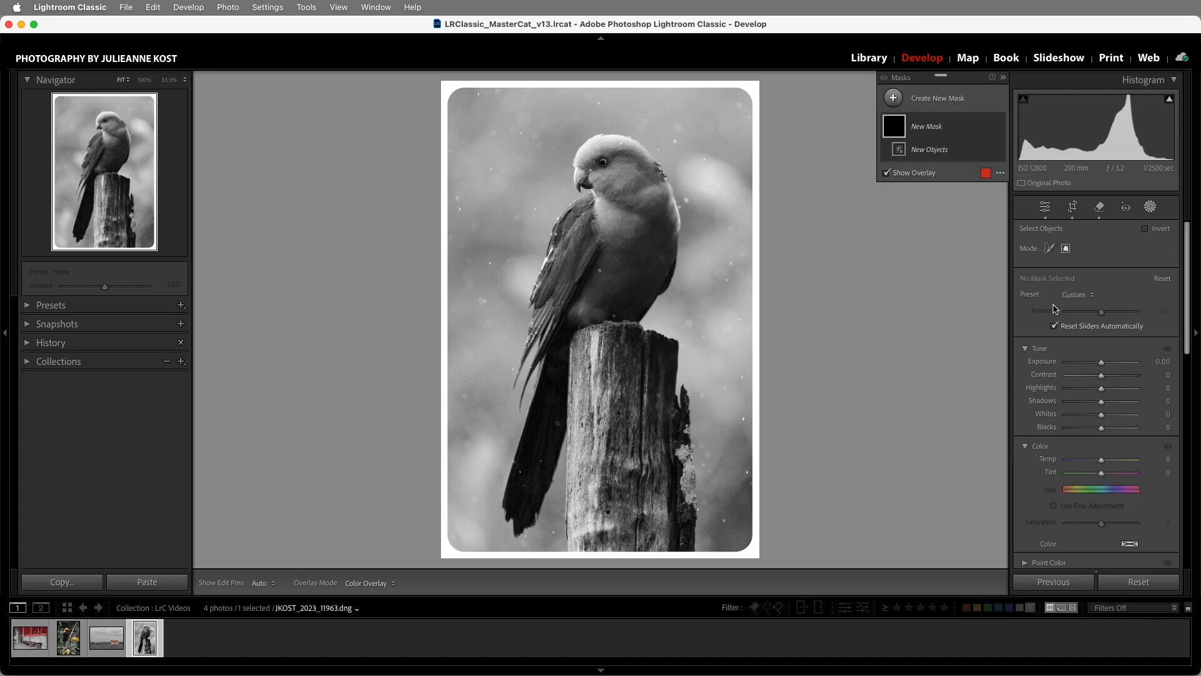
mouse_move(663, 126)
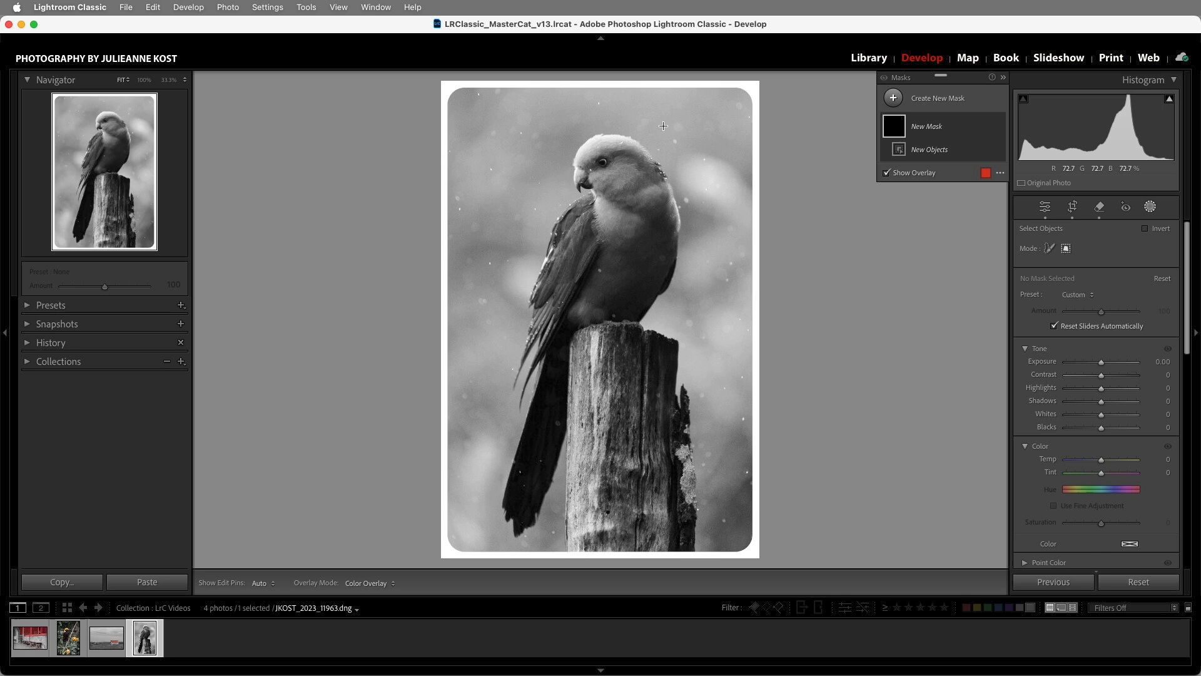
left_click(929, 149)
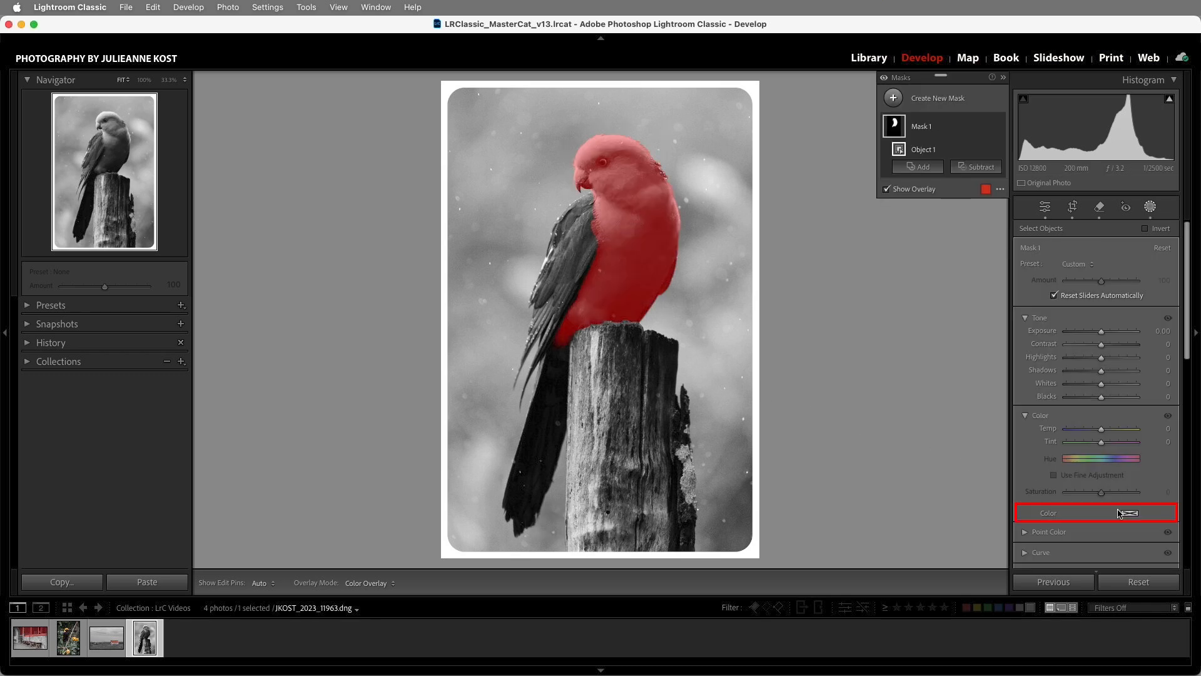
left_click(1119, 513)
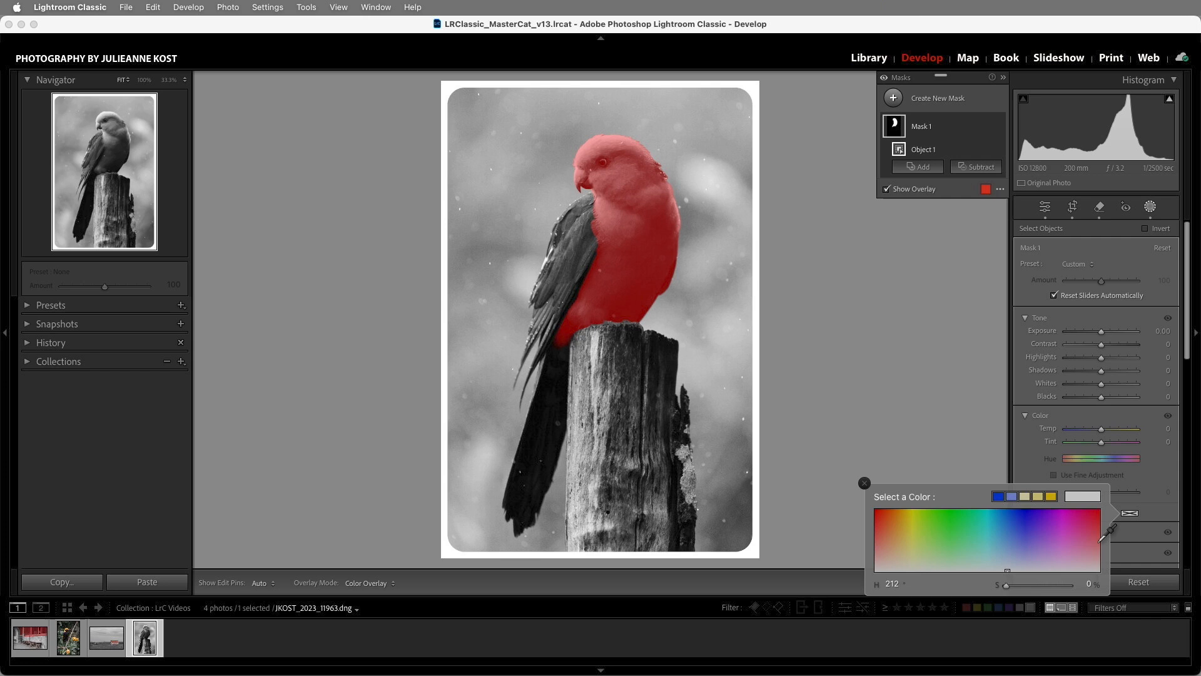
left_click(1099, 550)
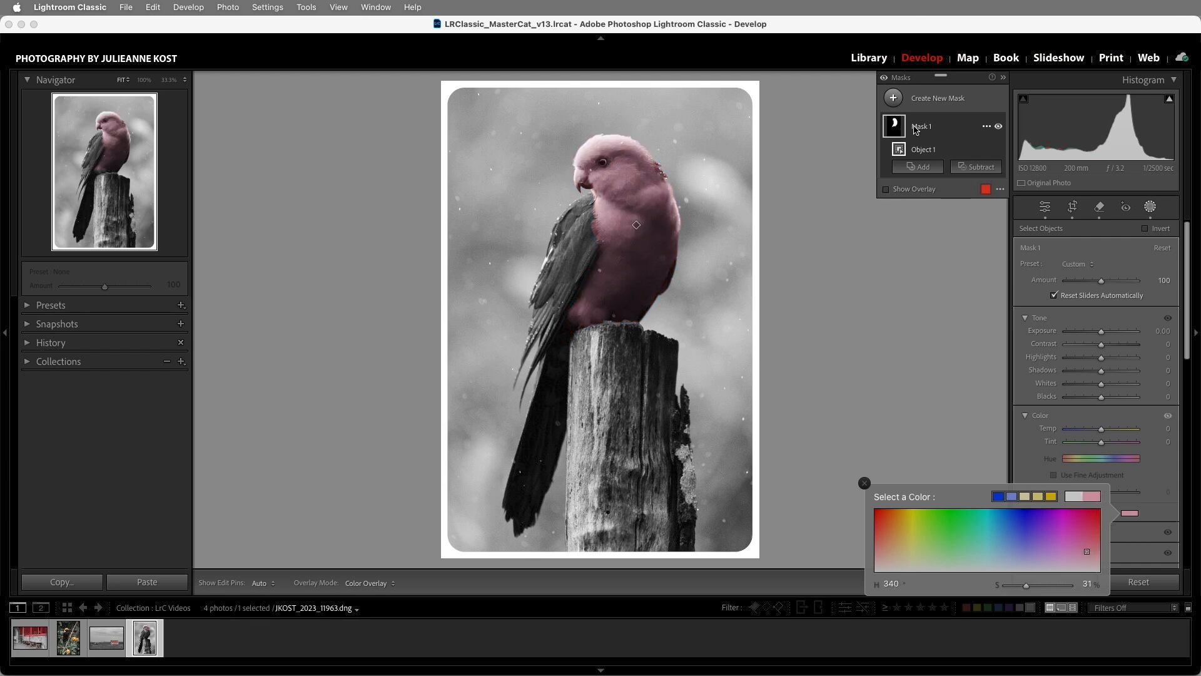
left_click(892, 98)
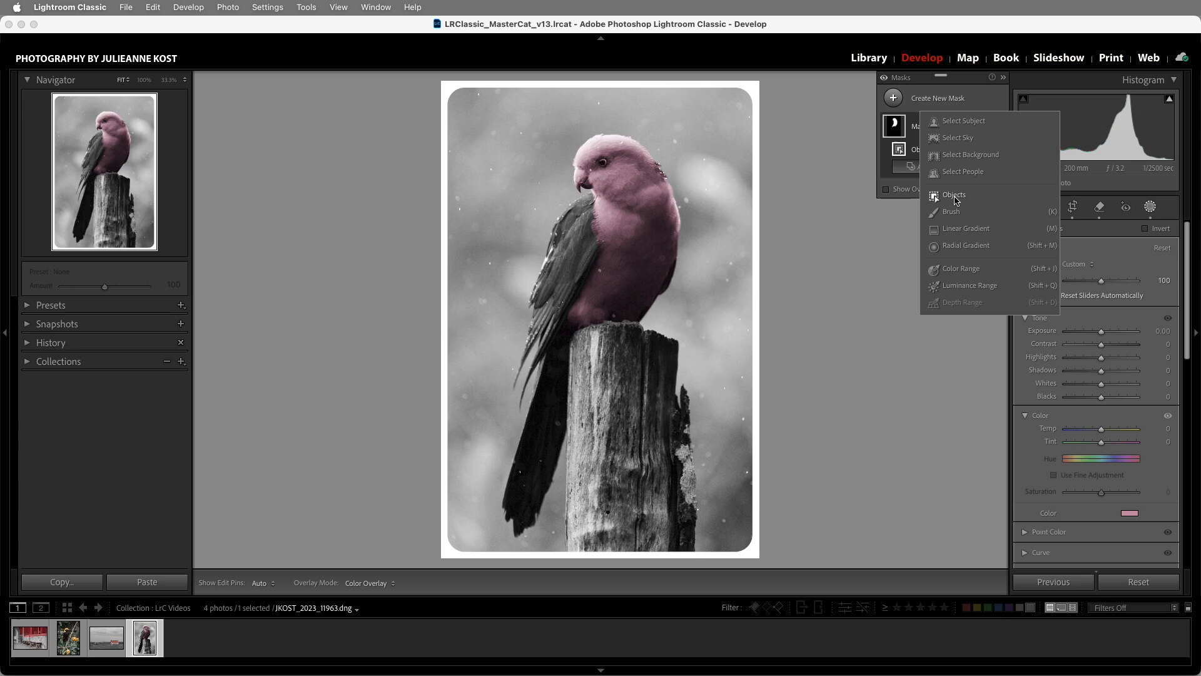
Select the wooden perch with an Objects mask and tint it light brown
left_click(954, 195)
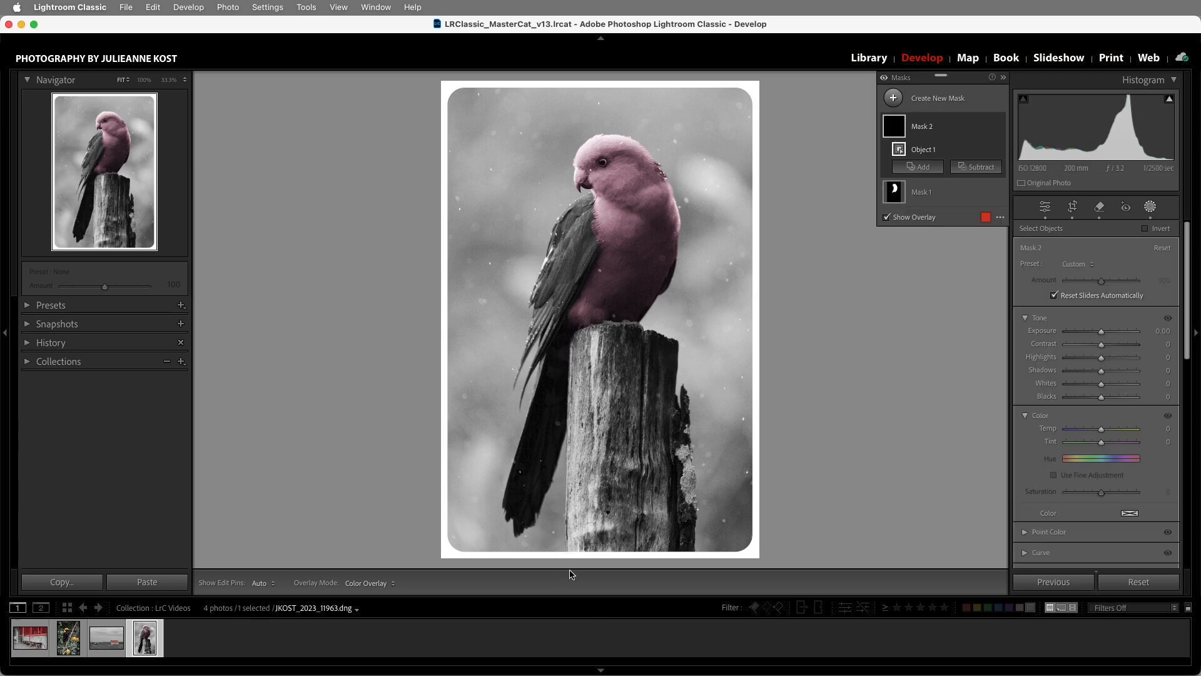
left_click(1129, 512)
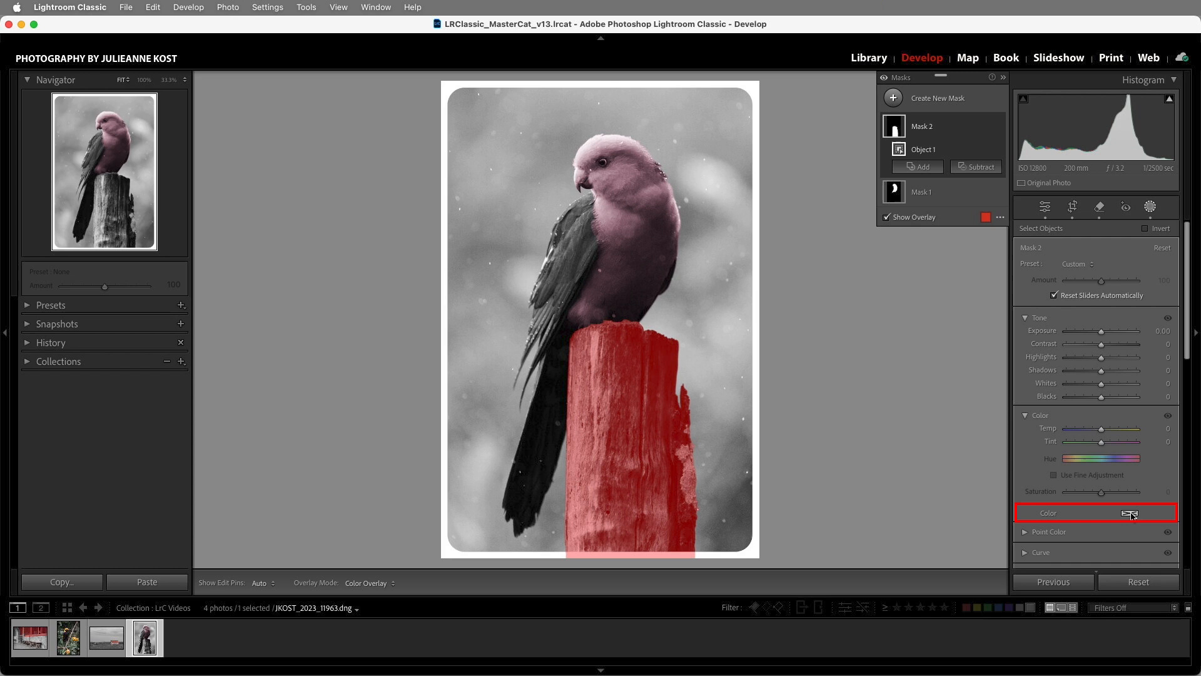
left_click(1128, 512)
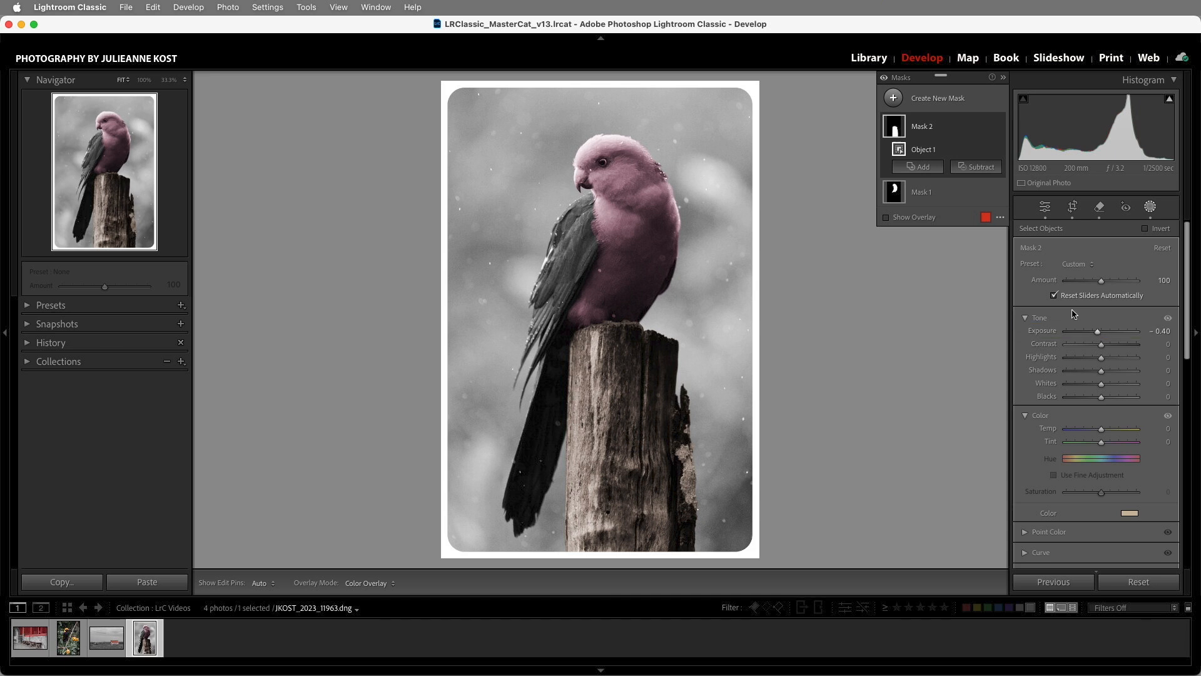
left_click(892, 97)
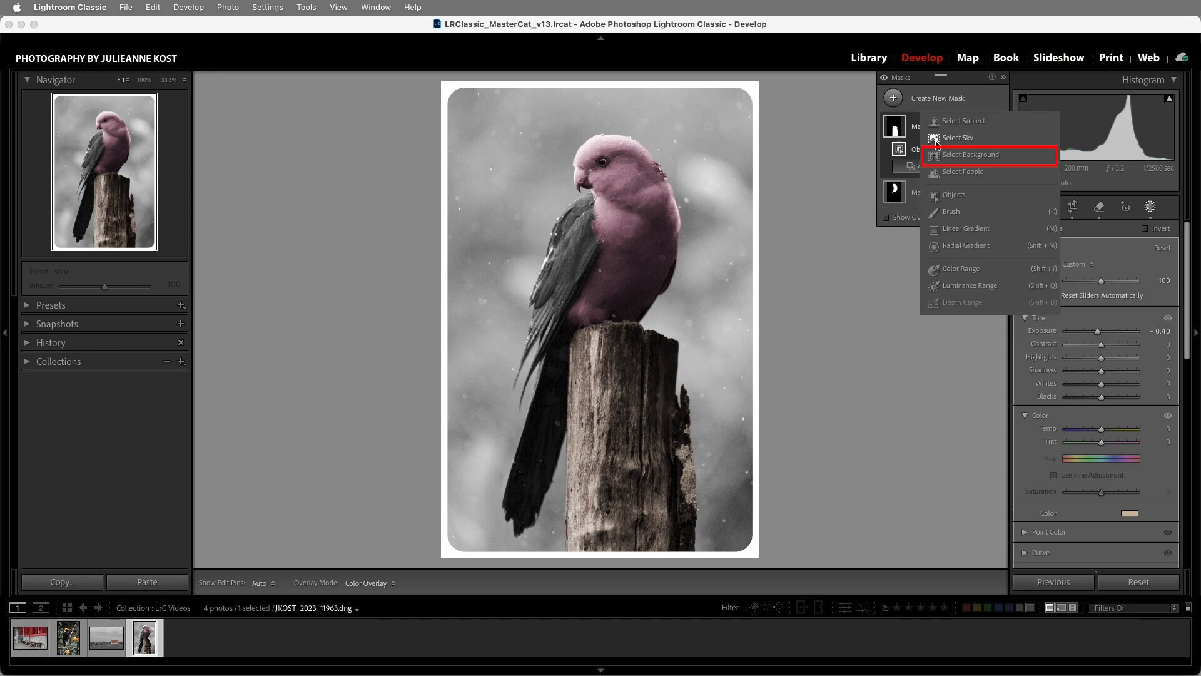
Mask the photo's background and subtract the perch object from it
left_click(970, 154)
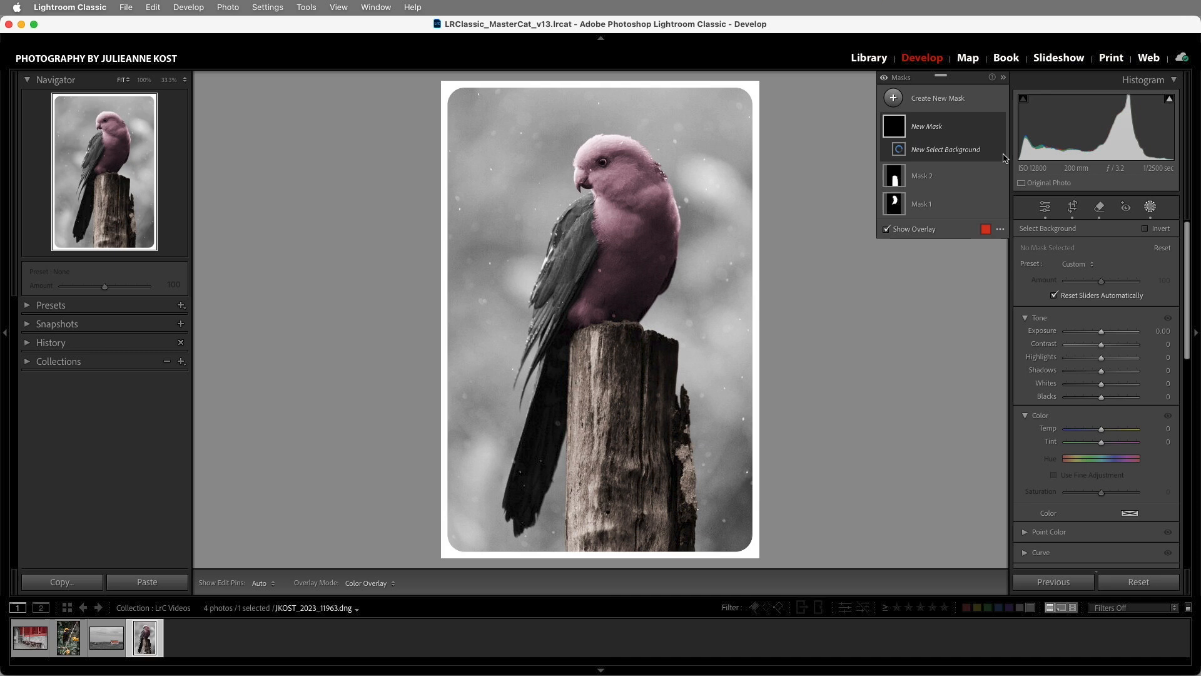
left_click(945, 149)
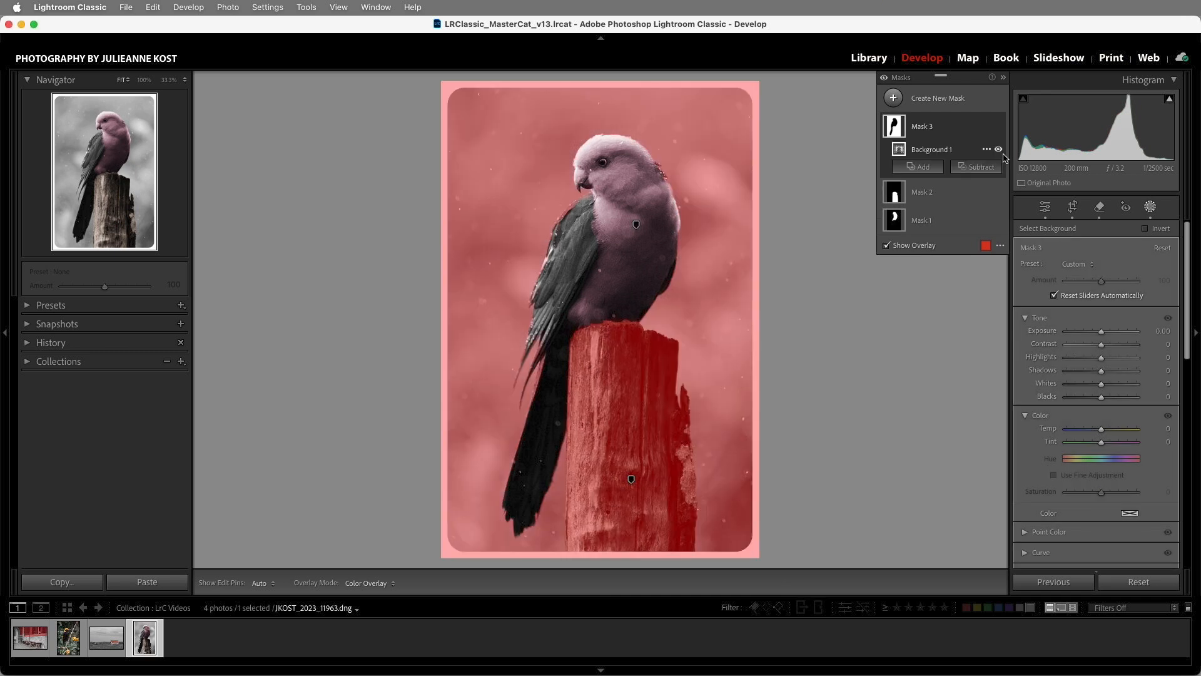
mouse_move(655, 381)
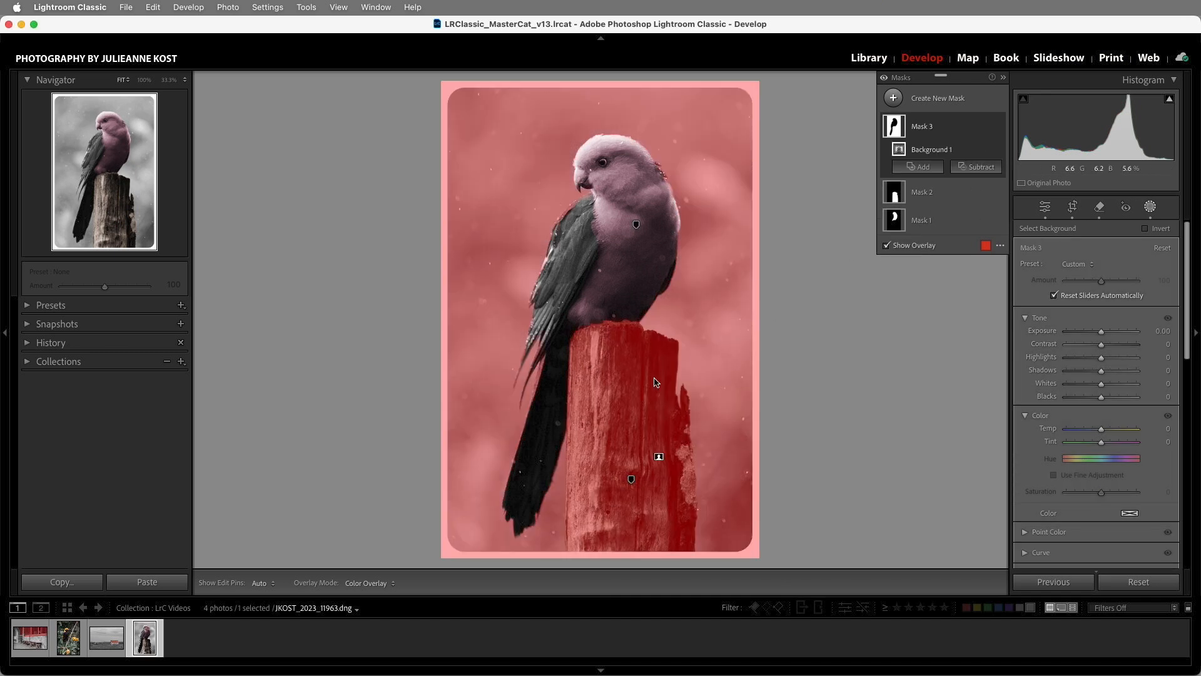
left_click(979, 167)
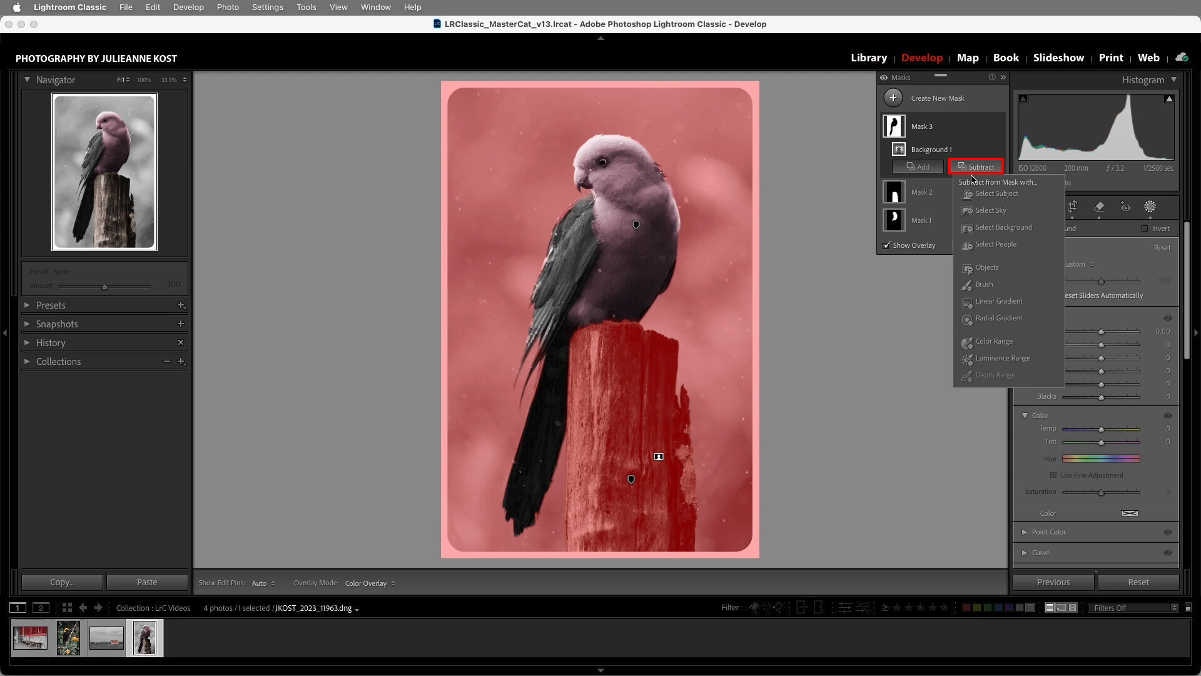
left_click(987, 267)
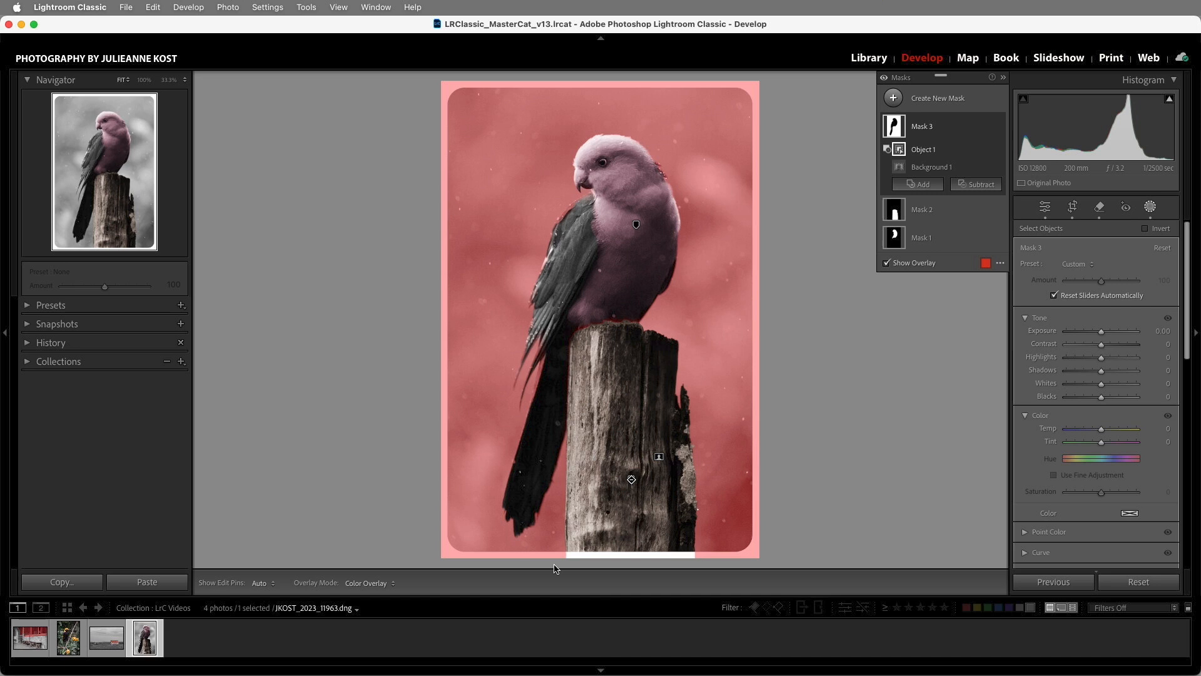
Tint the background mask a soft, muted green
left_click(1128, 511)
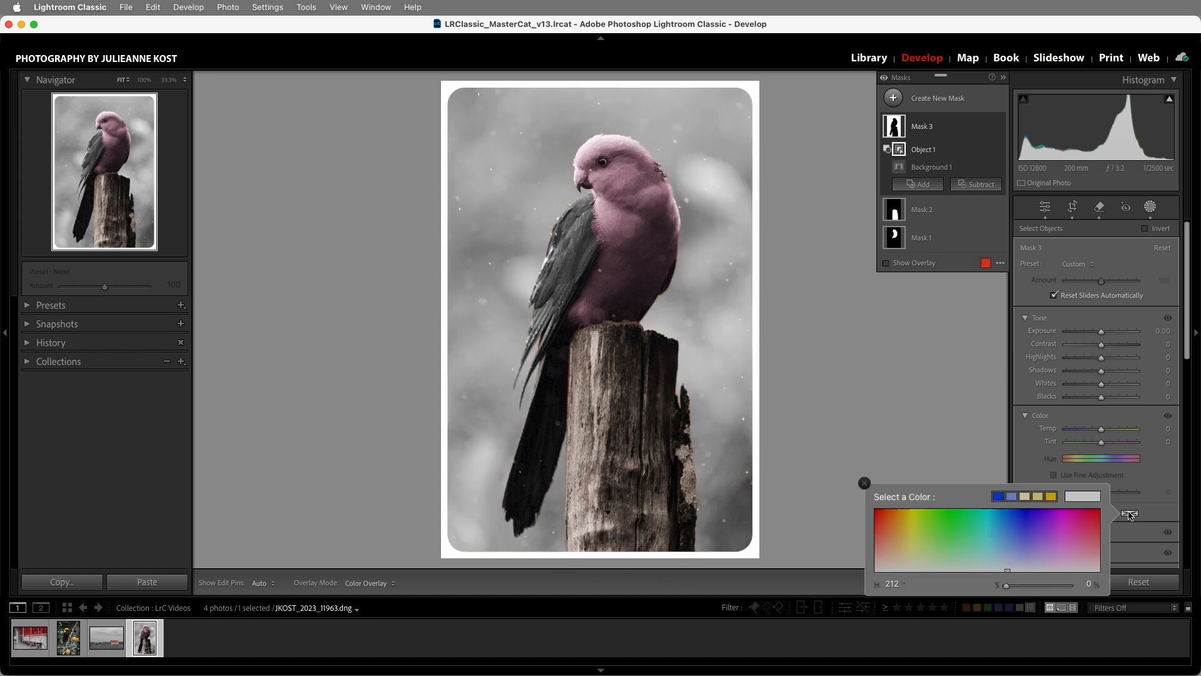
left_click(961, 536)
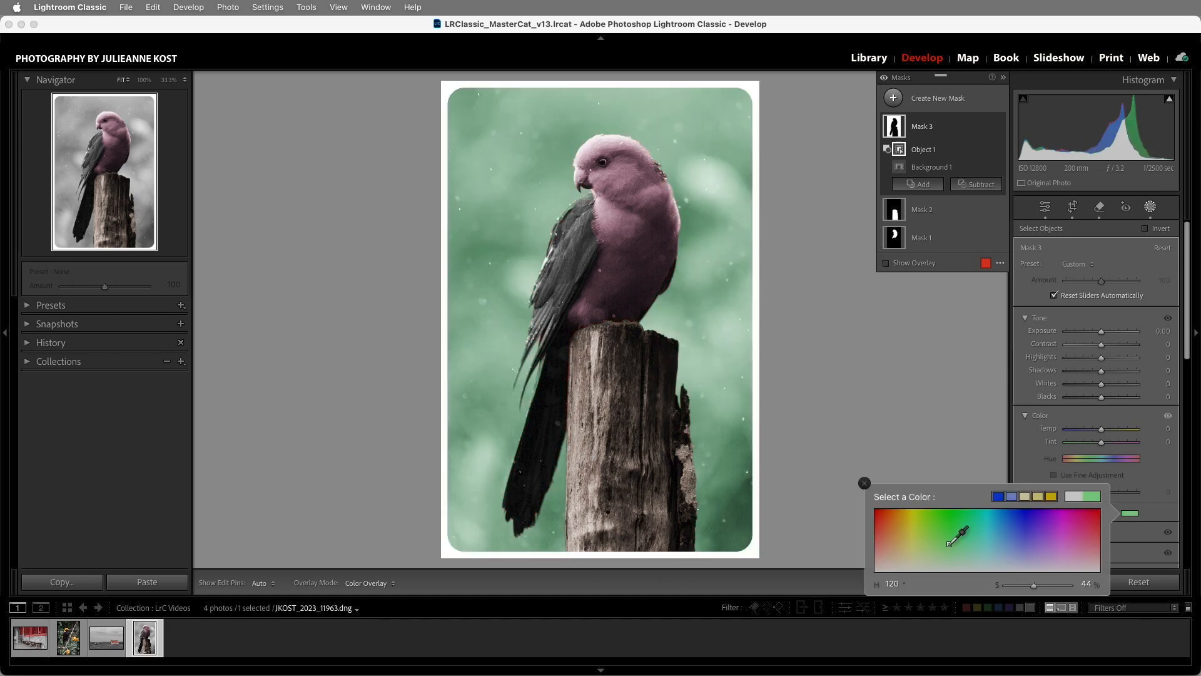
left_click(937, 551)
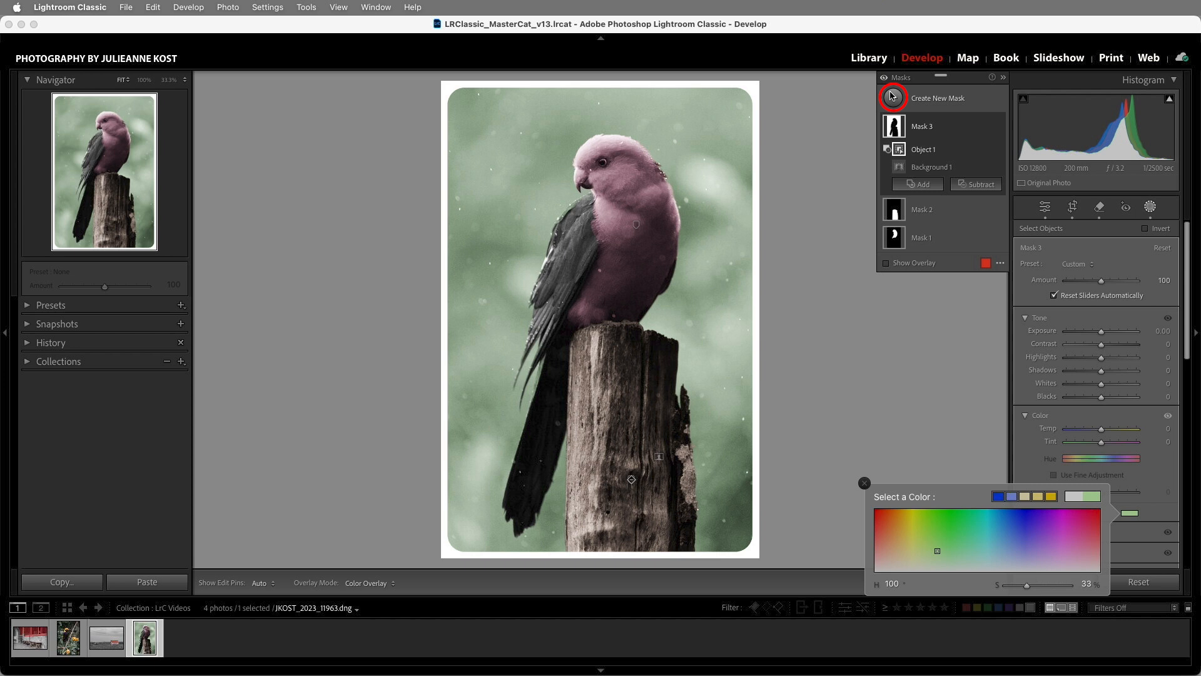
Create a new mask on the parrot's wing and tint it purple
left_click(891, 98)
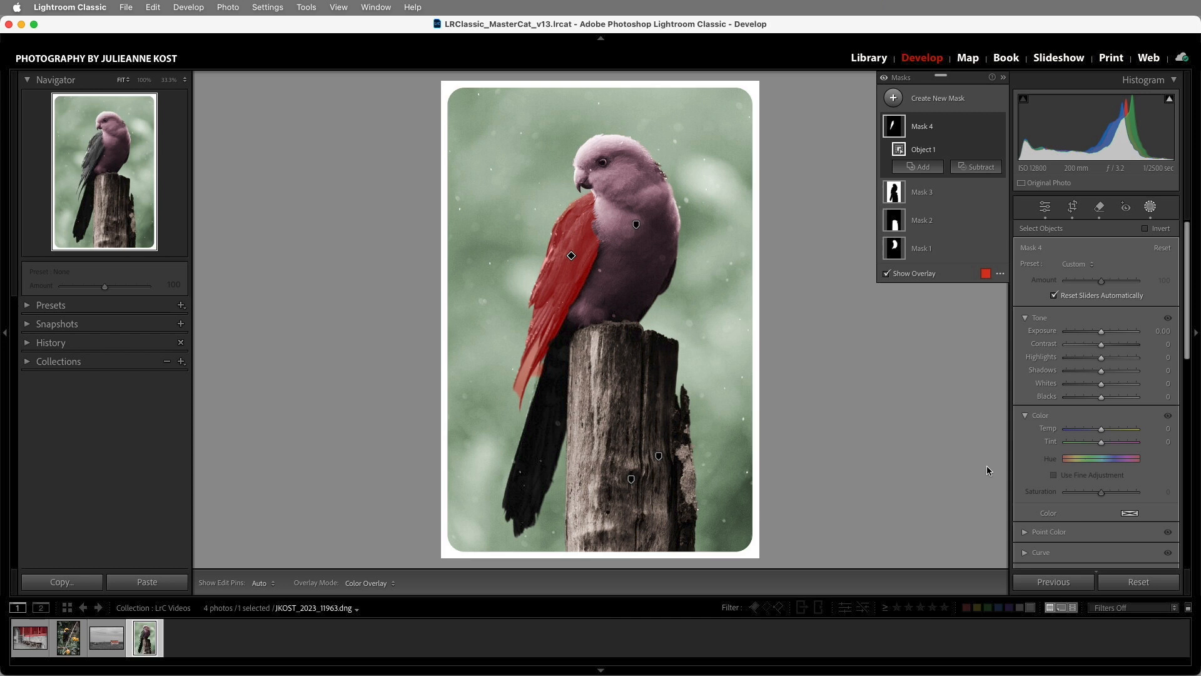
left_click(1129, 512)
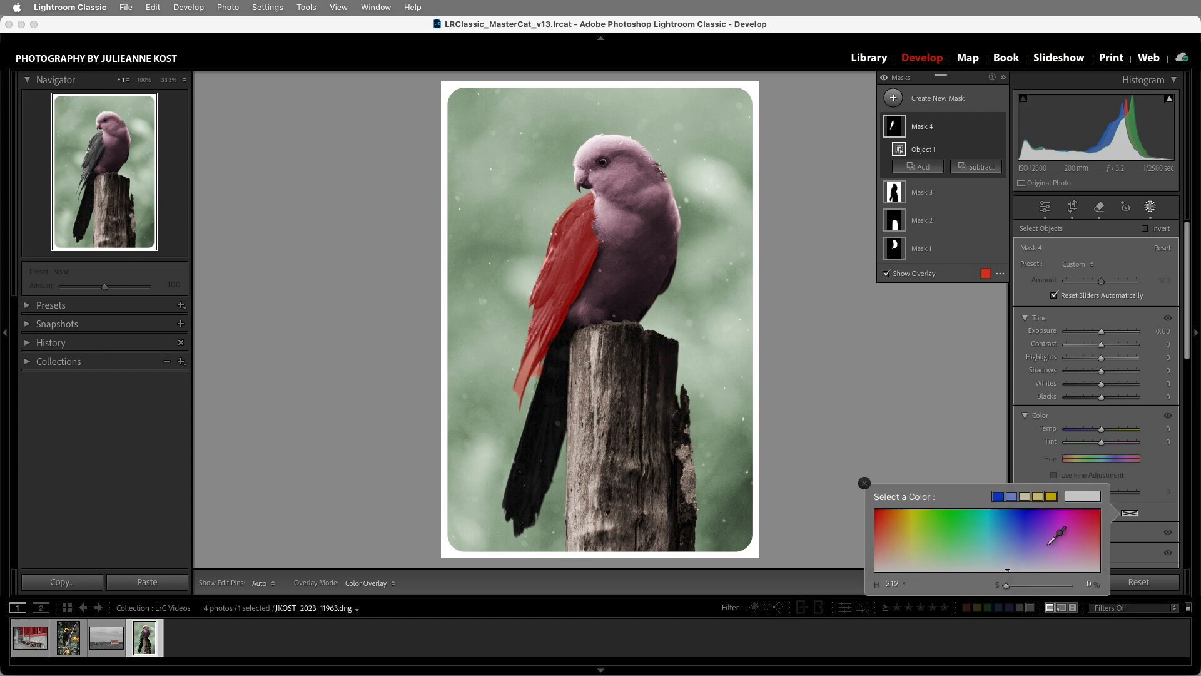
left_click(1060, 529)
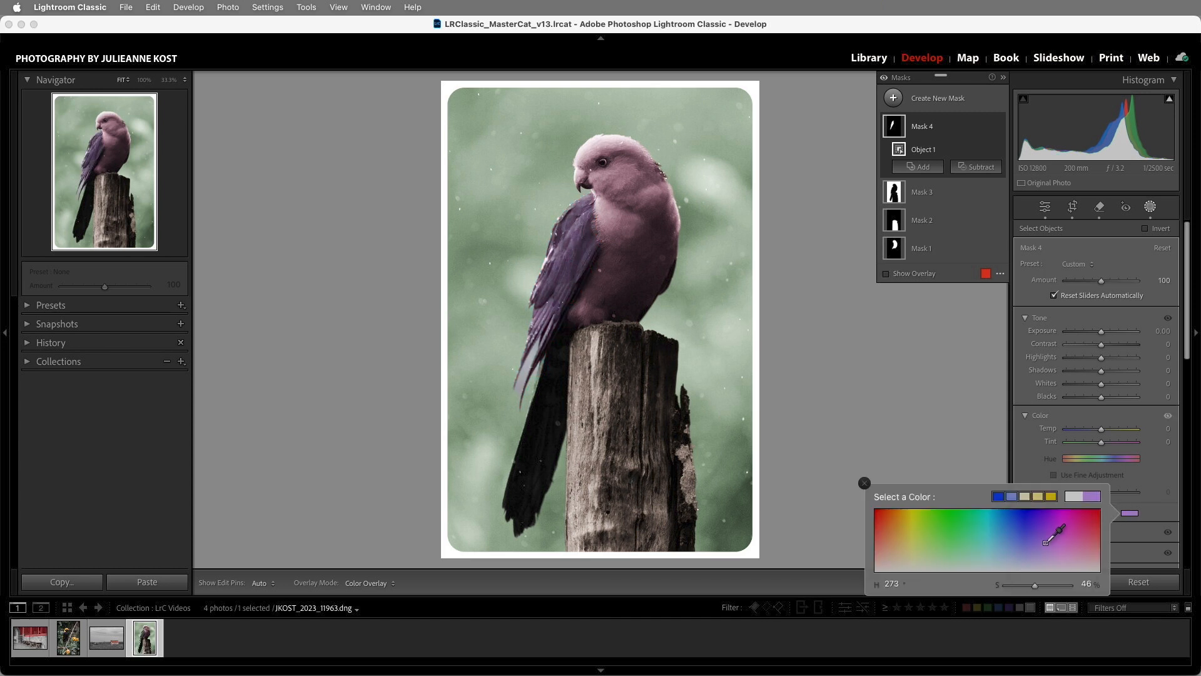
left_click(1044, 543)
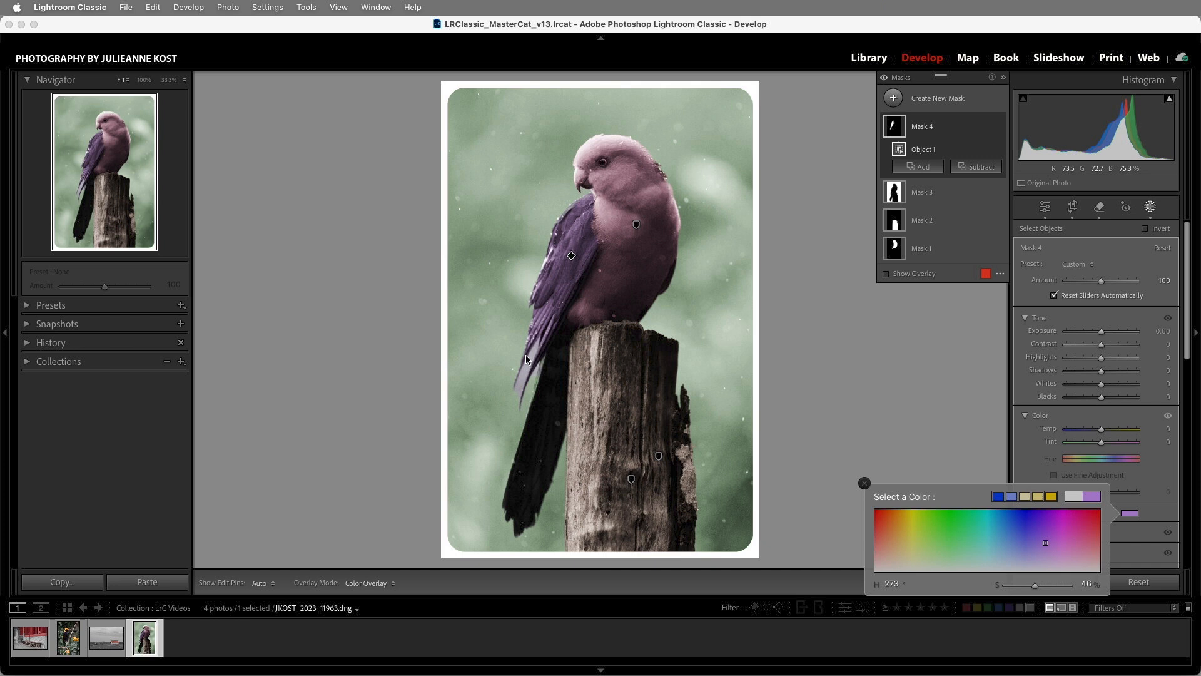
mouse_move(531, 363)
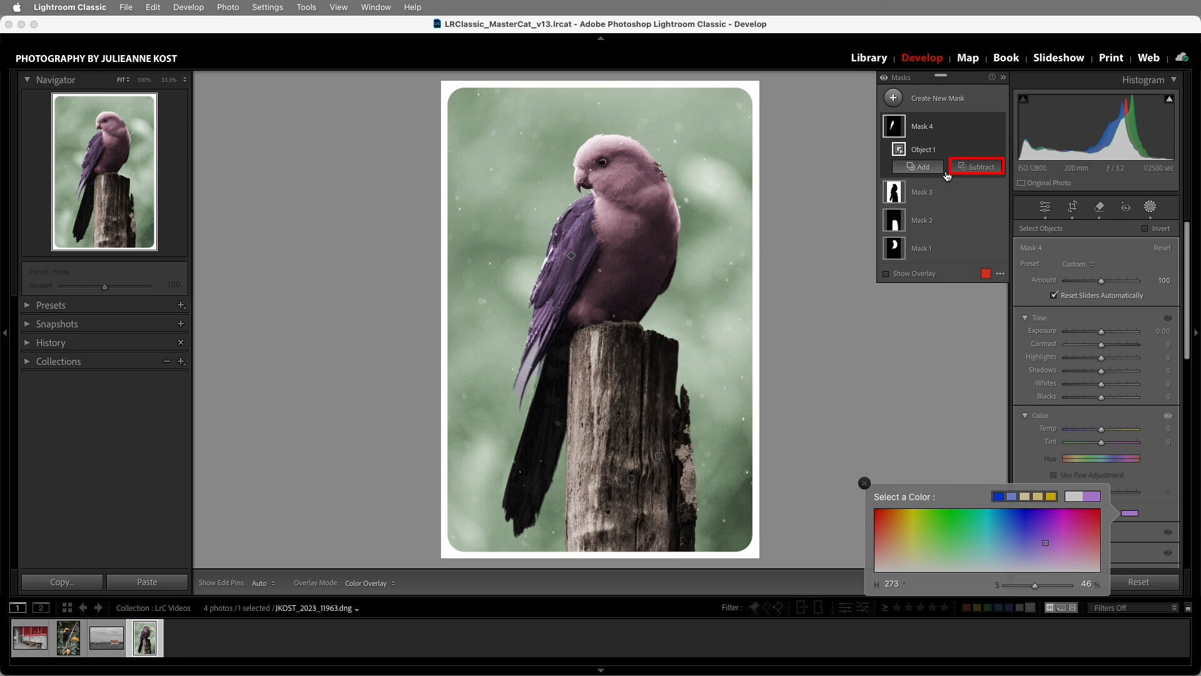
Set up a Subtract brush with Auto Mask to trim the wing mask
left_click(980, 167)
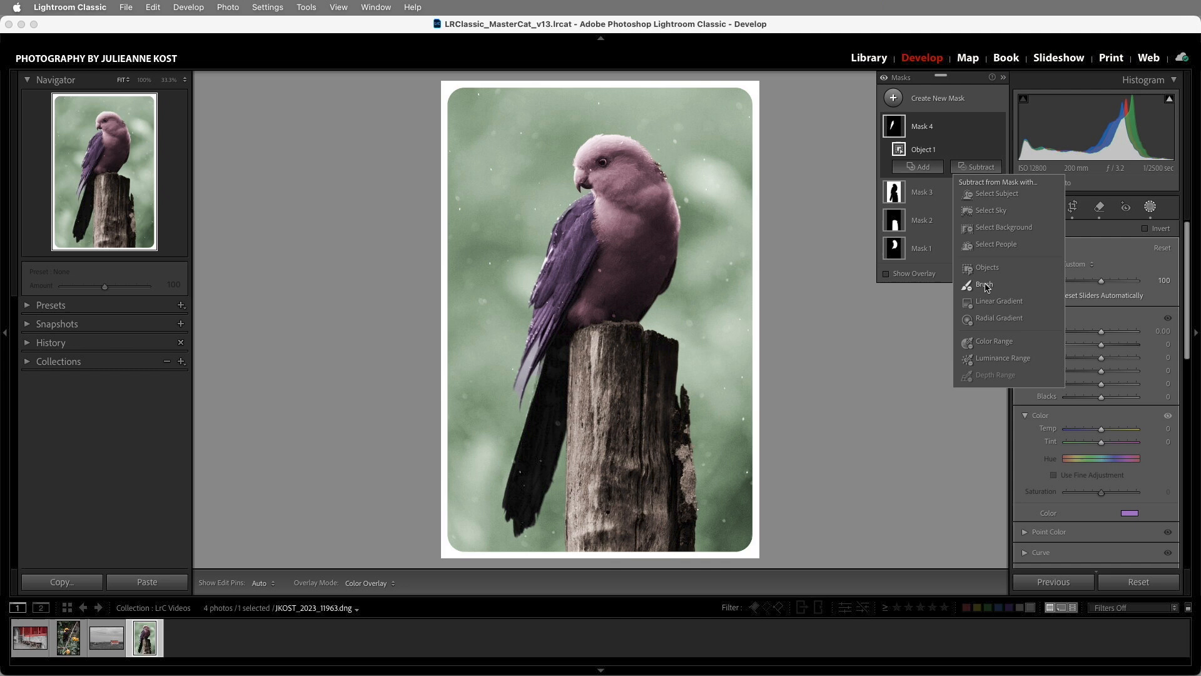
left_click(984, 284)
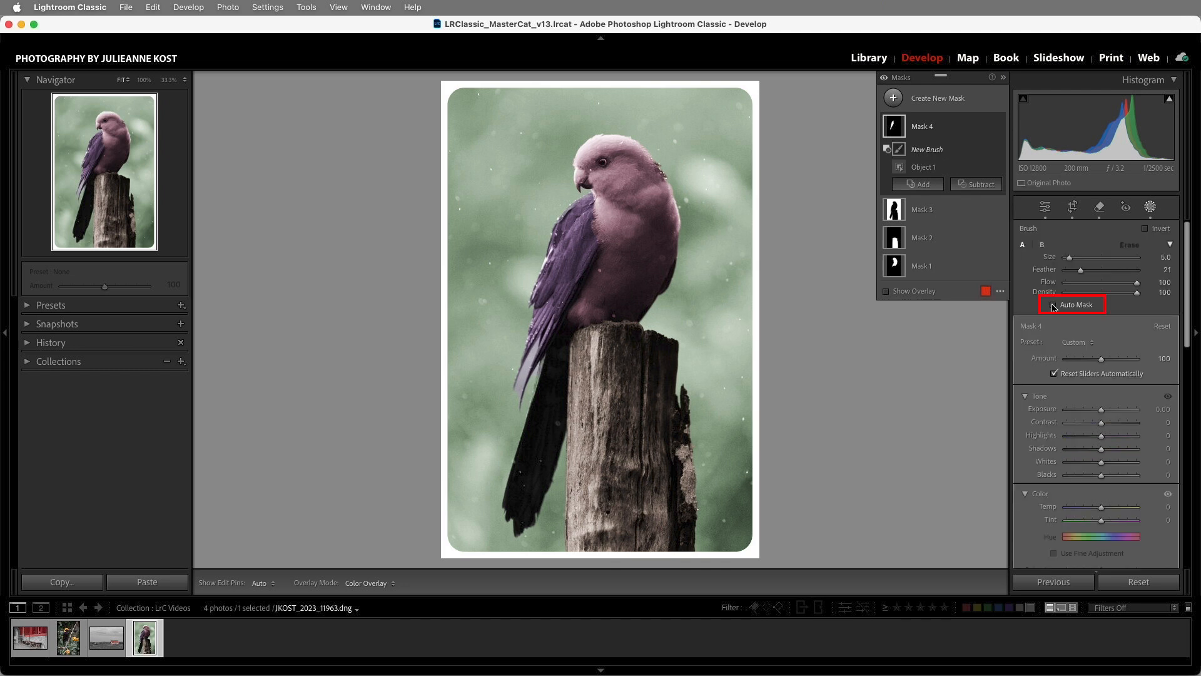
left_click(1055, 304)
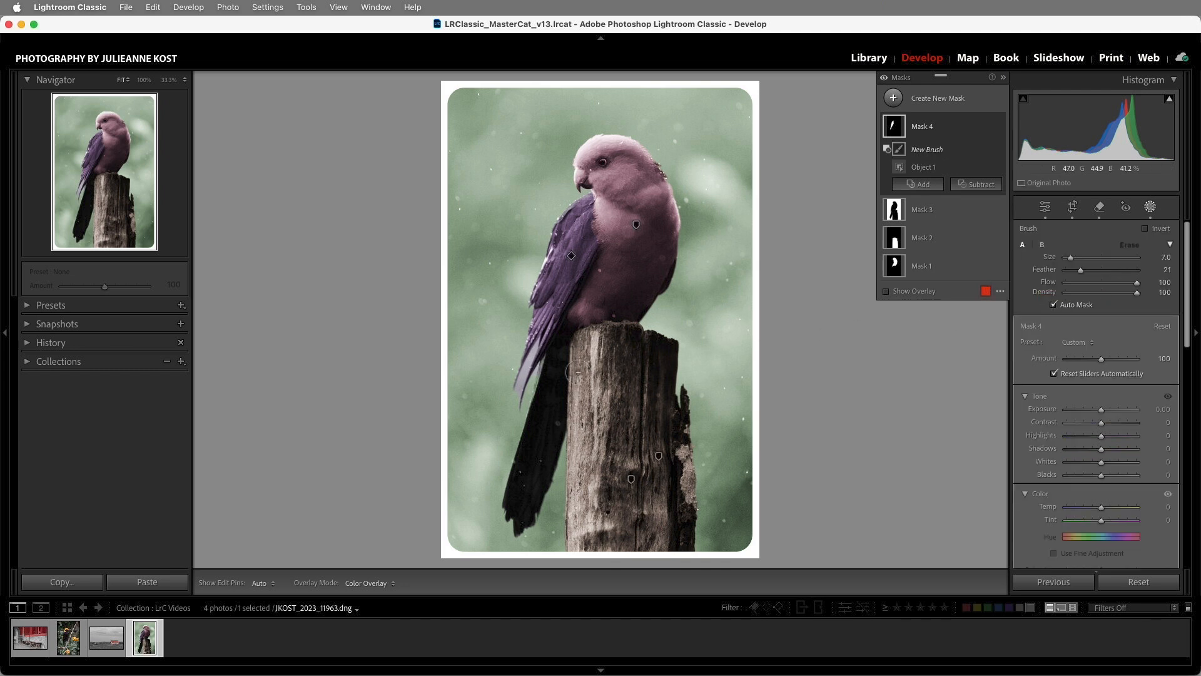